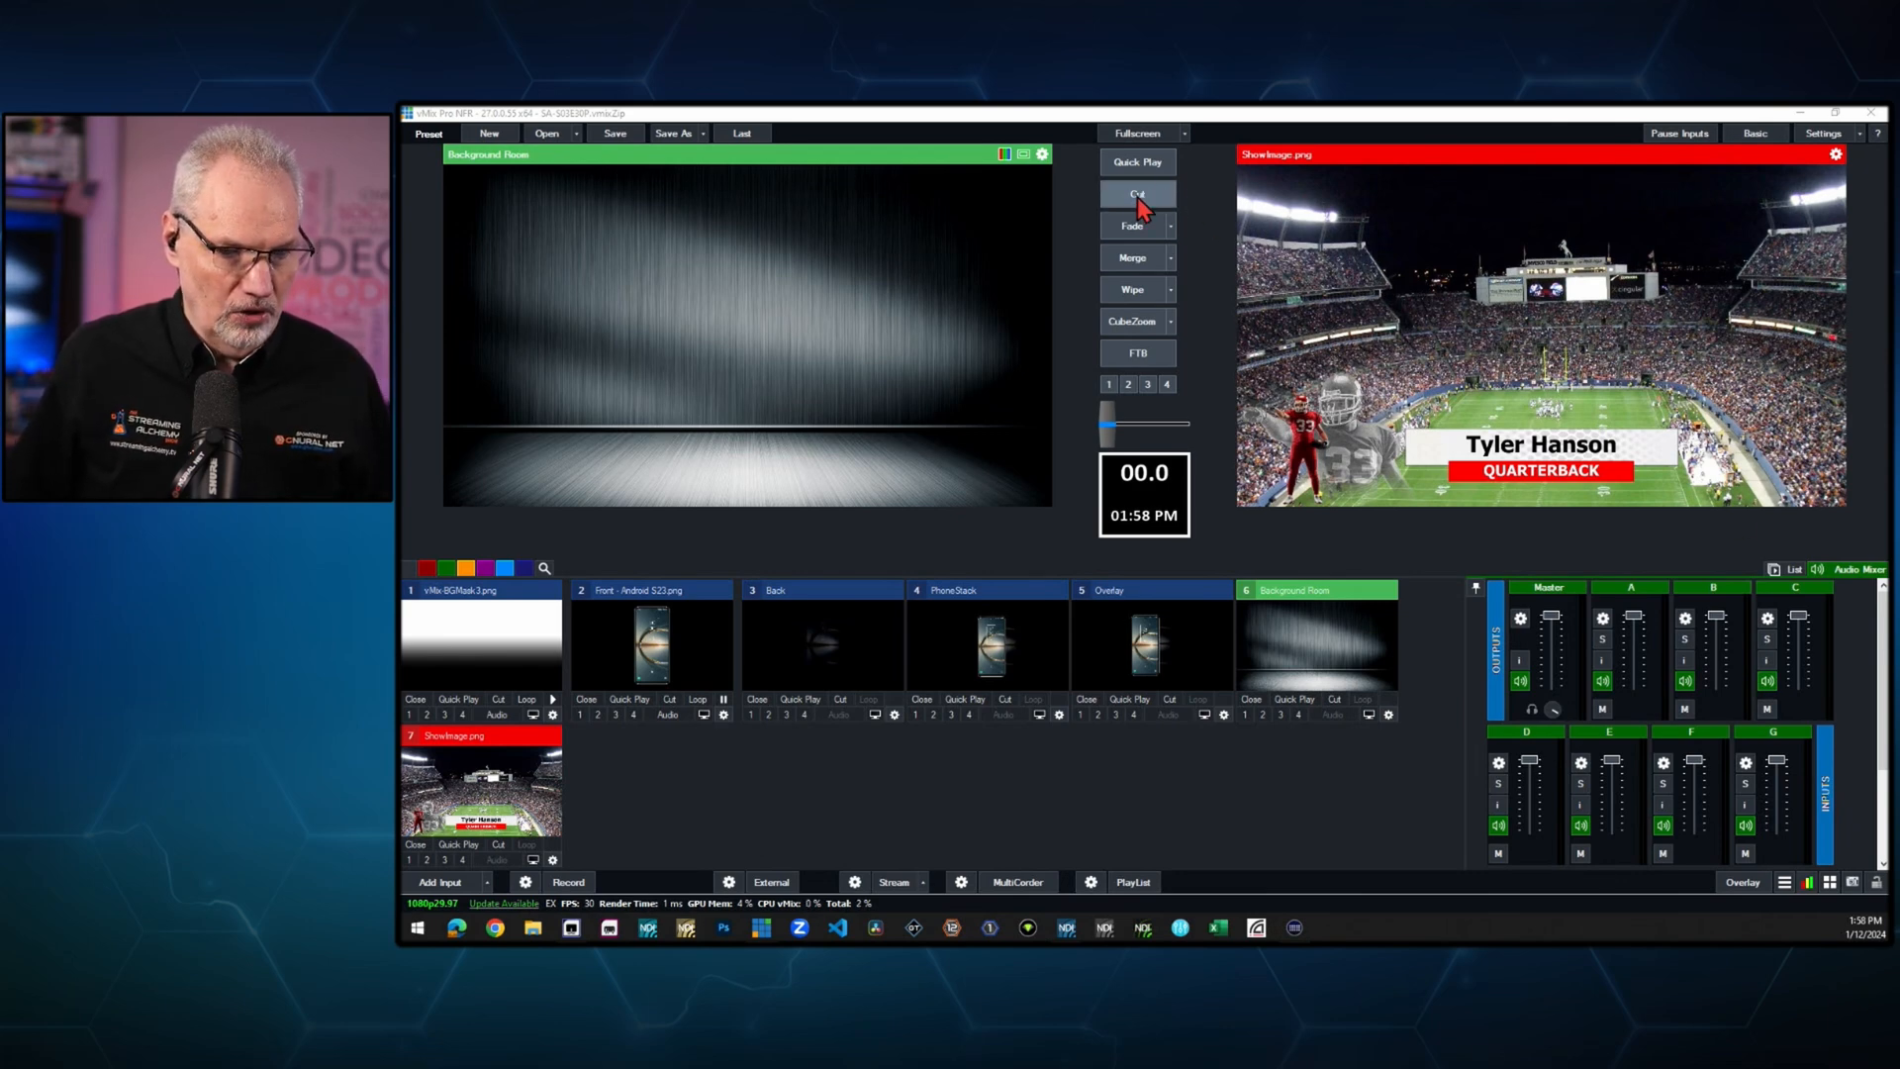
- Take Background Room live and switch on the phone overlay as overlay 1
{"action": "left_click", "coordinate": [1137, 193]}
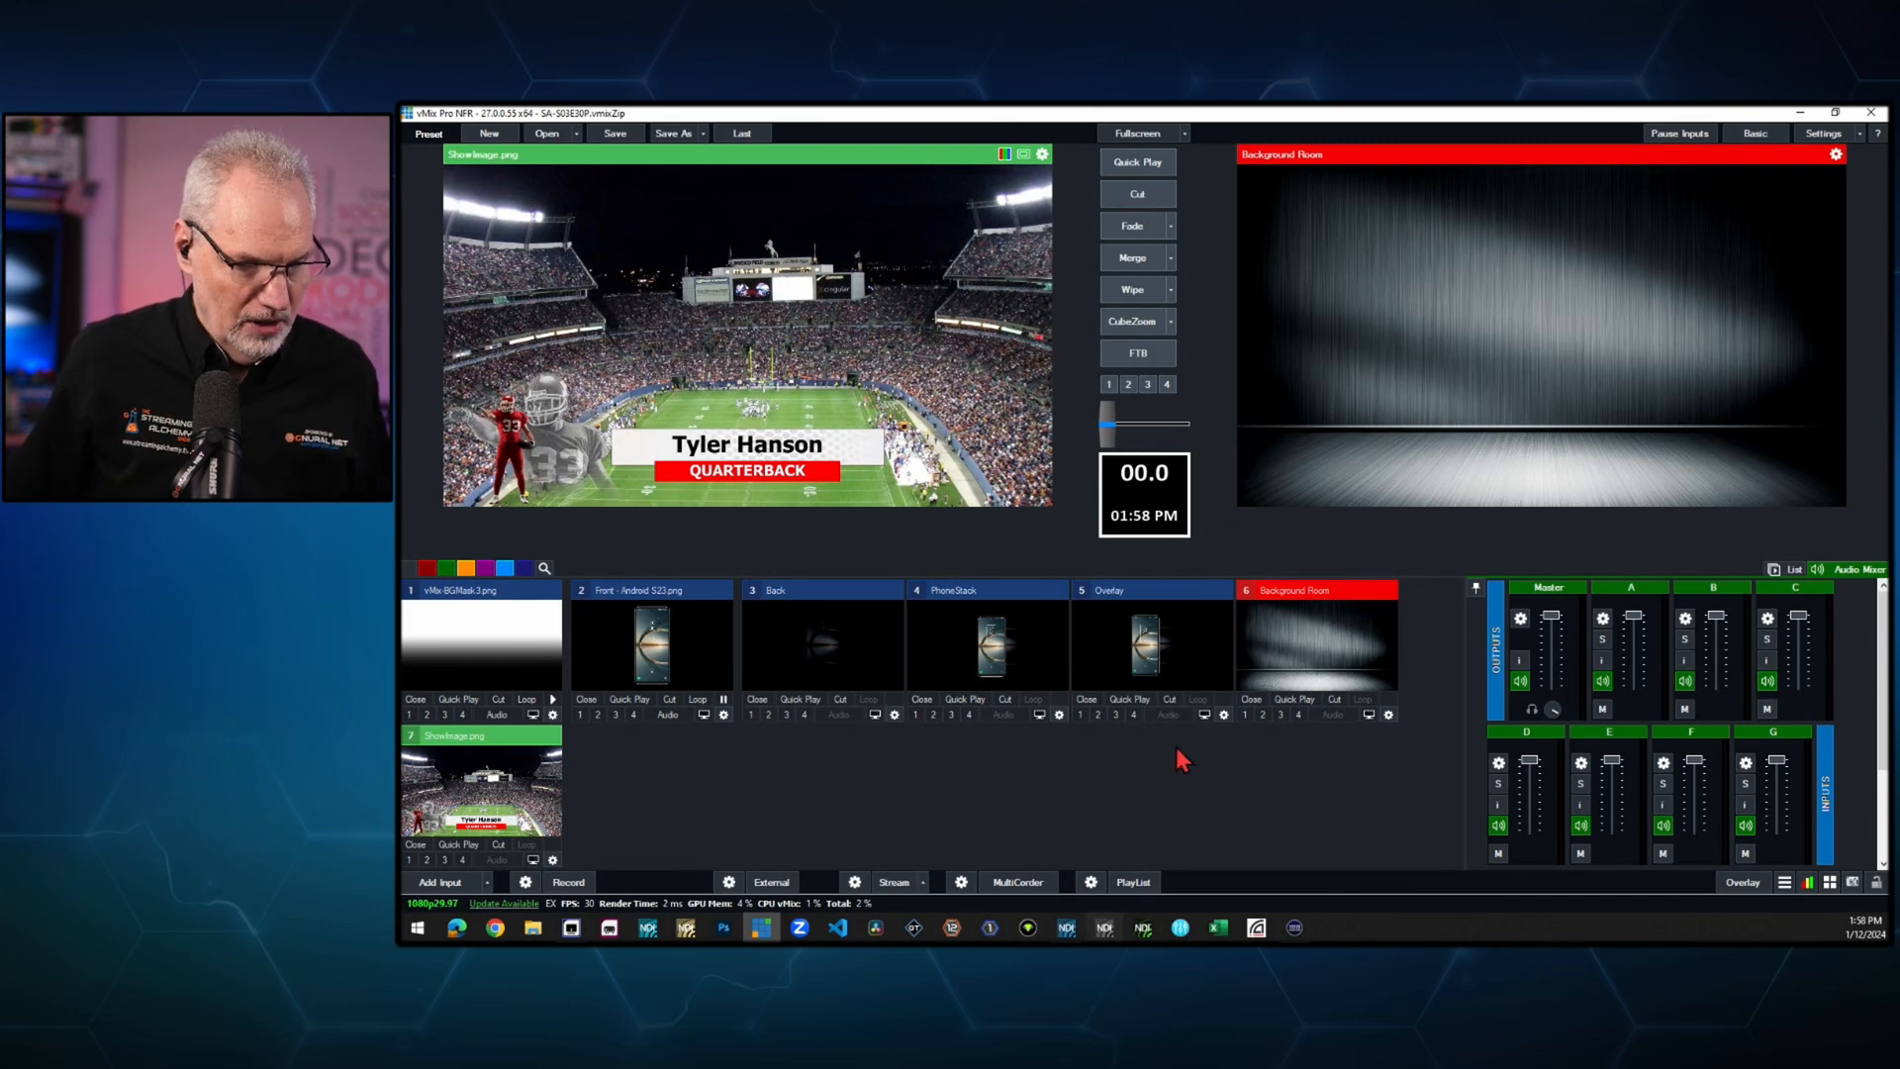
{"action": "mouse_move", "coordinate": [1079, 729]}
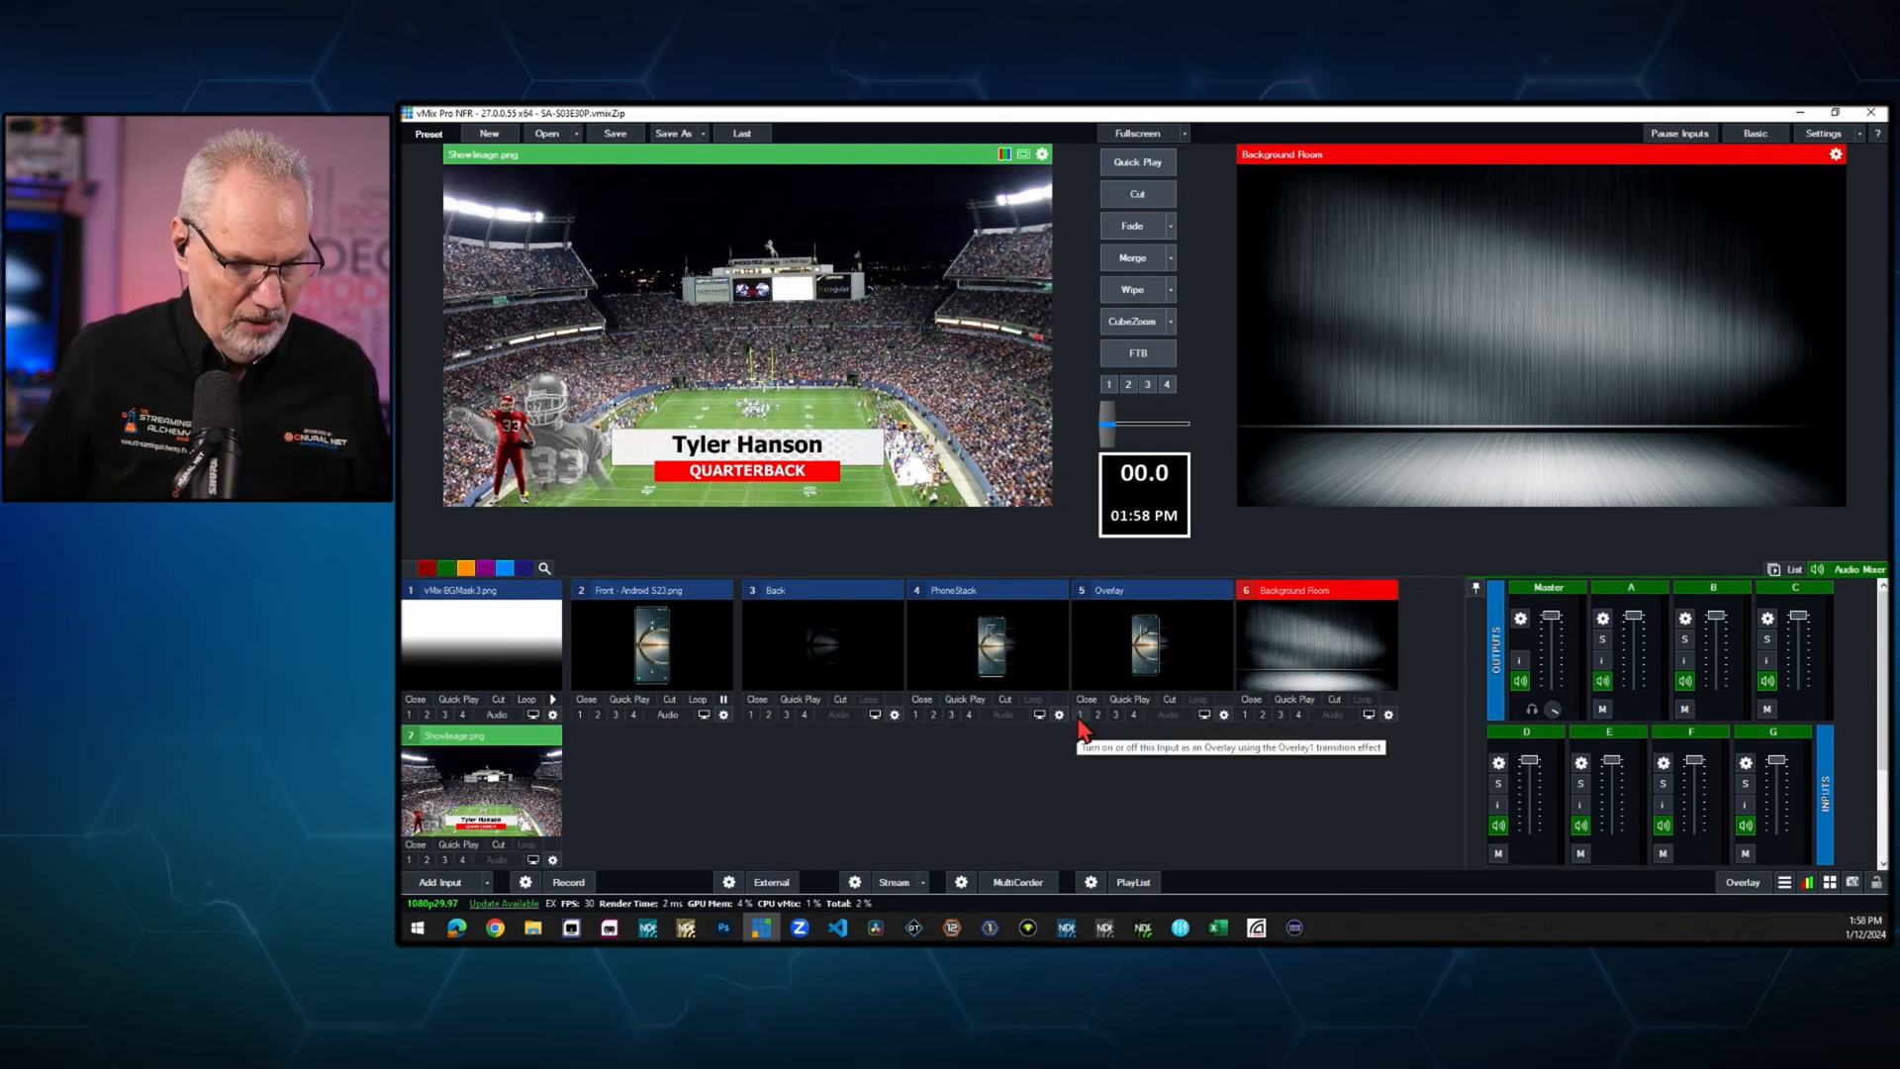
{"action": "left_click", "coordinate": [1079, 714]}
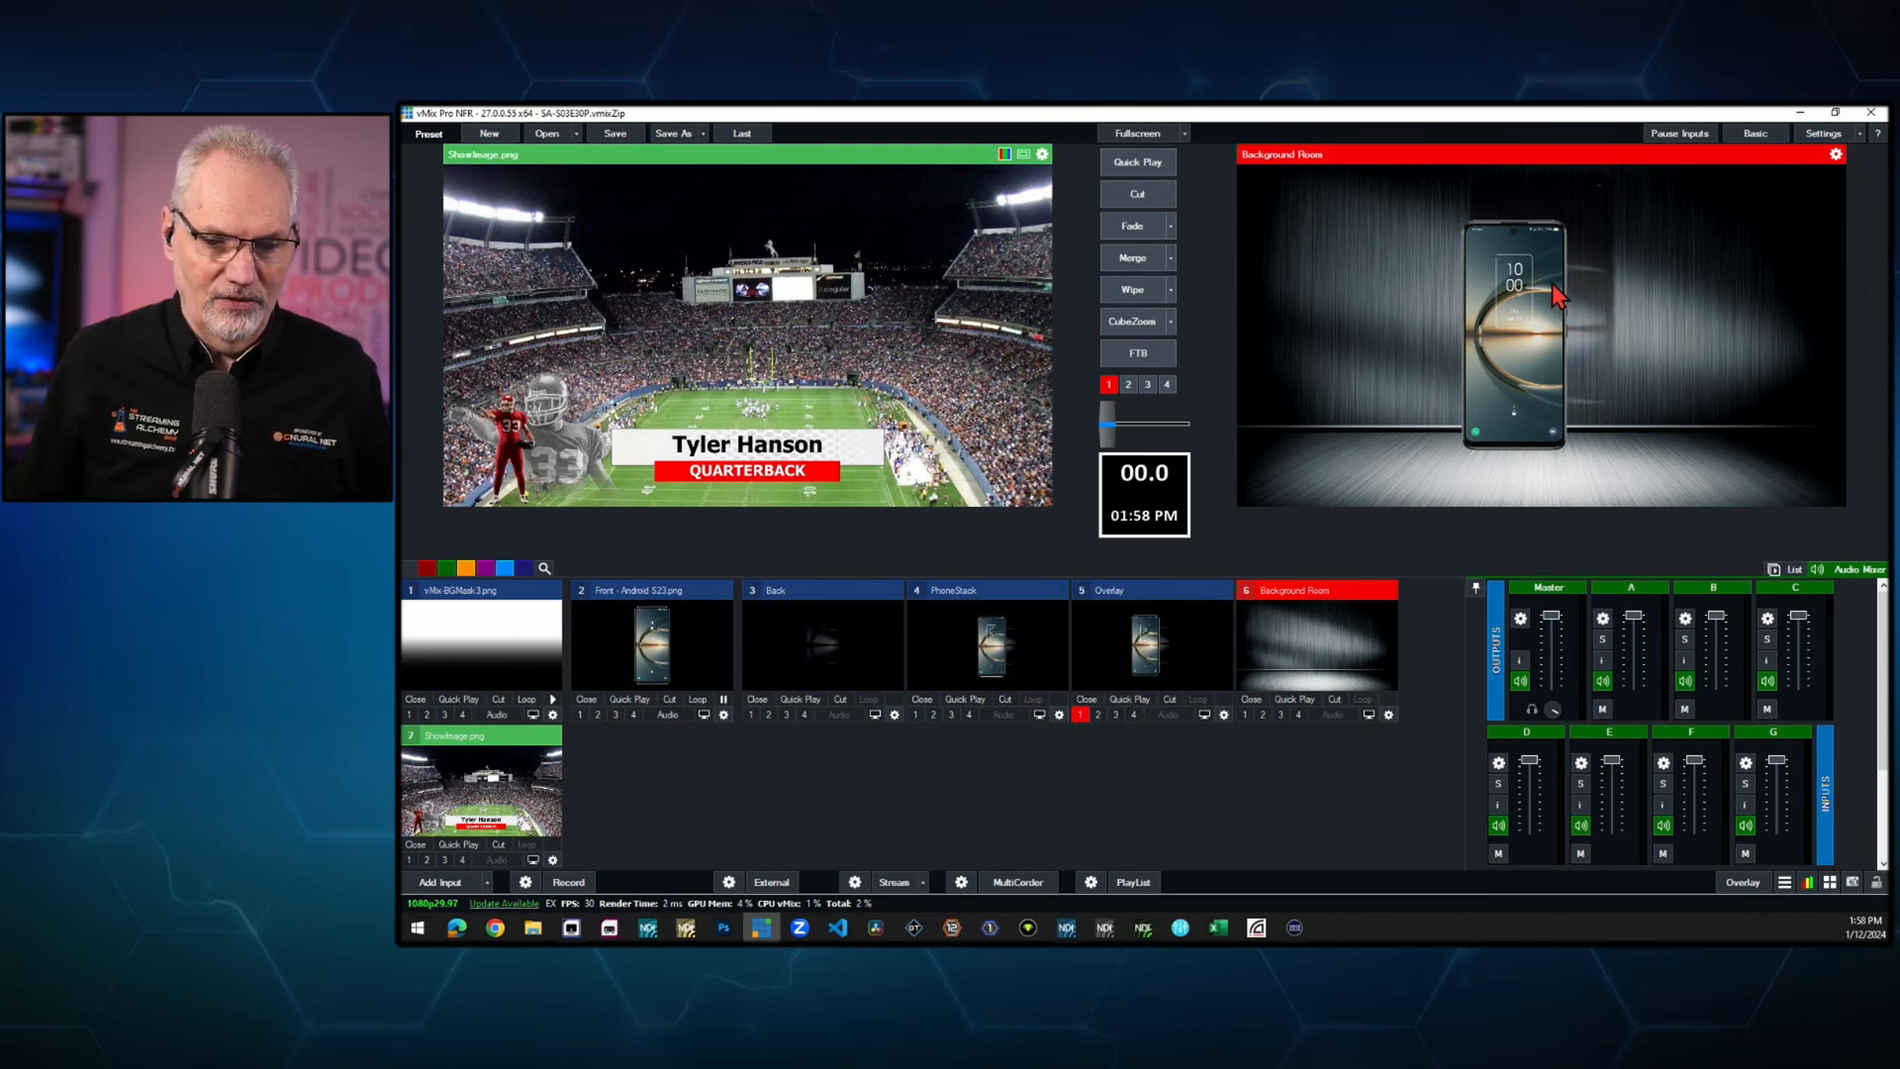
{"action": "mouse_move", "coordinate": [1490, 369]}
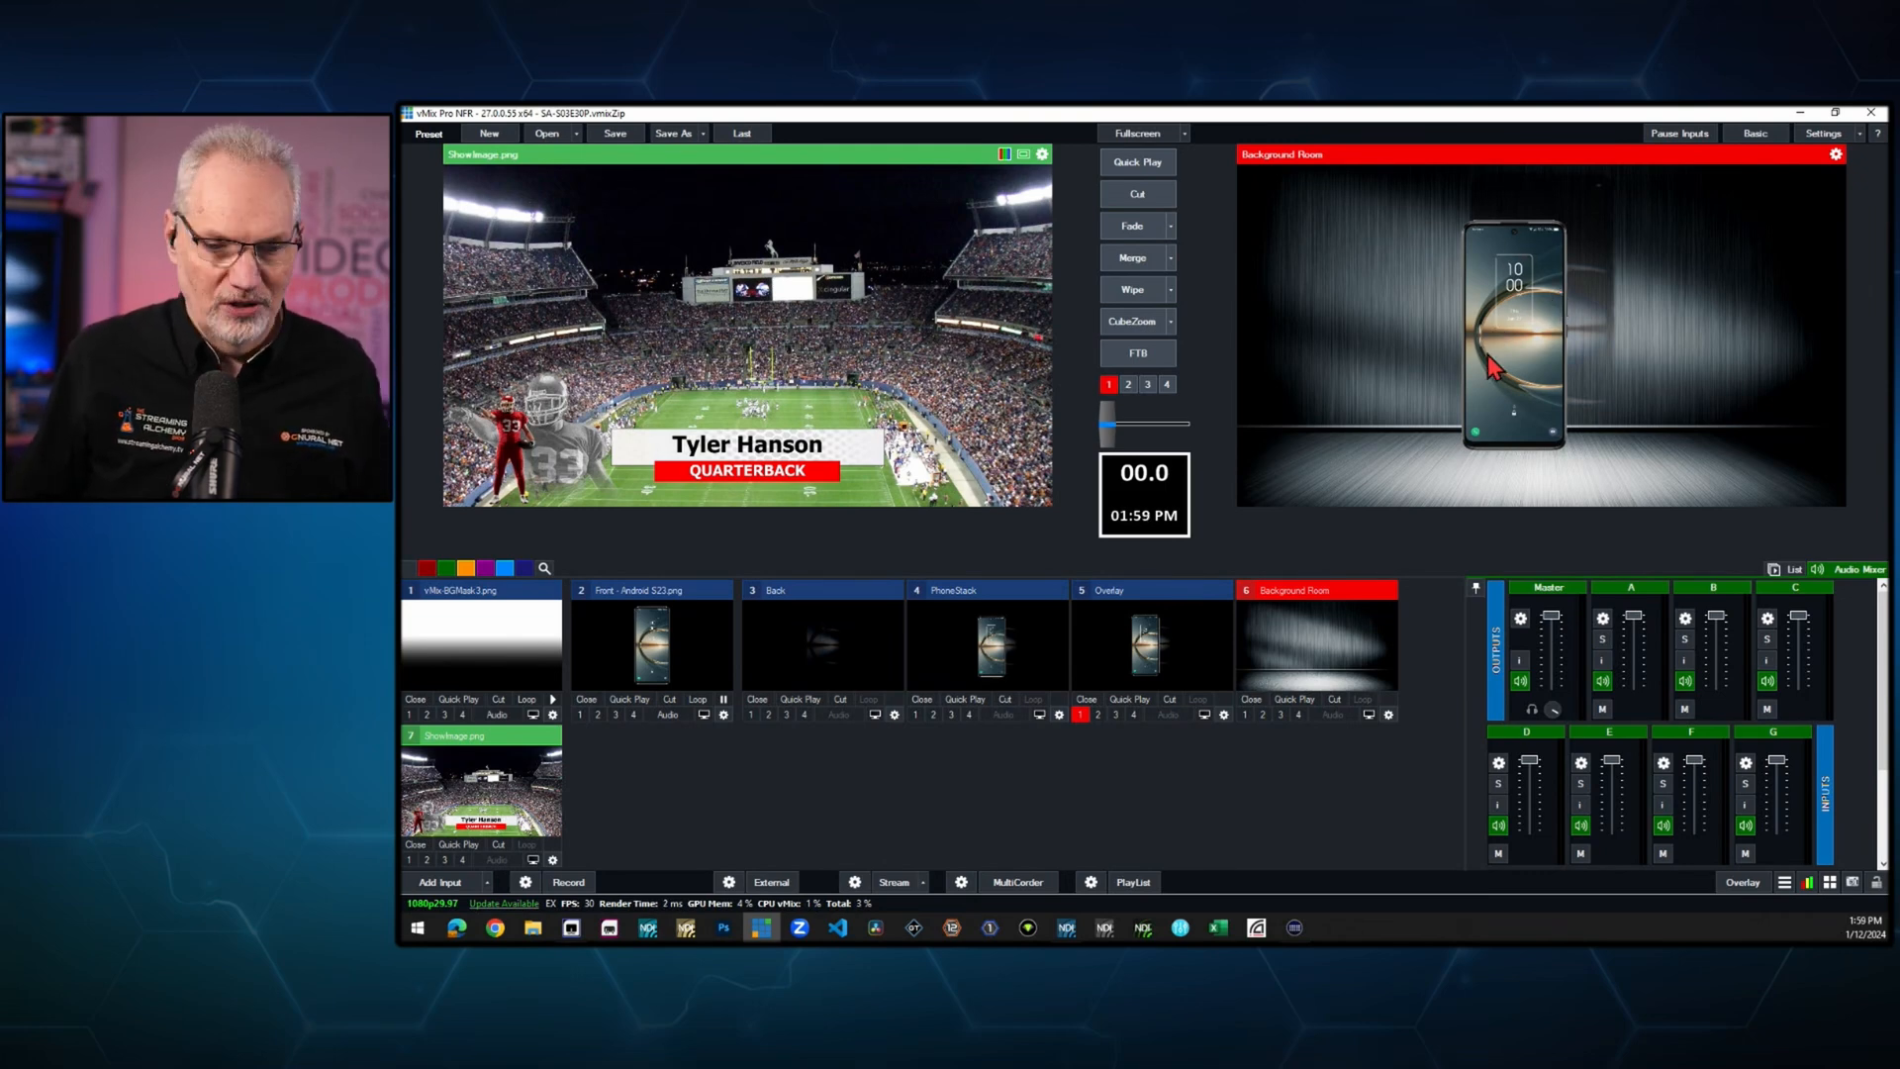
{"action": "mouse_move", "coordinate": [1575, 297]}
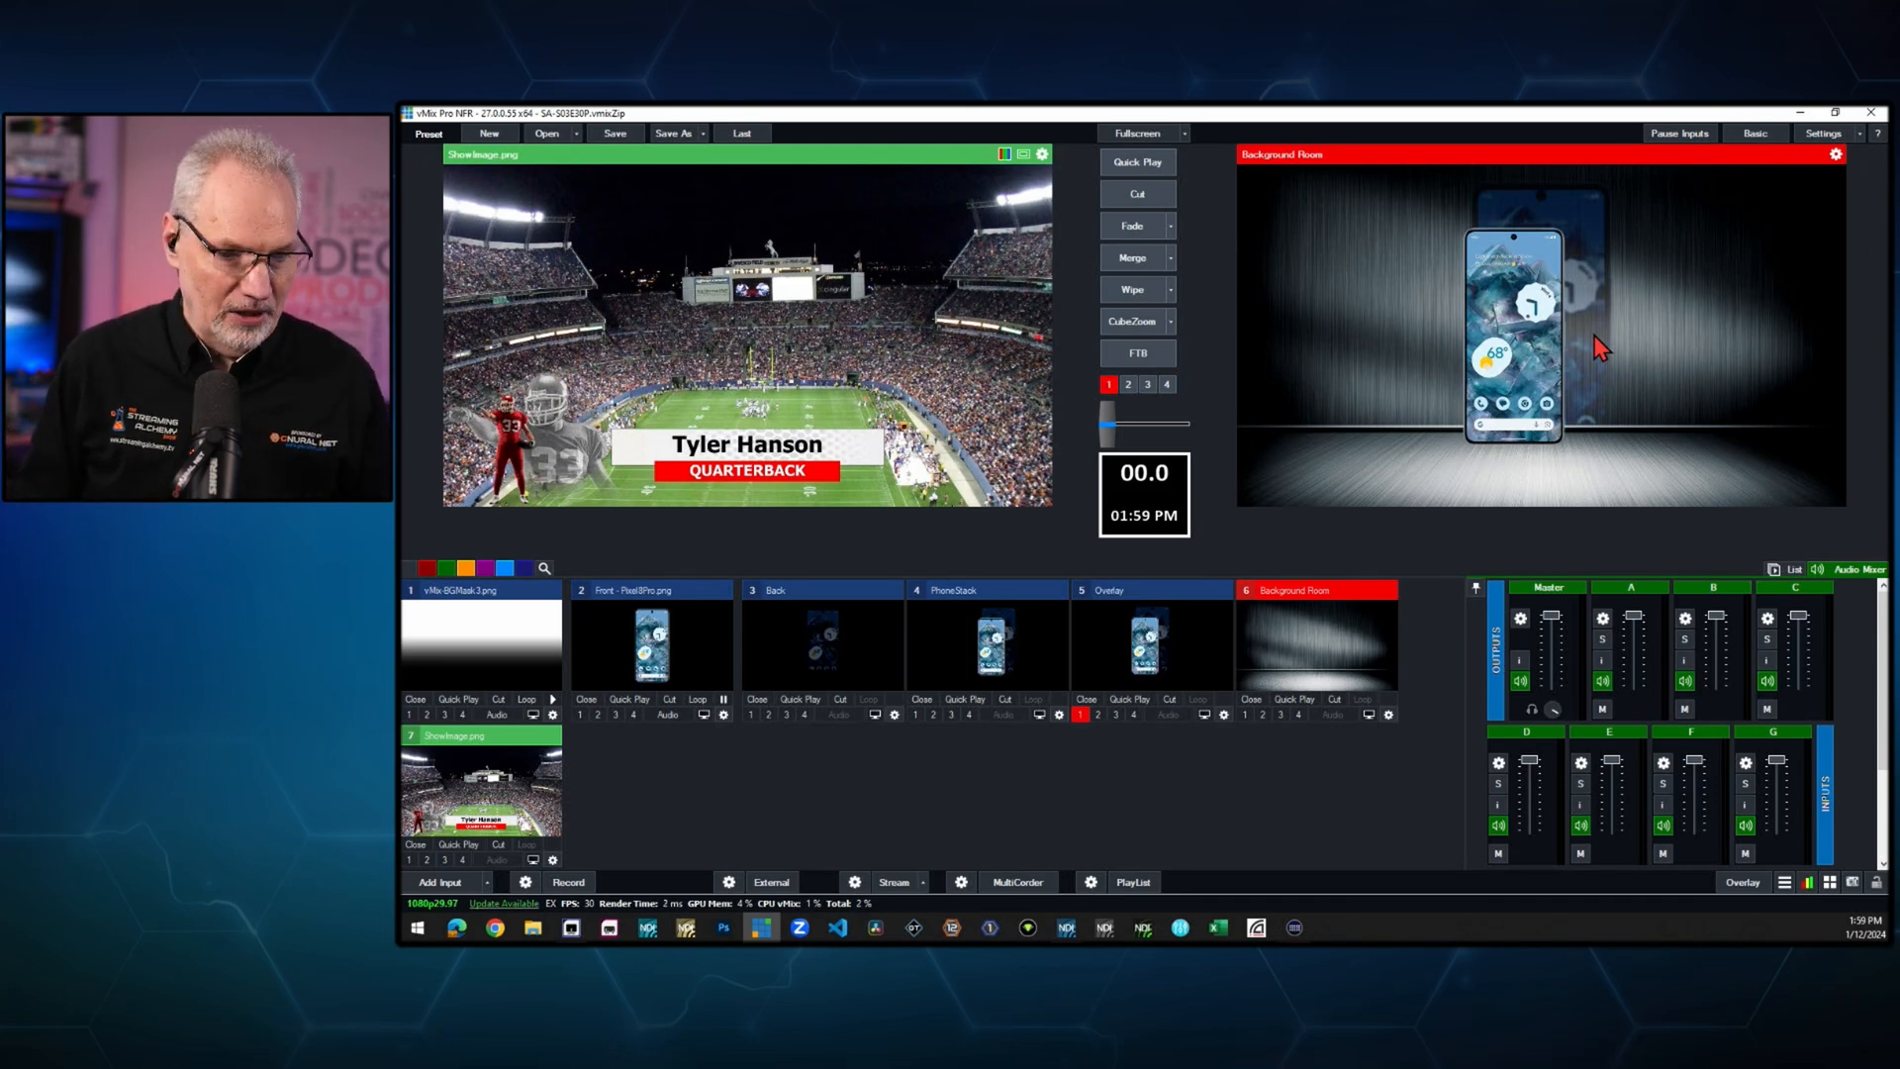
{"action": "mouse_move", "coordinate": [1021, 451]}
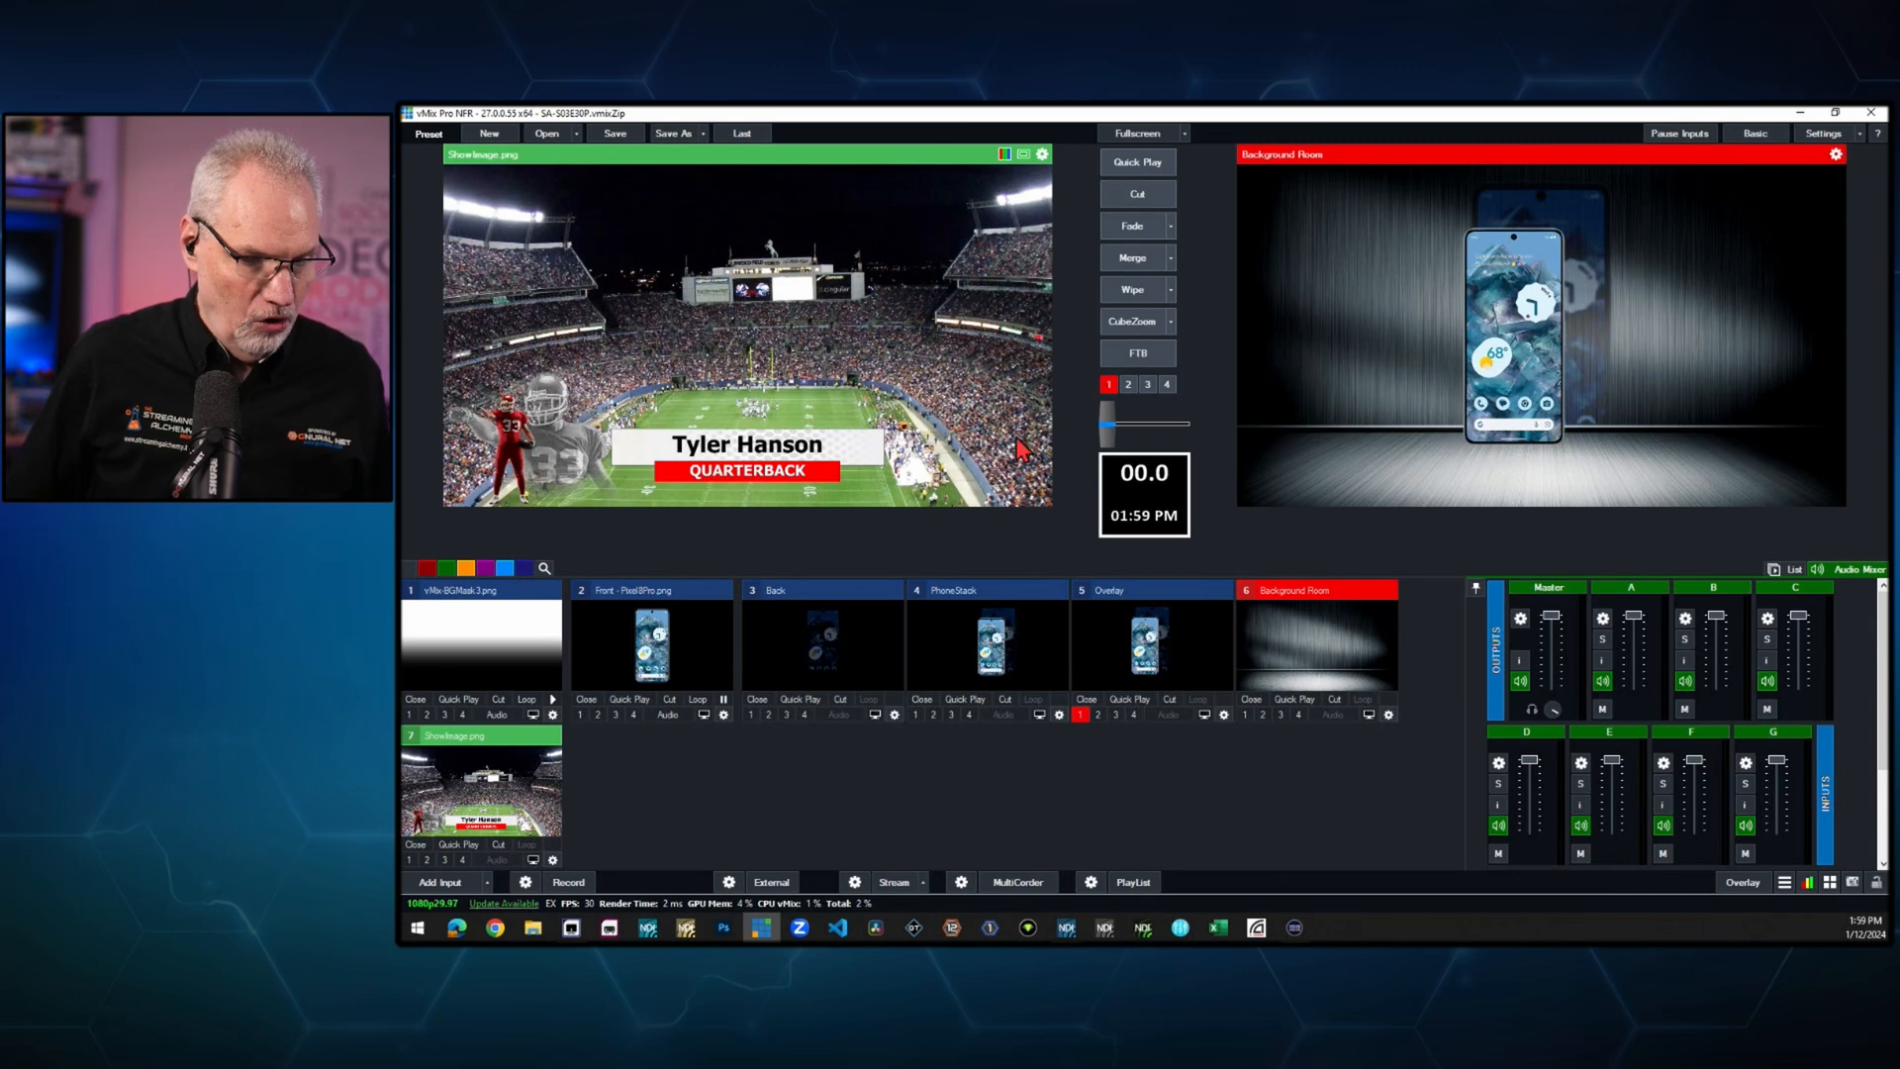
- Load the Overlay stack input, showing the phone on black, into Preview
{"action": "left_click", "coordinate": [1150, 643]}
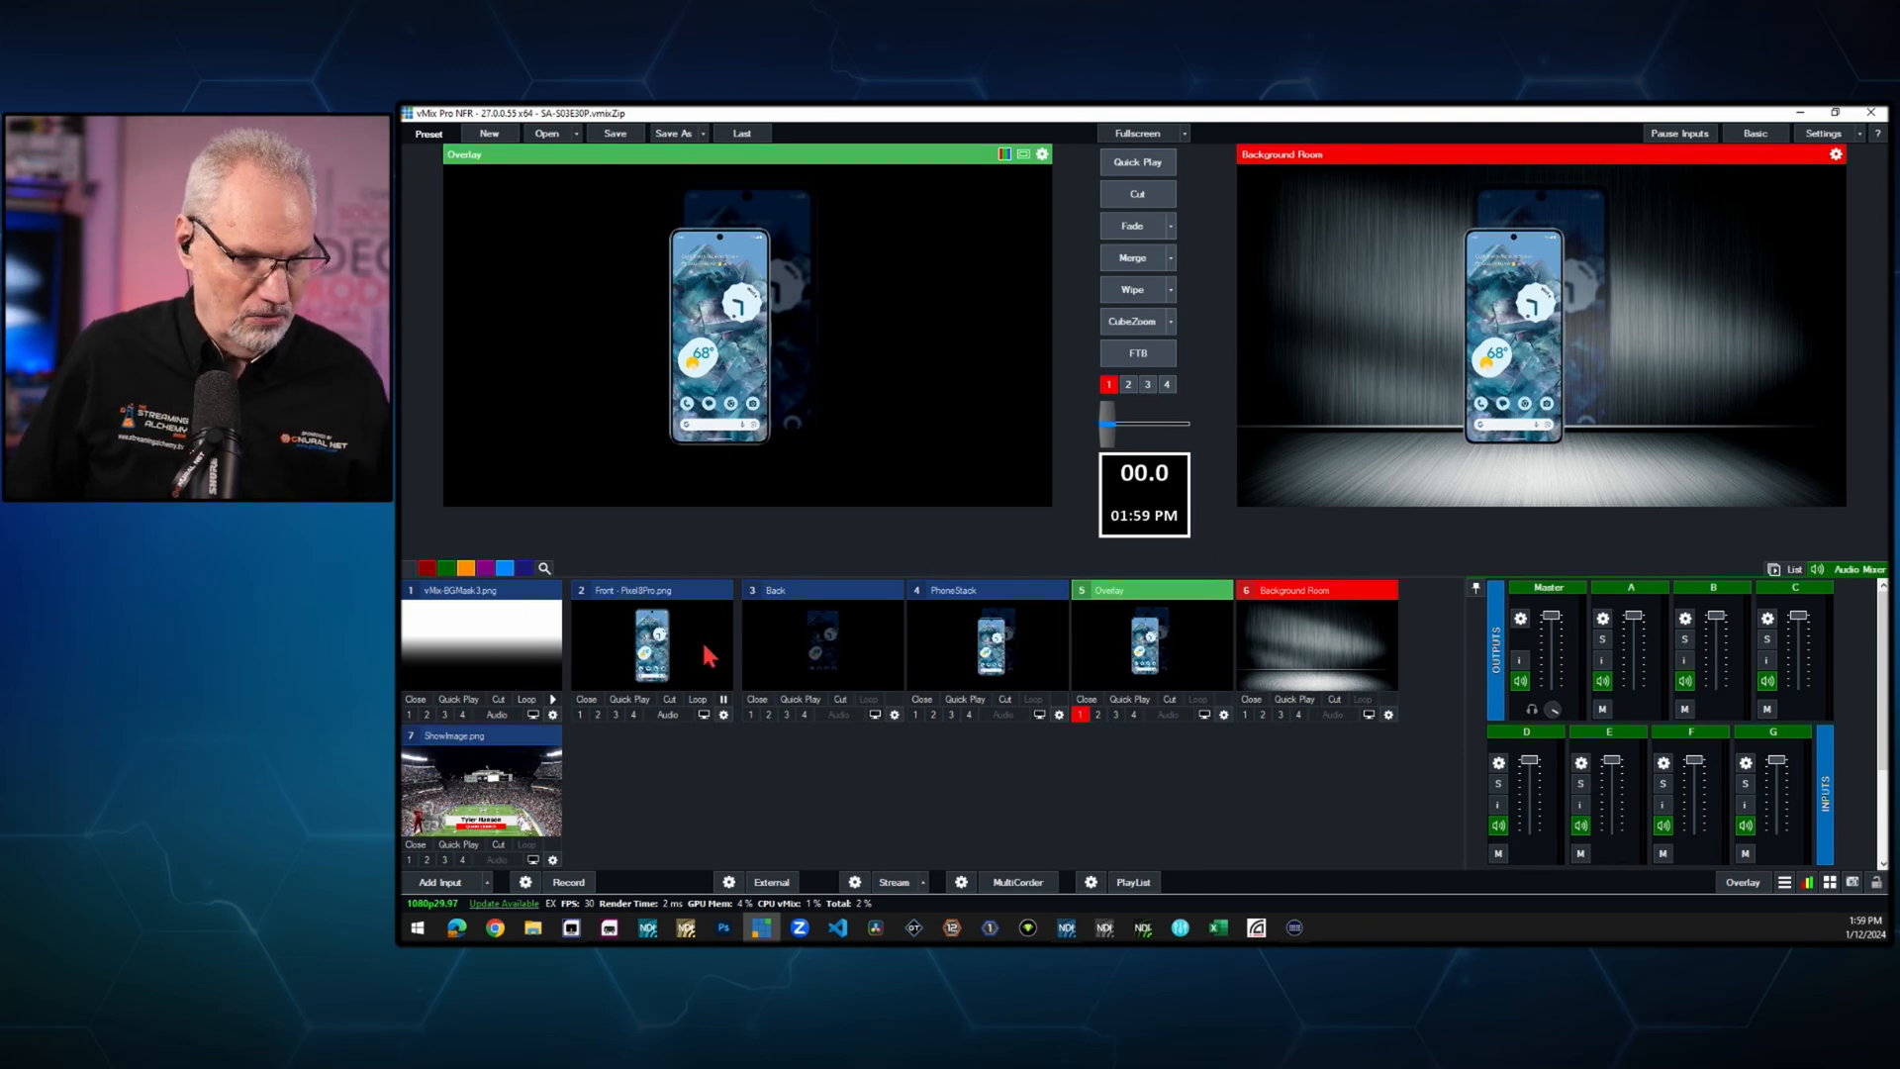
{"action": "mouse_move", "coordinate": [1070, 479]}
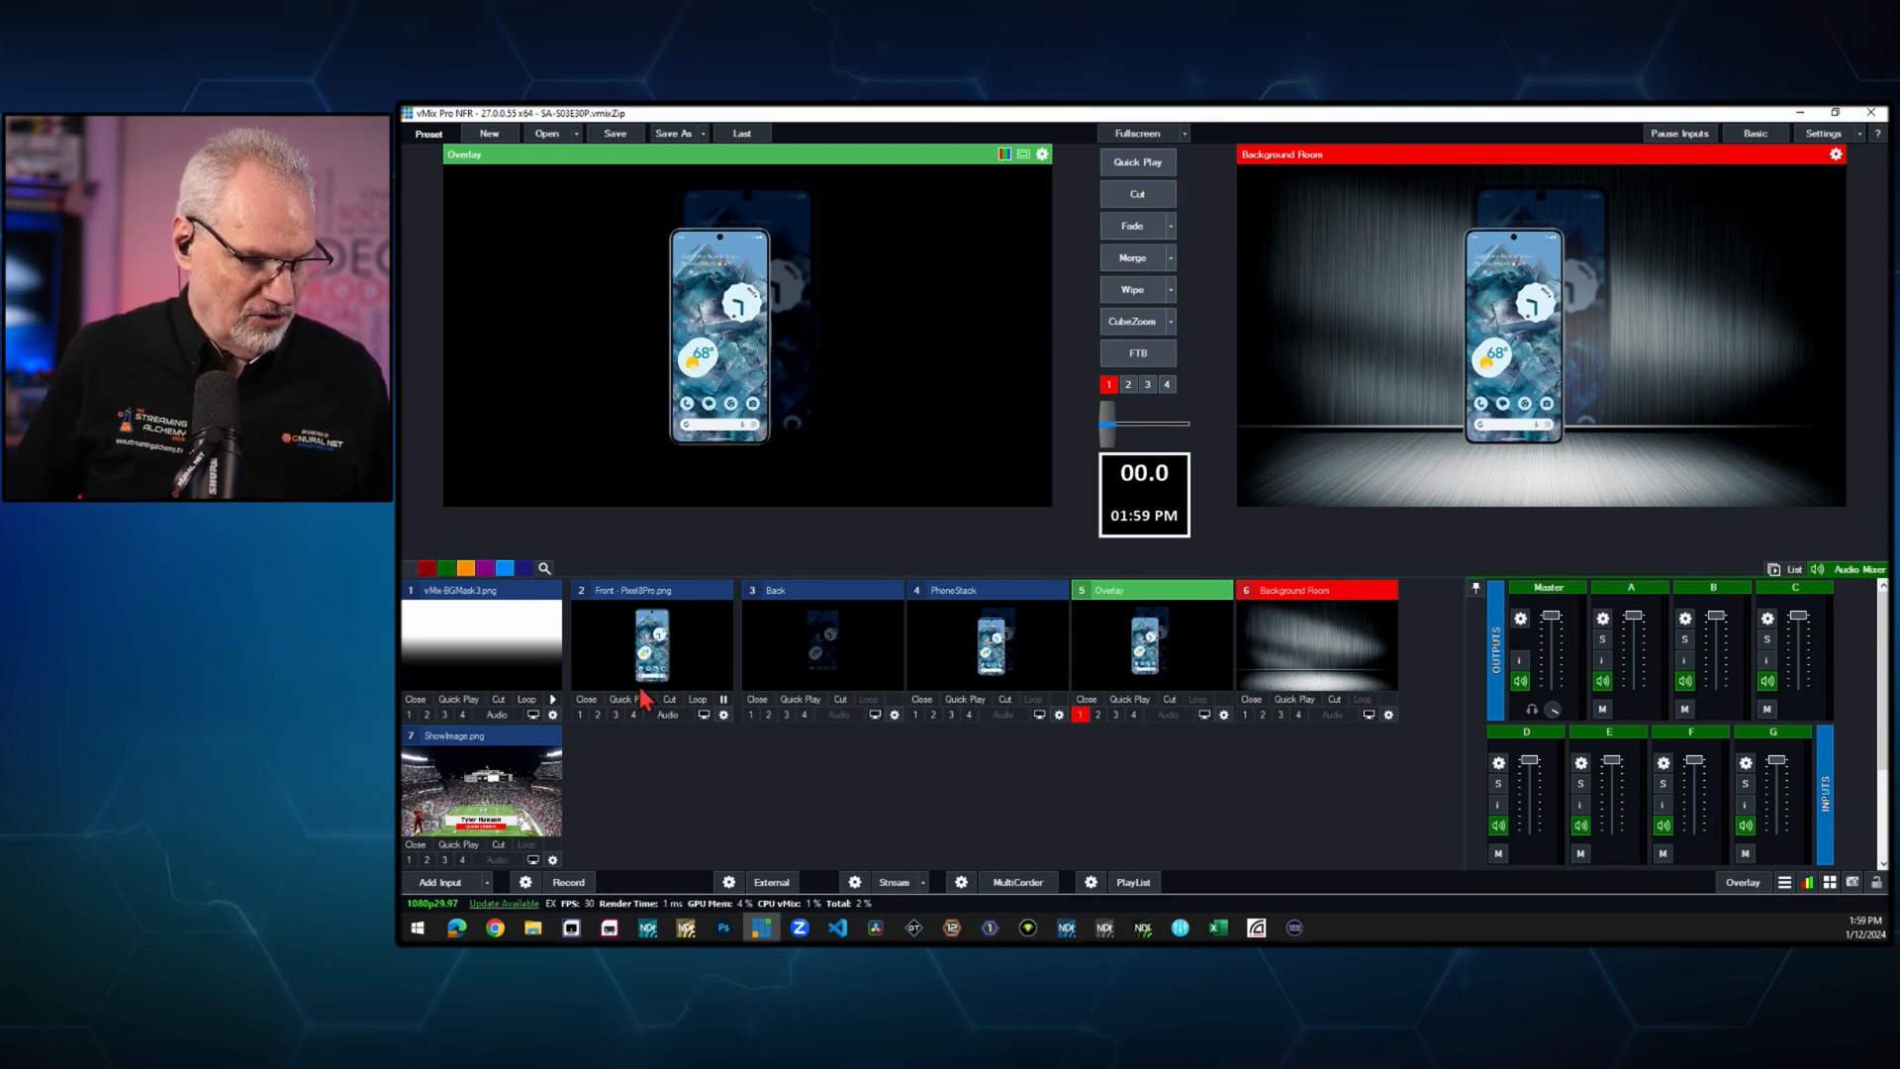
{"action": "mouse_move", "coordinate": [697, 606]}
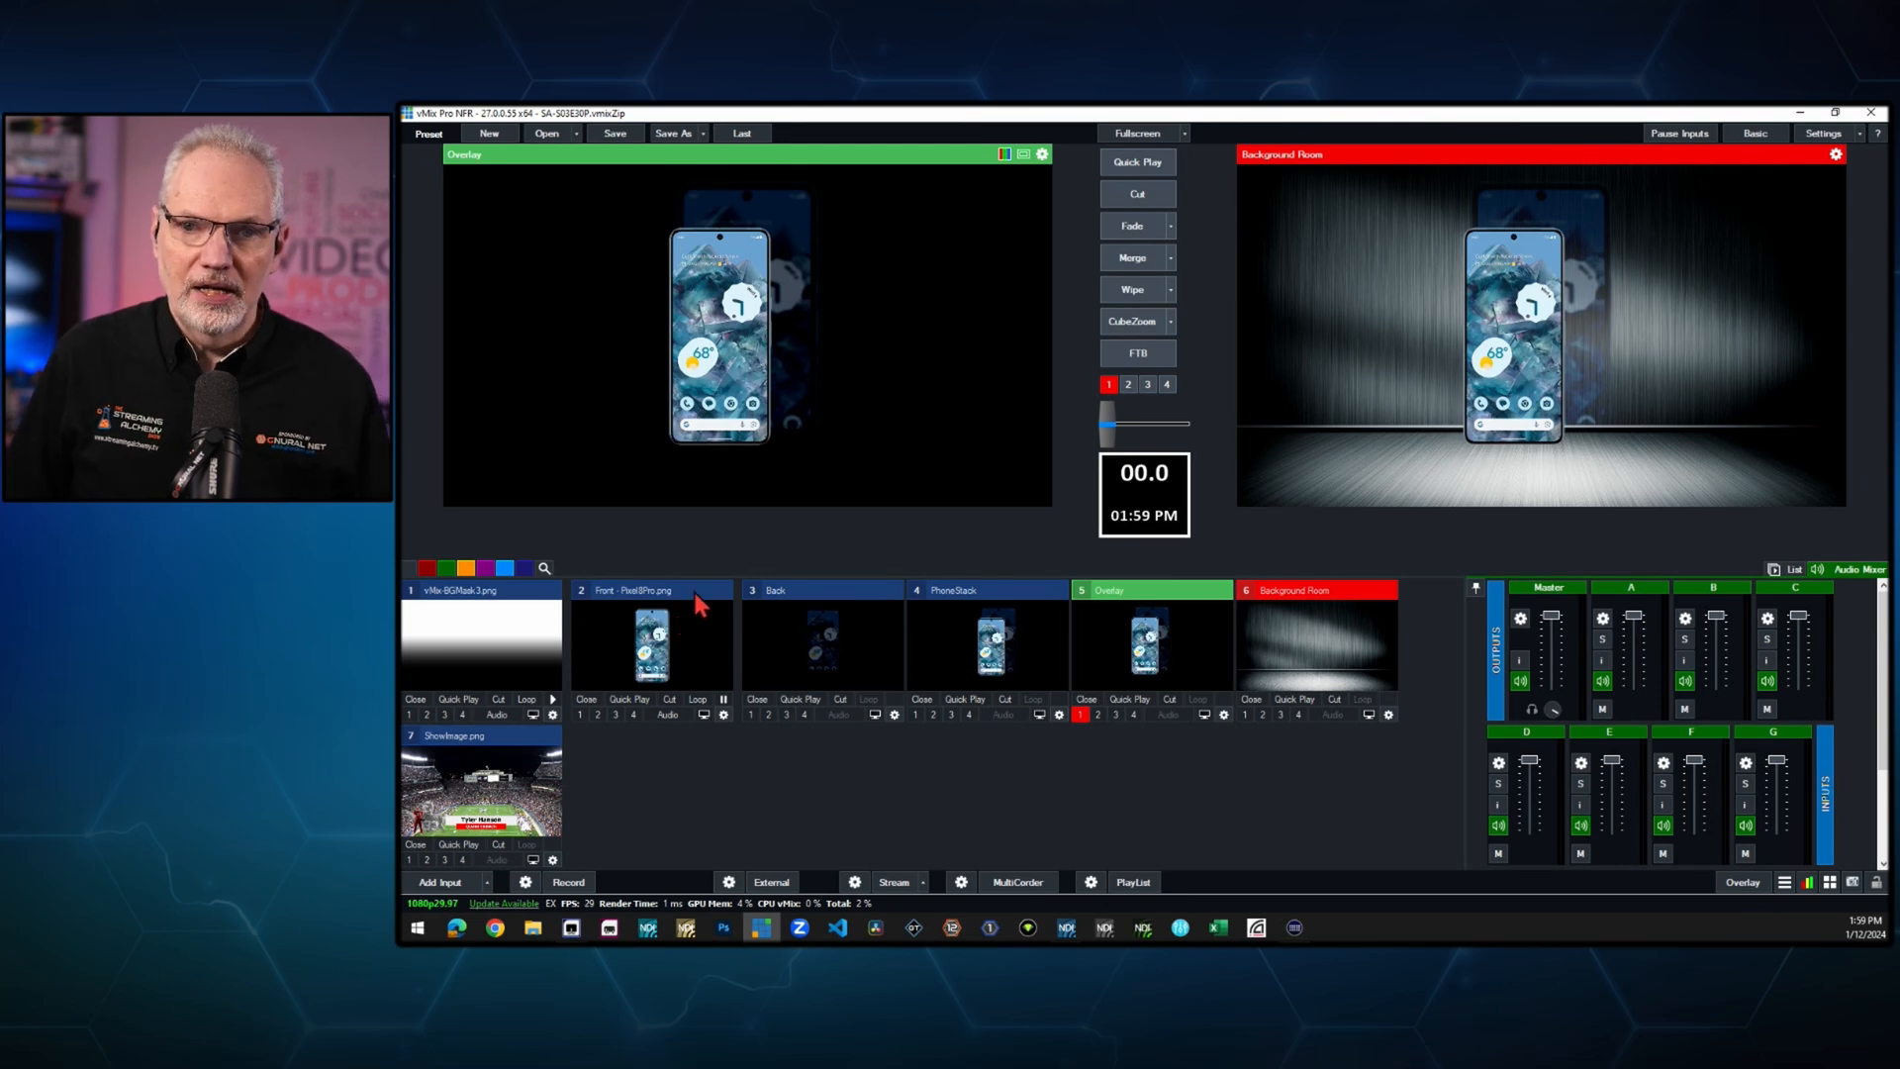
{"action": "mouse_move", "coordinate": [687, 611]}
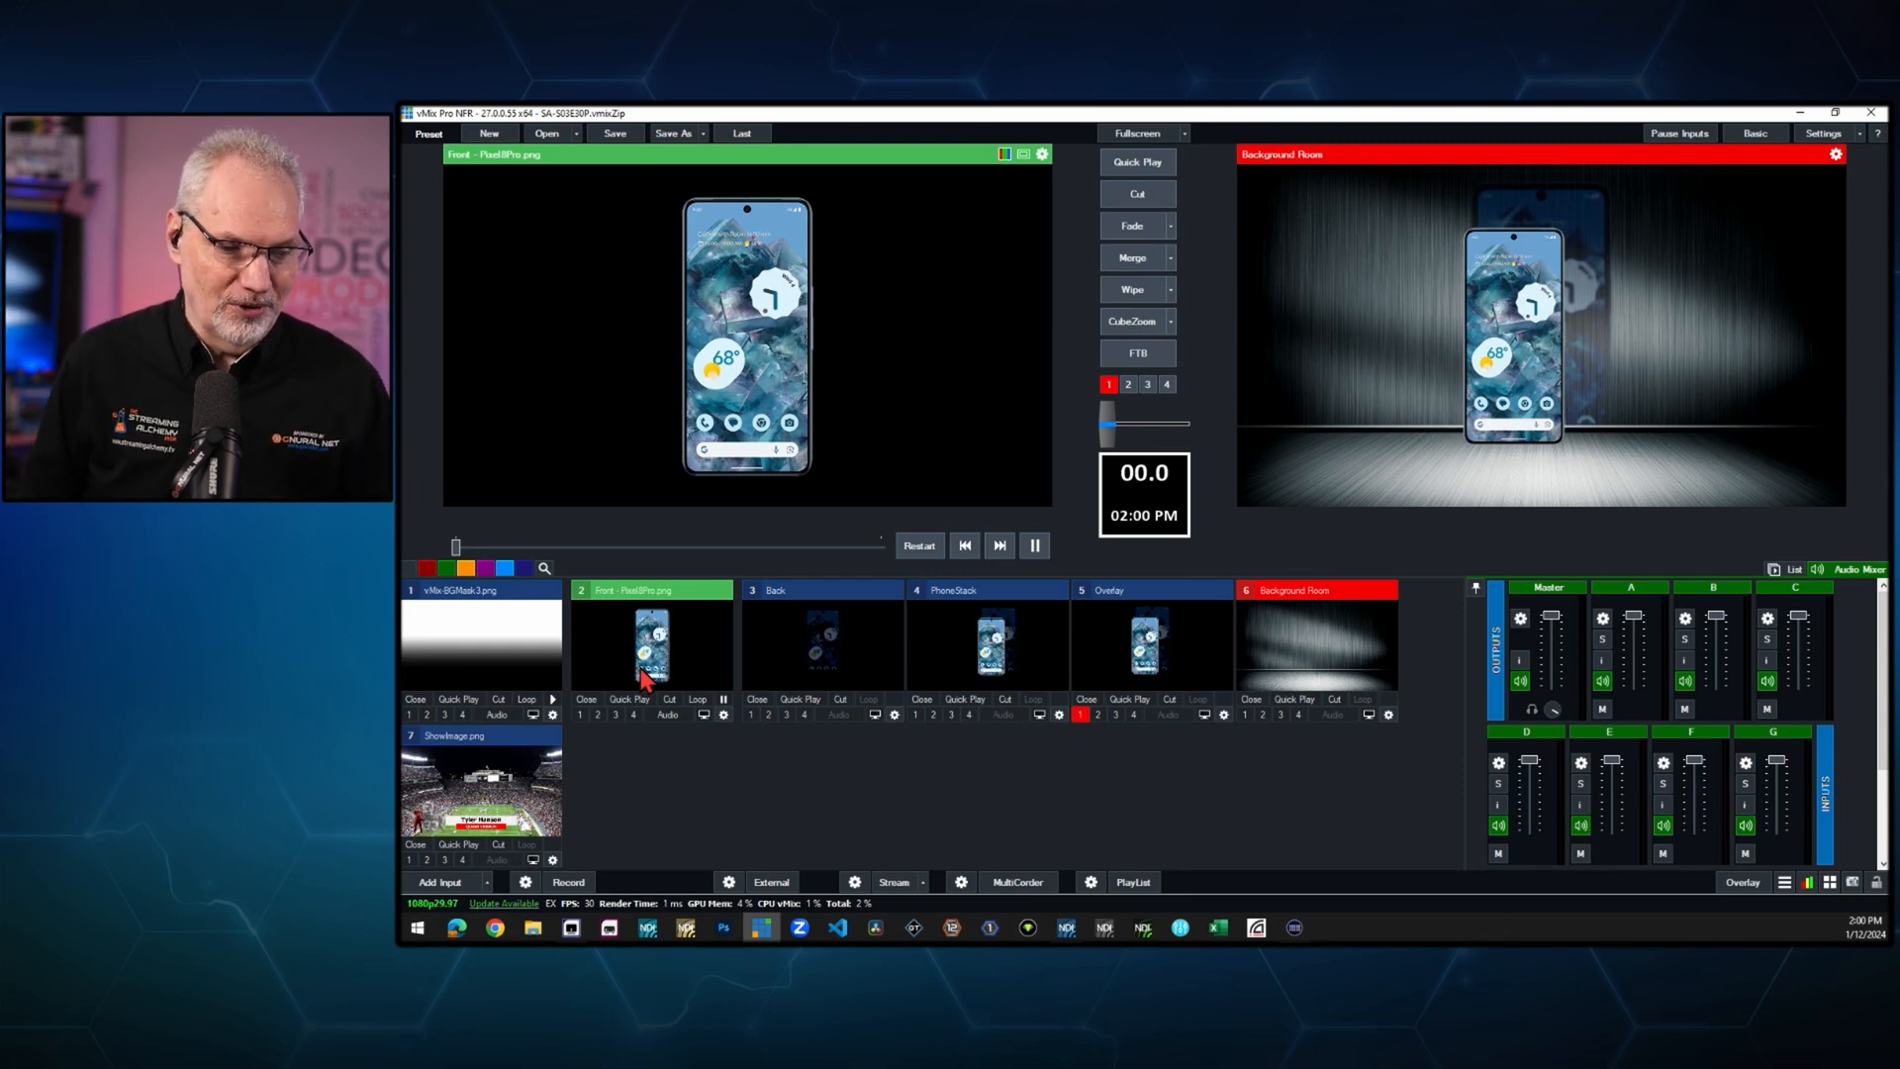
{"action": "mouse_move", "coordinate": [943, 372]}
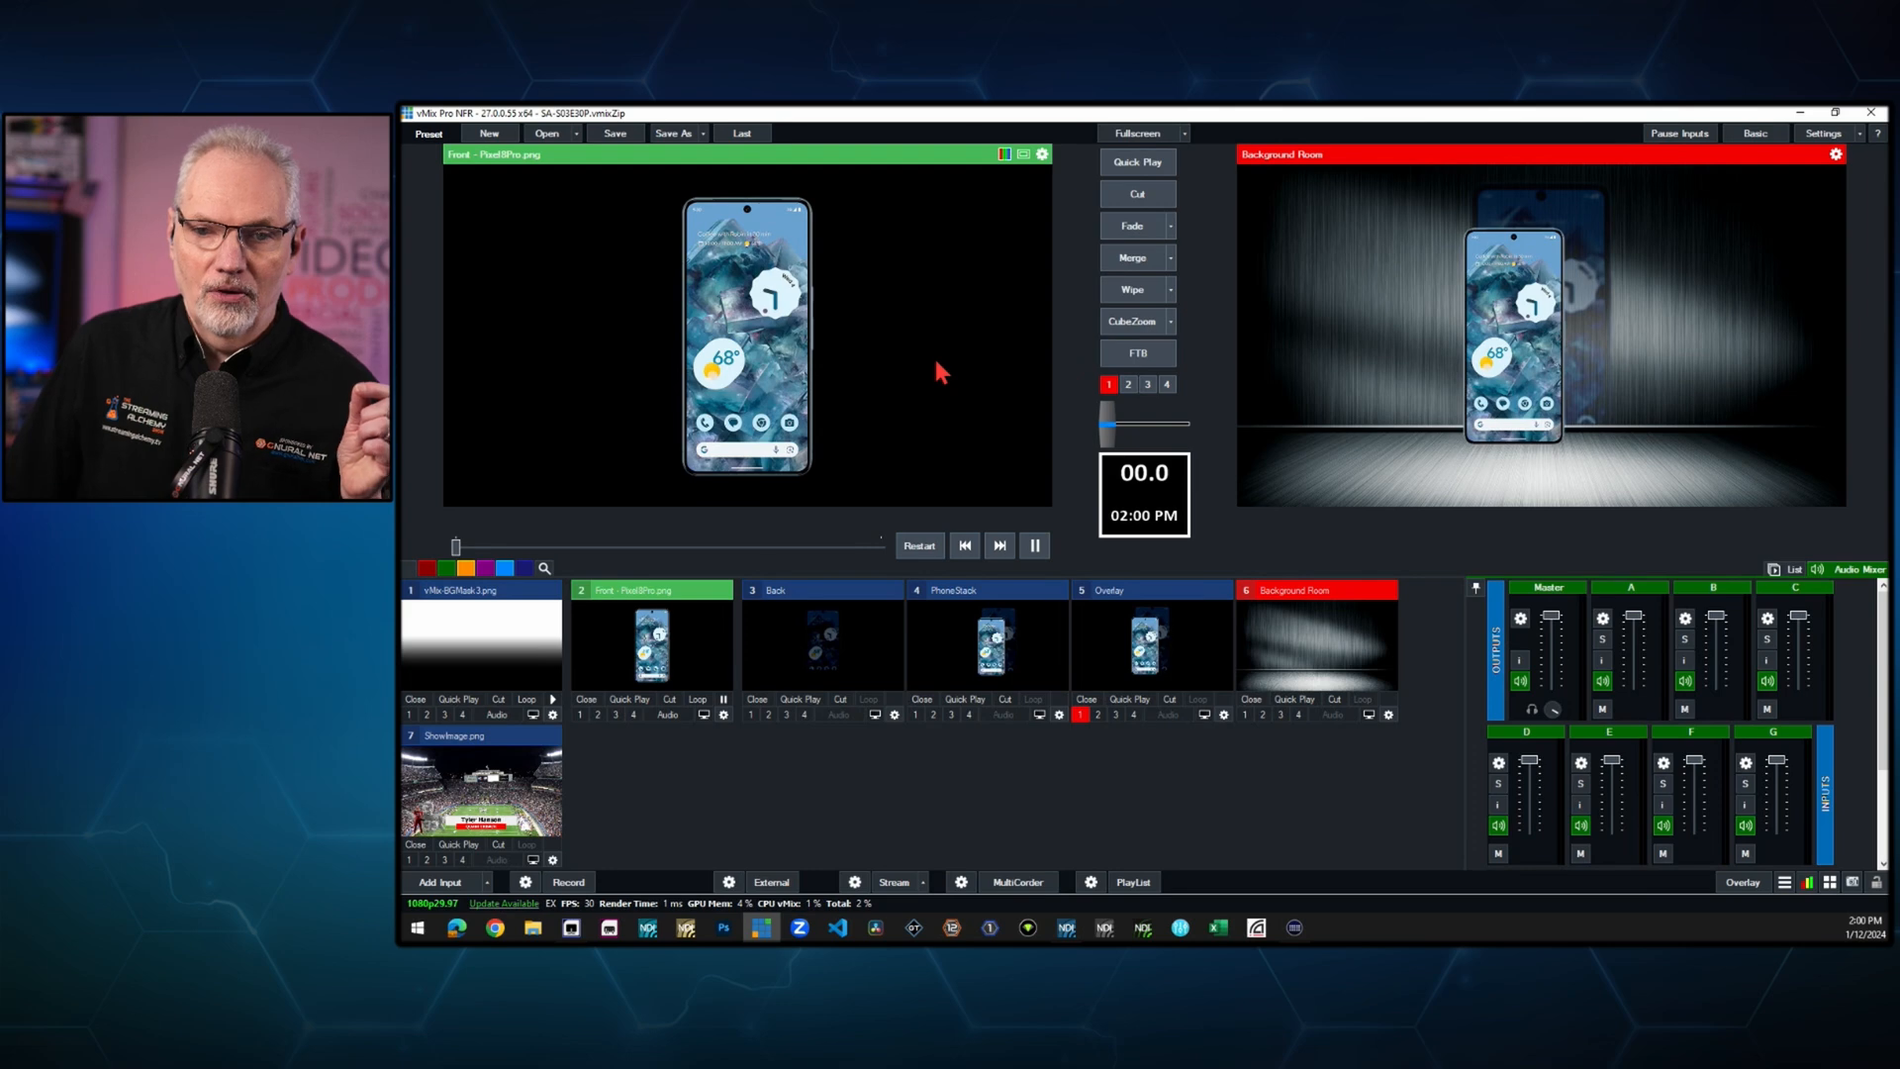
{"action": "mouse_move", "coordinate": [879, 638]}
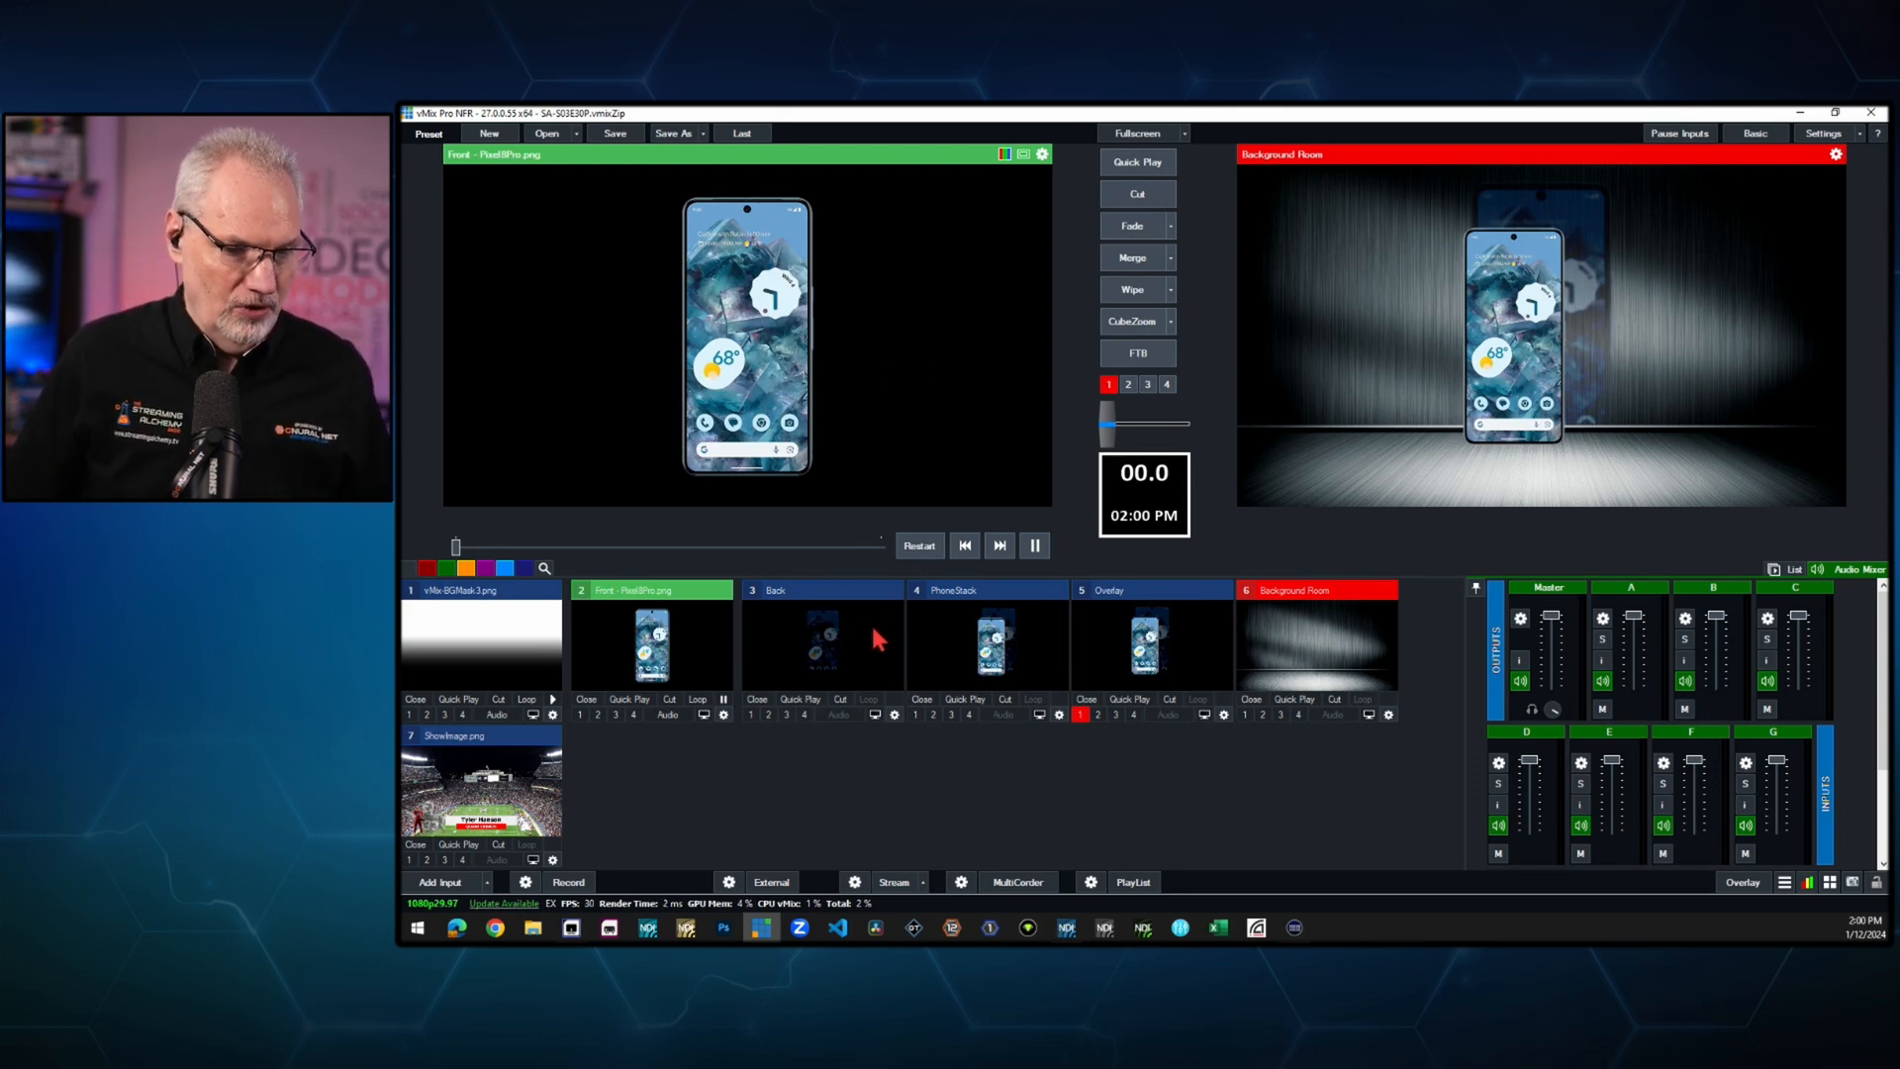
{"action": "mouse_move", "coordinate": [810, 618]}
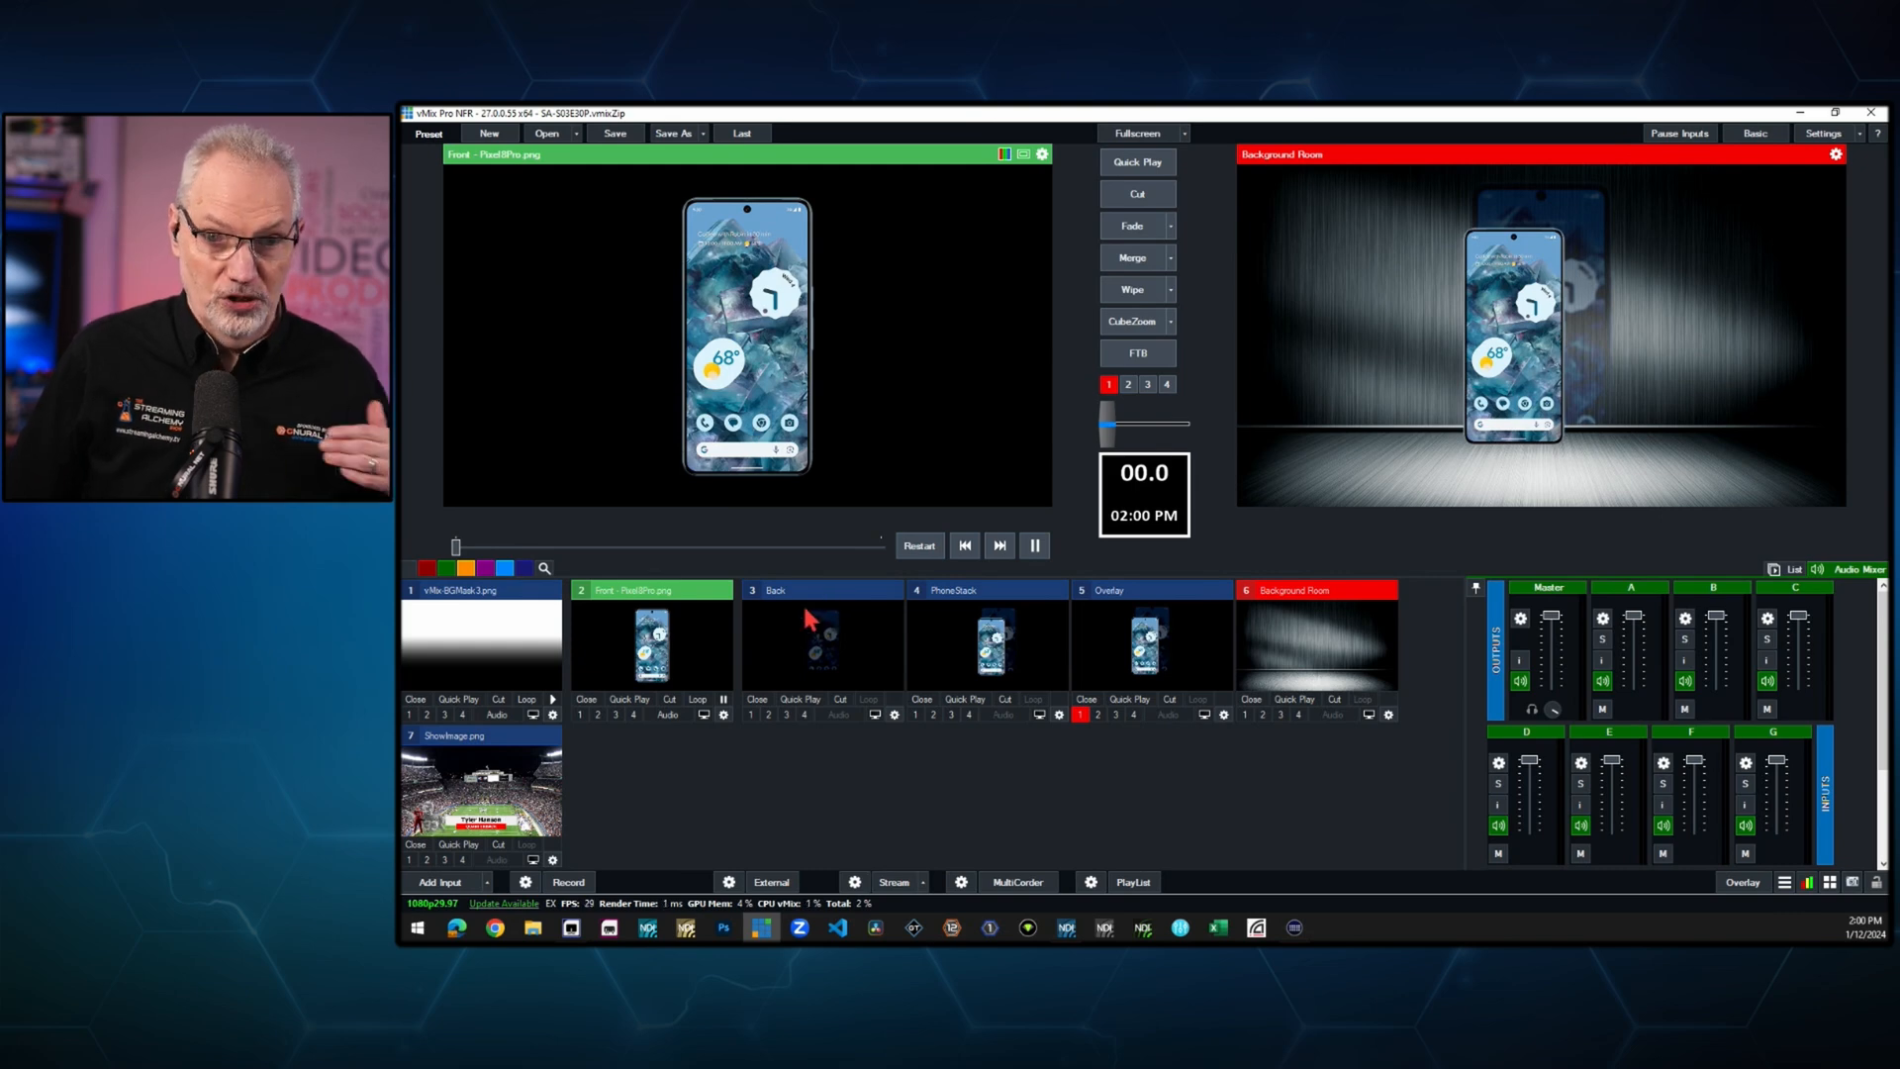
{"action": "mouse_move", "coordinate": [892, 713]}
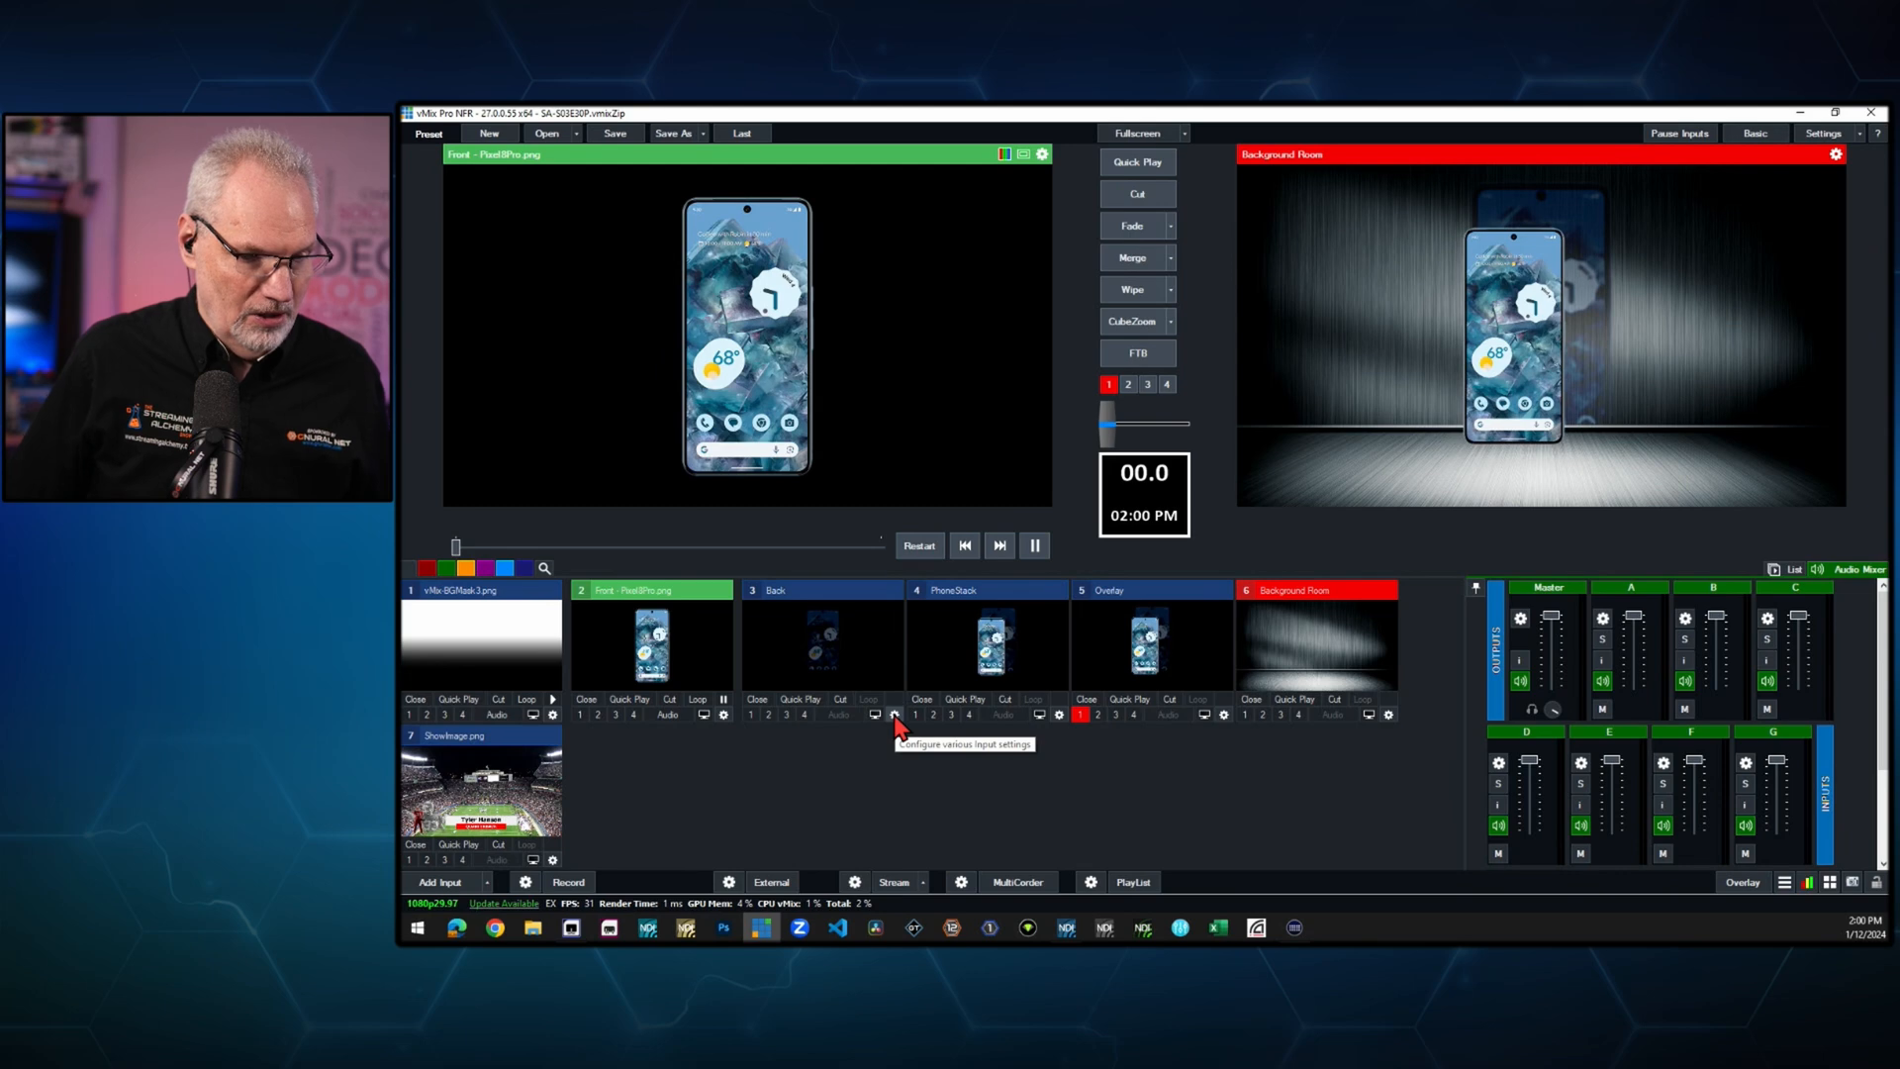
- Open input 3 Back's settings on the Effects page showing Gaussian Blur
{"action": "left_click", "coordinate": [891, 713]}
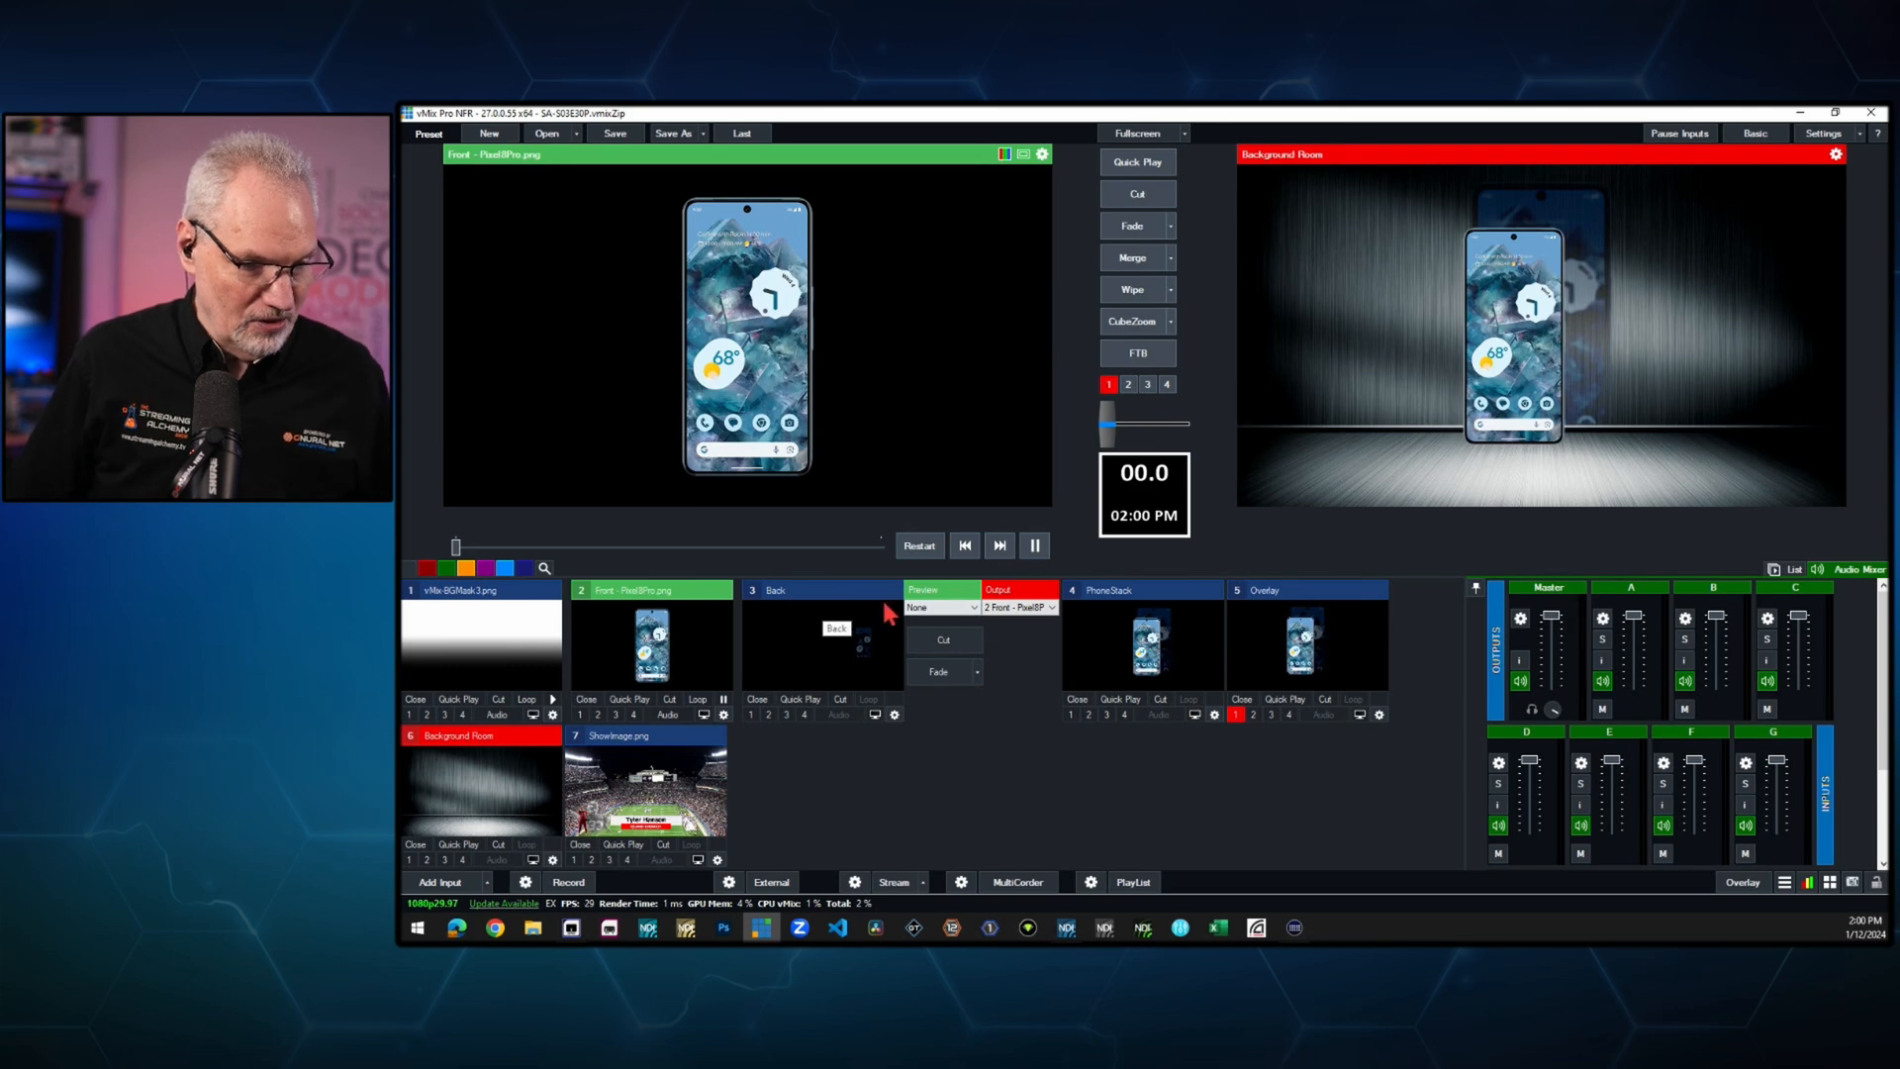
{"action": "left_click", "coordinate": [895, 715]}
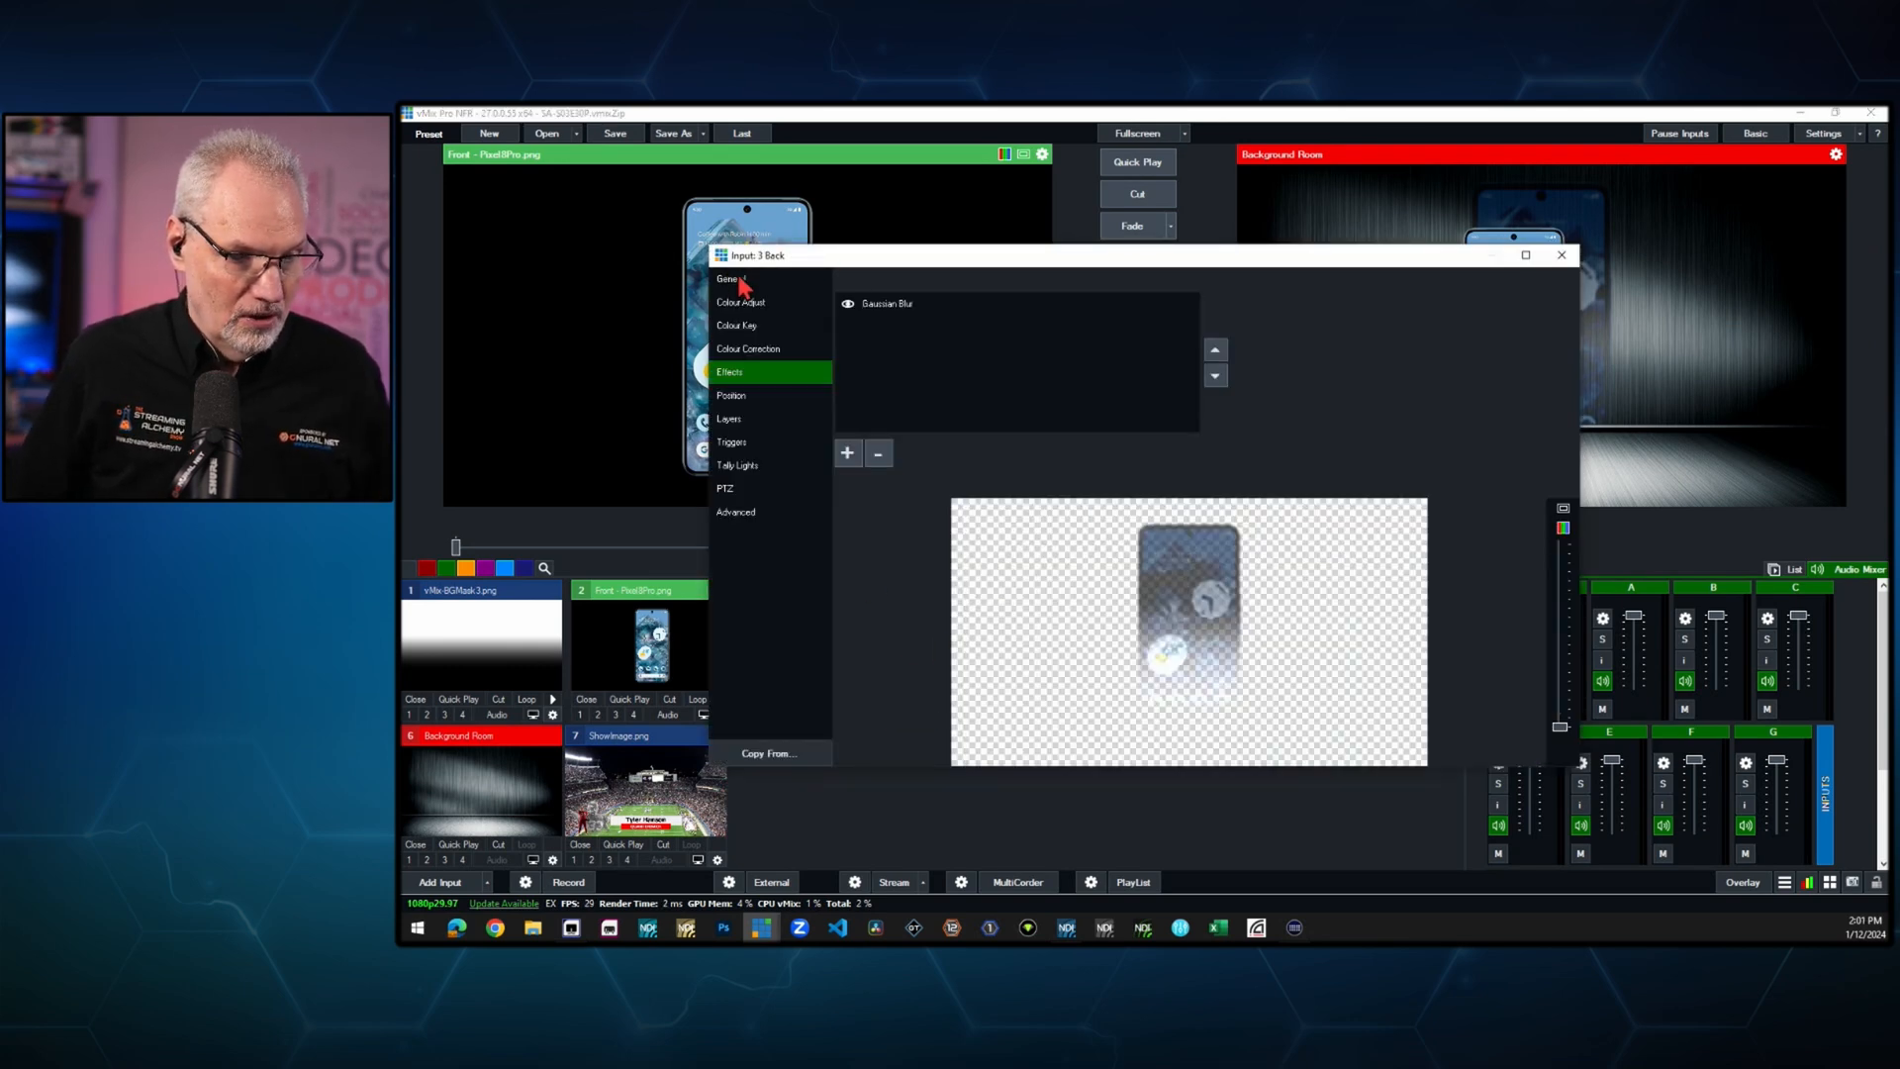
{"action": "mouse_move", "coordinate": [752, 336]}
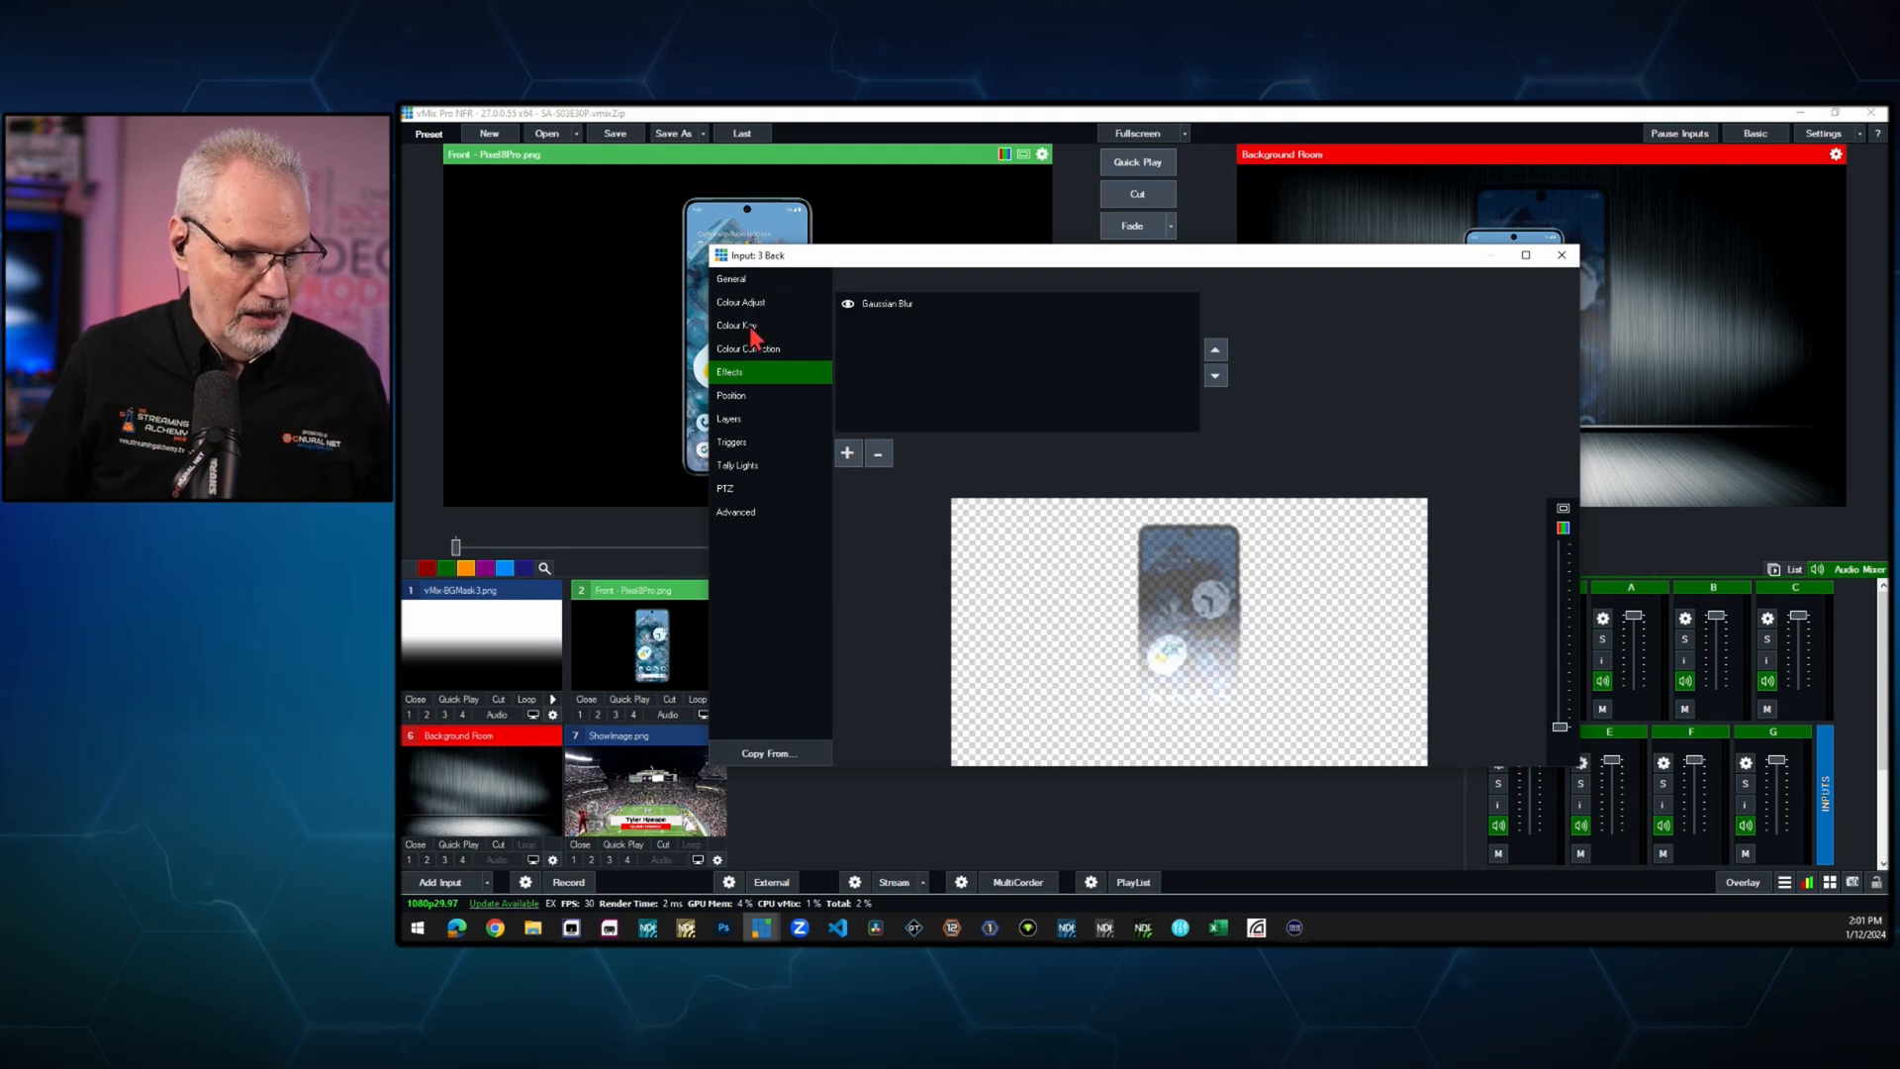
- In Colour Adjust, tune Saturation, Green and Red until the Back shadow turns purple
{"action": "left_click", "coordinate": [740, 301]}
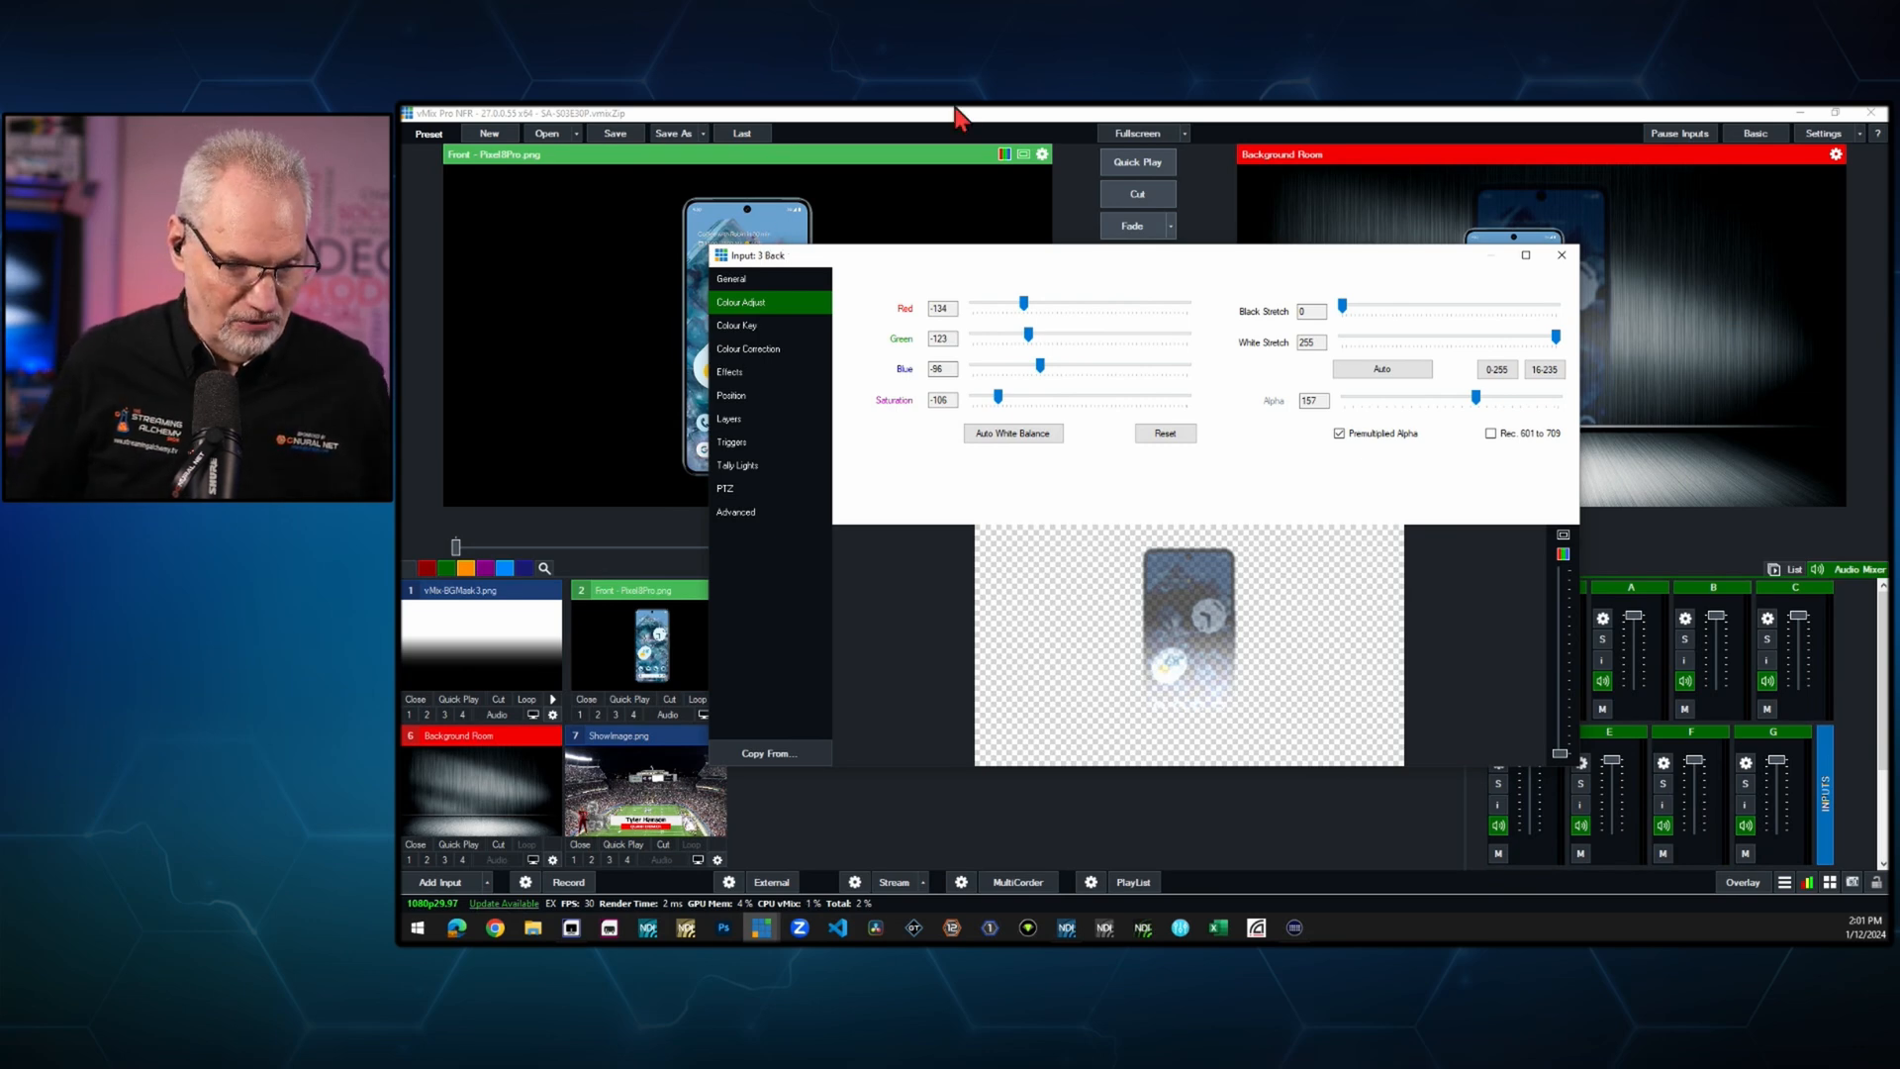
{"action": "mouse_move", "coordinate": [1199, 624]}
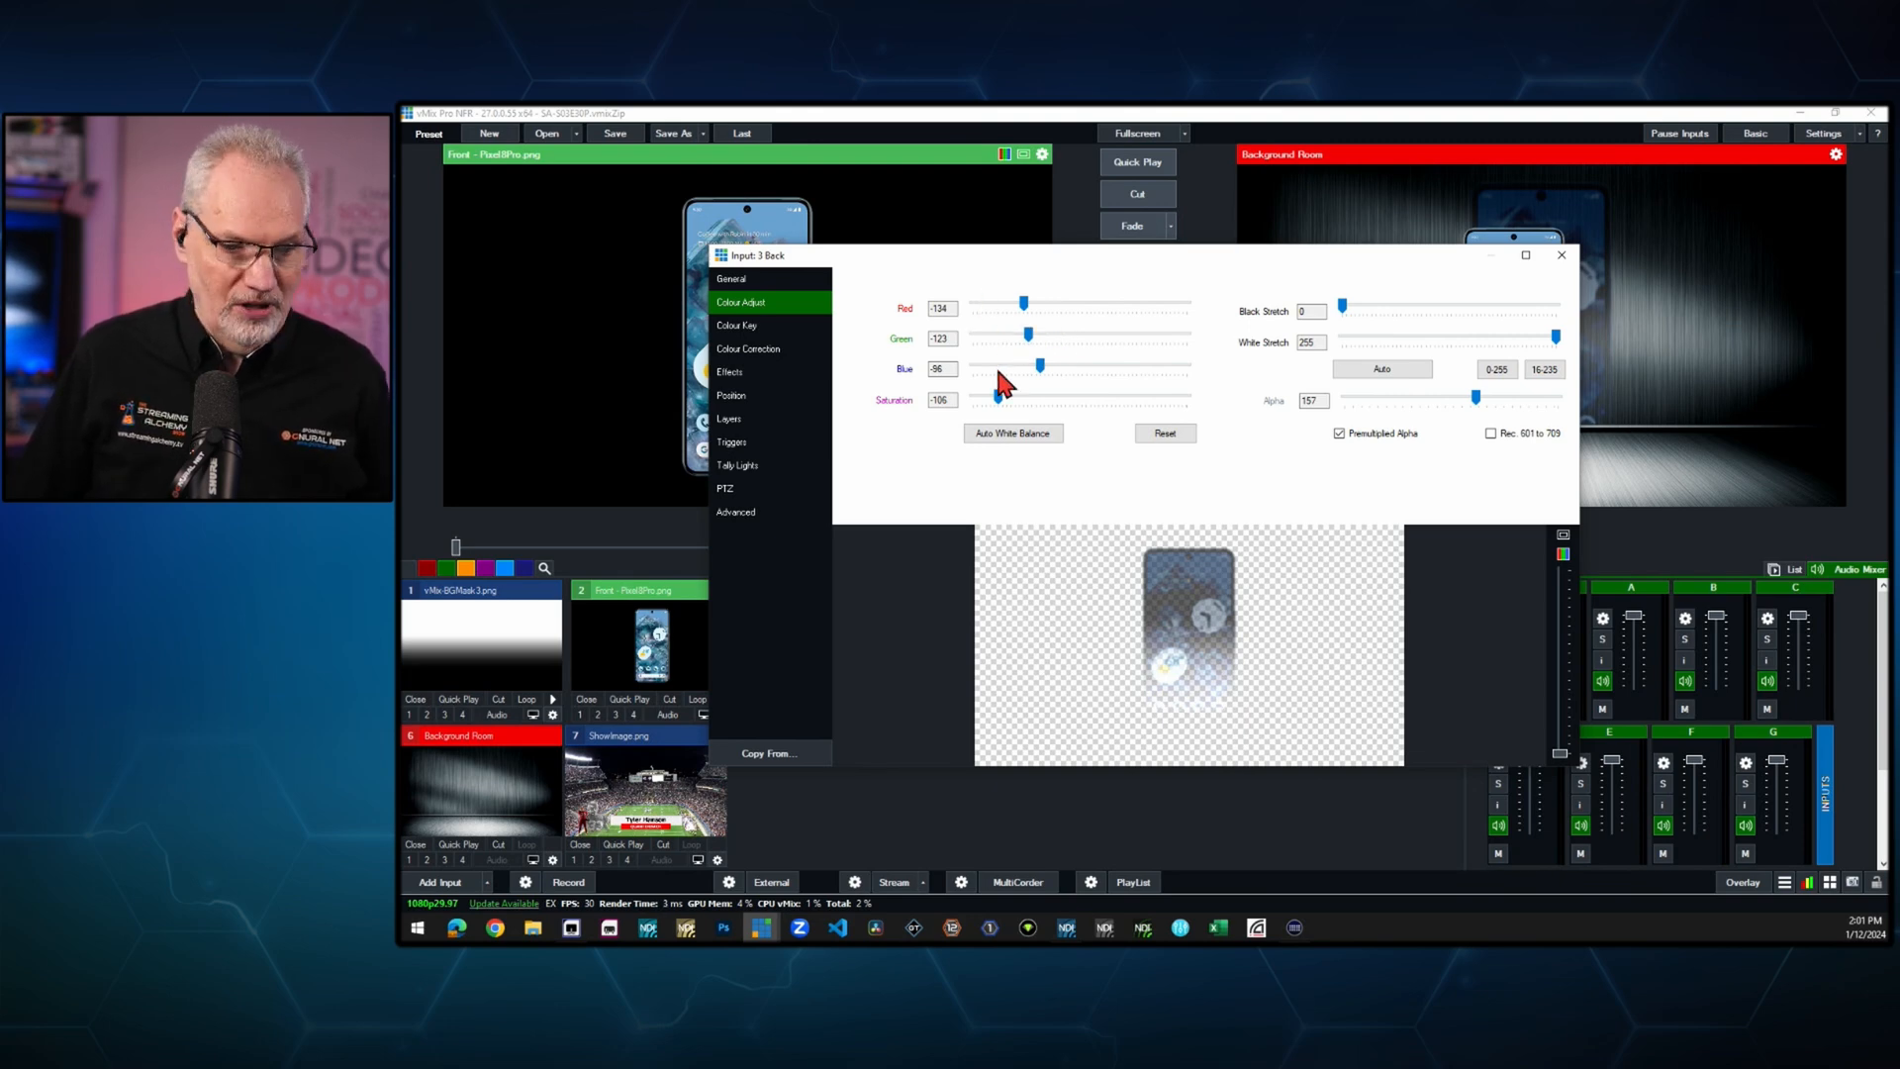
{"action": "left_click_drag", "start_coordinate": [1038, 399], "coordinate": [963, 399]}
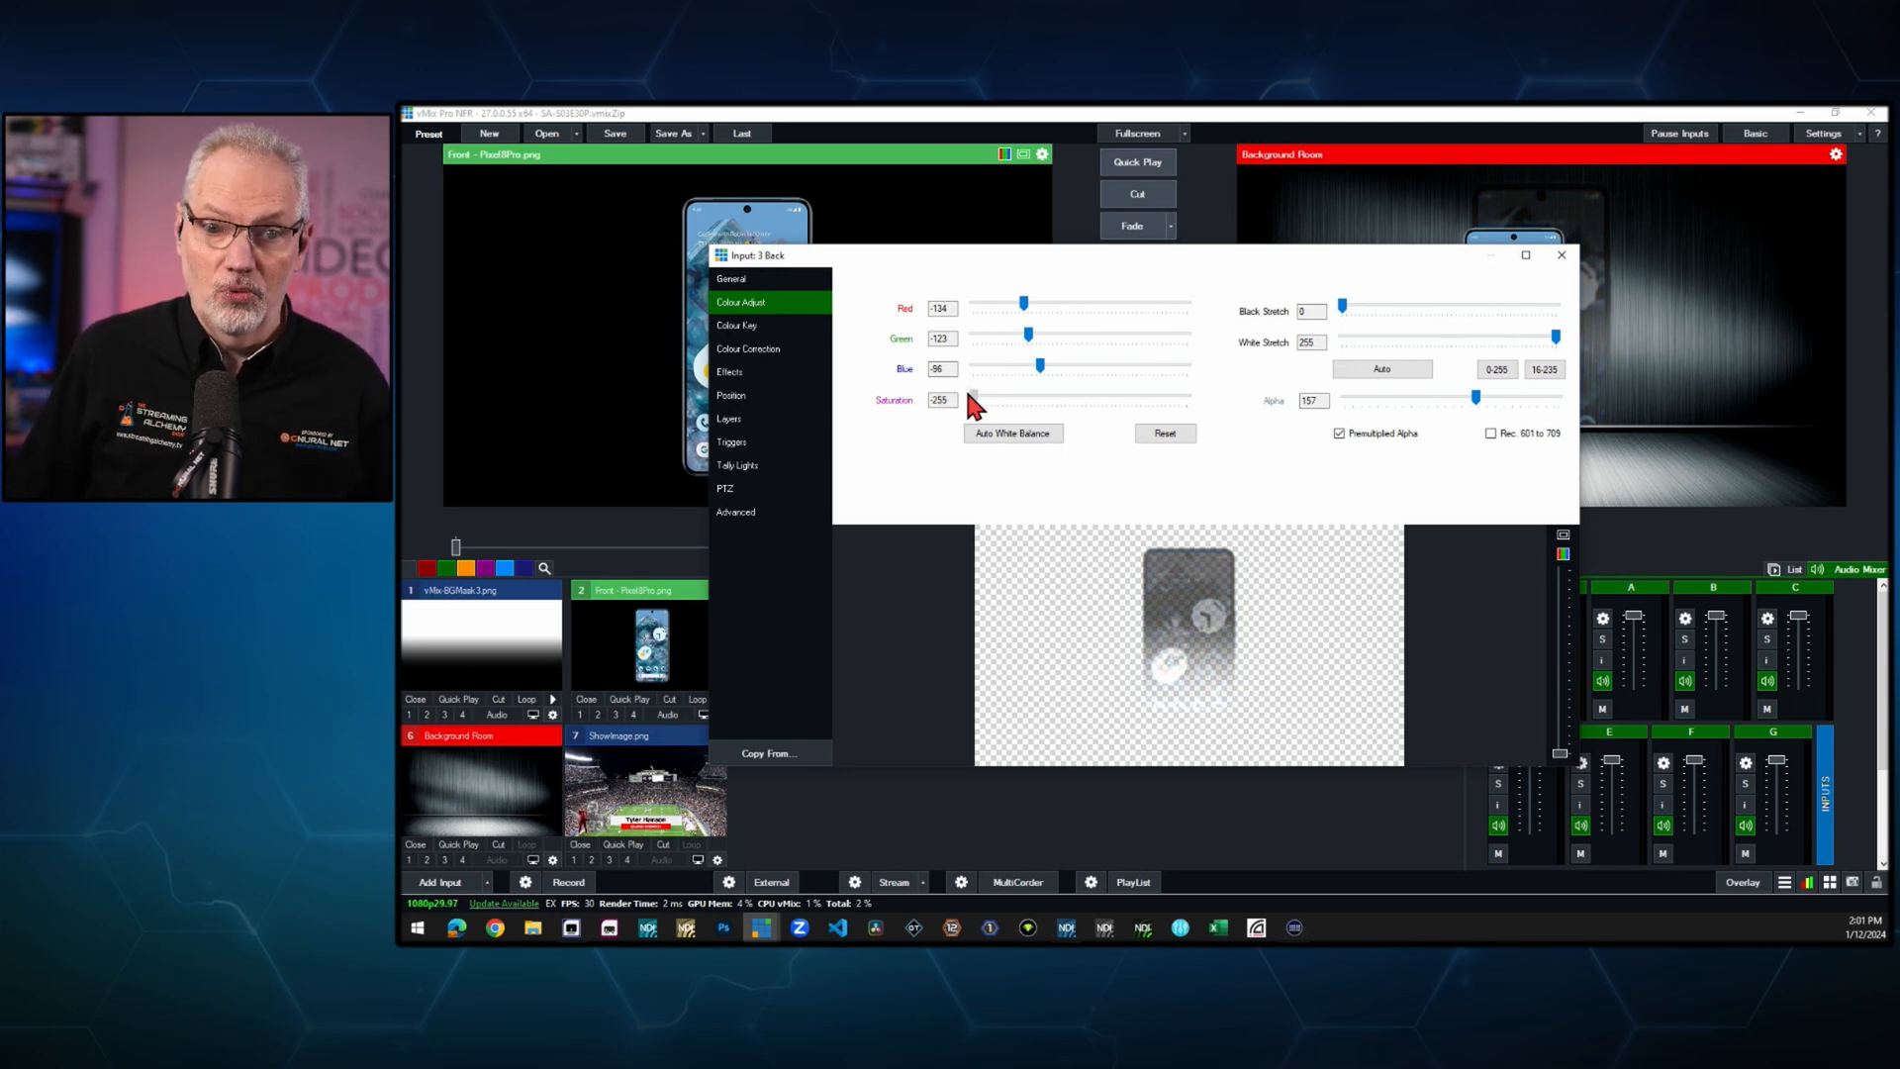
{"action": "left_click_drag", "start_coordinate": [982, 399], "coordinate": [1011, 399]}
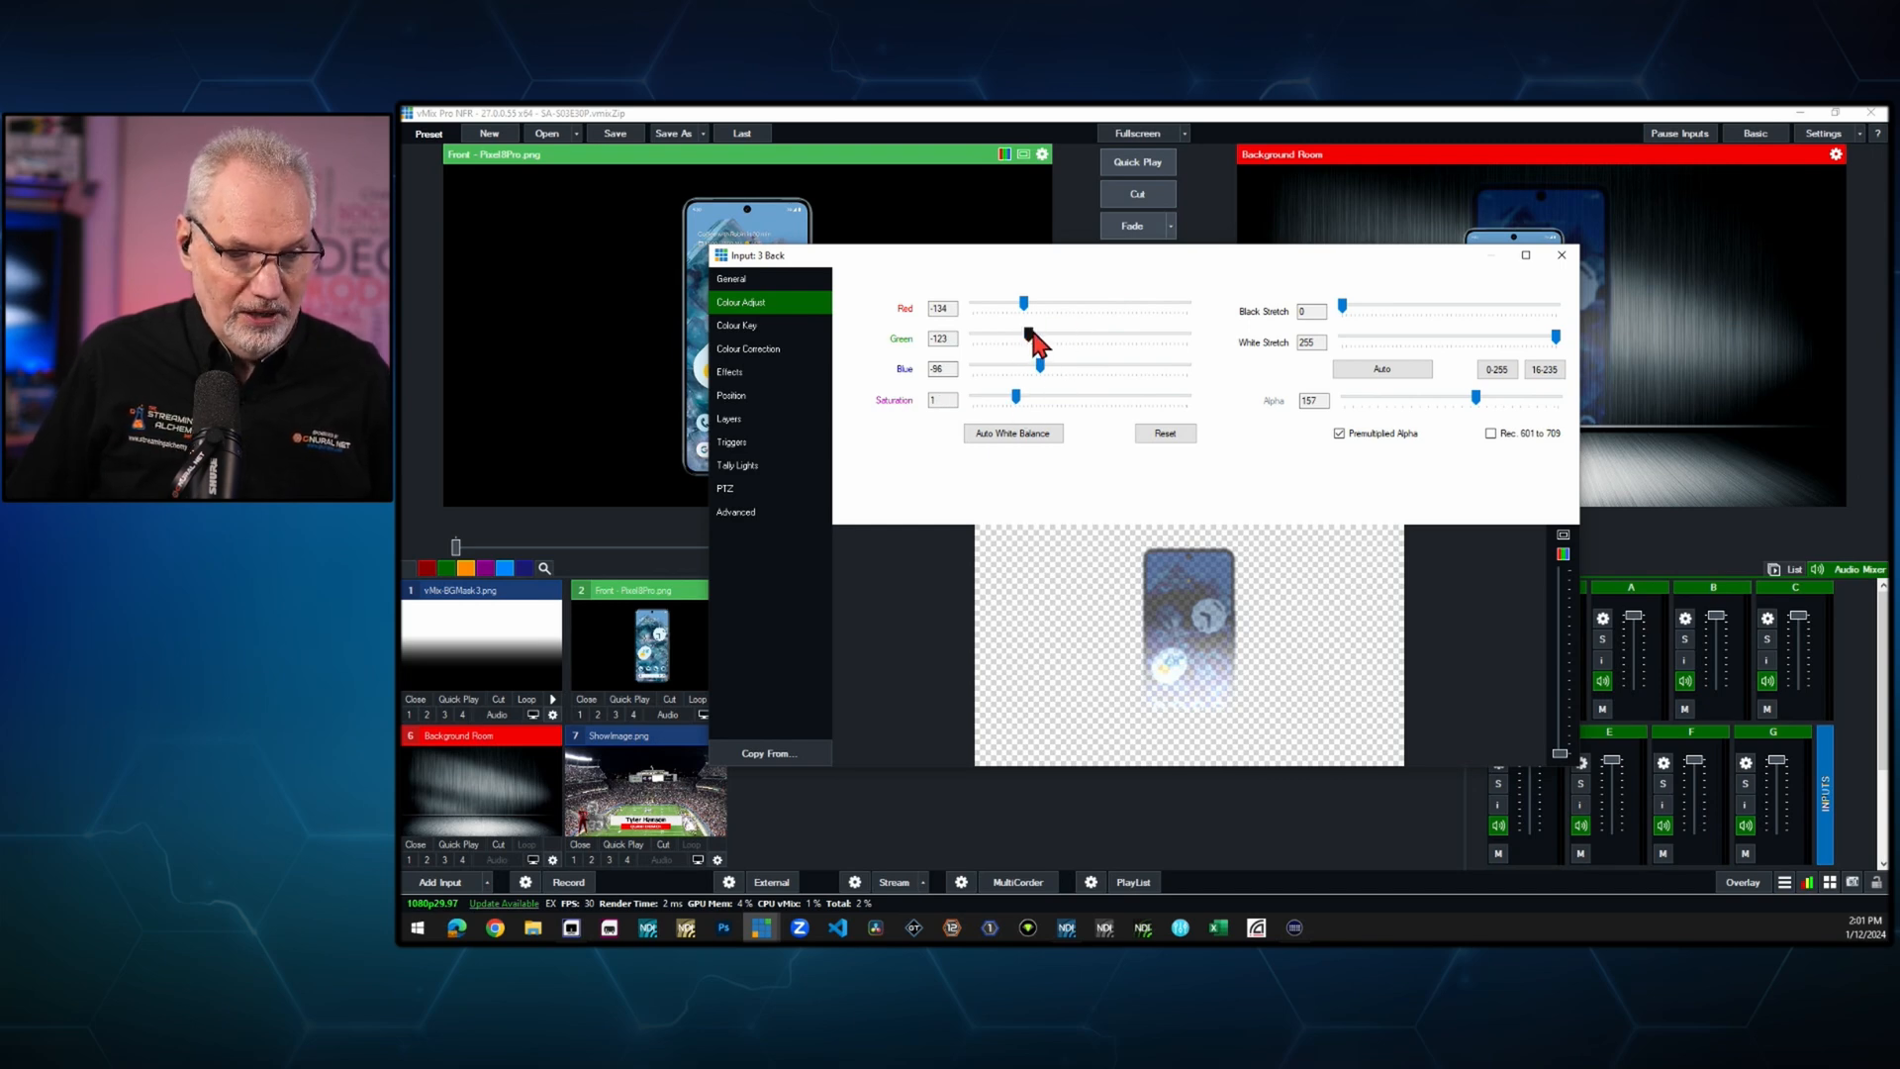
{"action": "left_click_drag", "start_coordinate": [1025, 338], "coordinate": [1103, 338]}
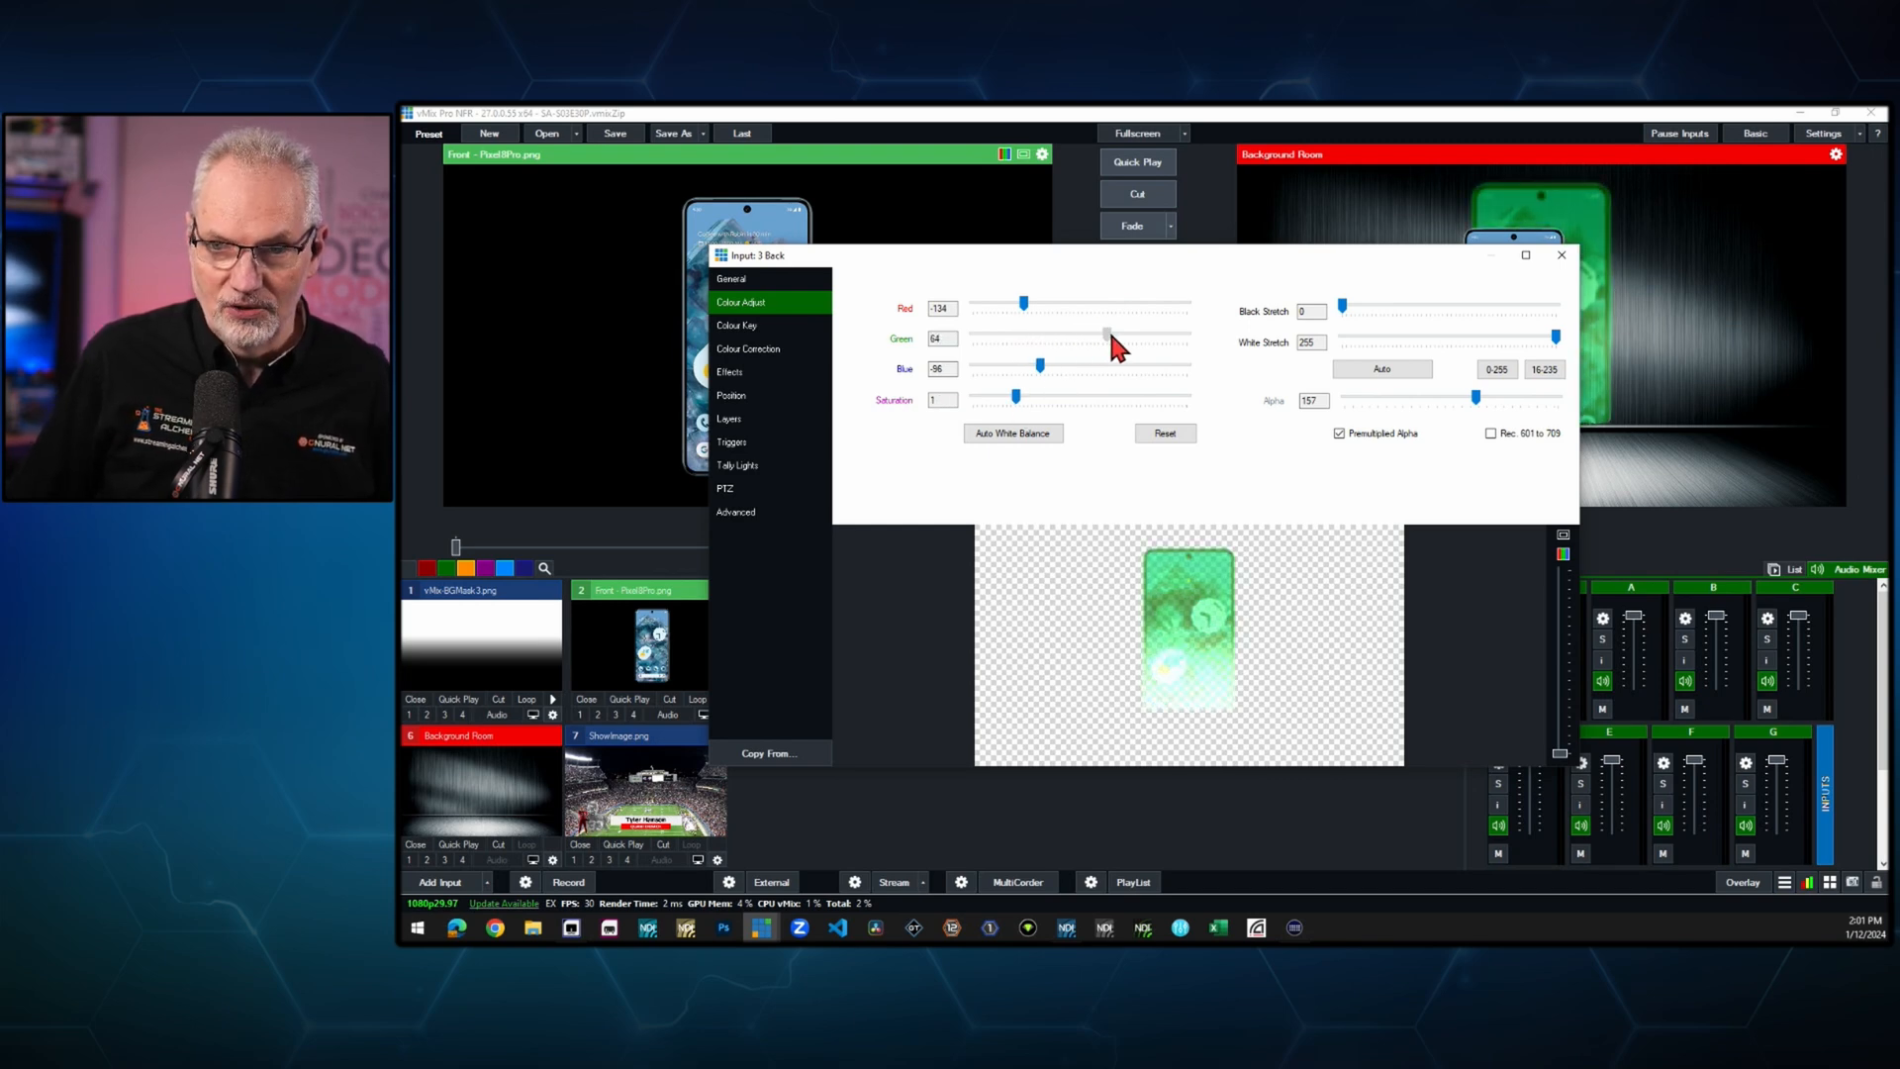
{"action": "left_click_drag", "start_coordinate": [1106, 336], "coordinate": [1004, 336]}
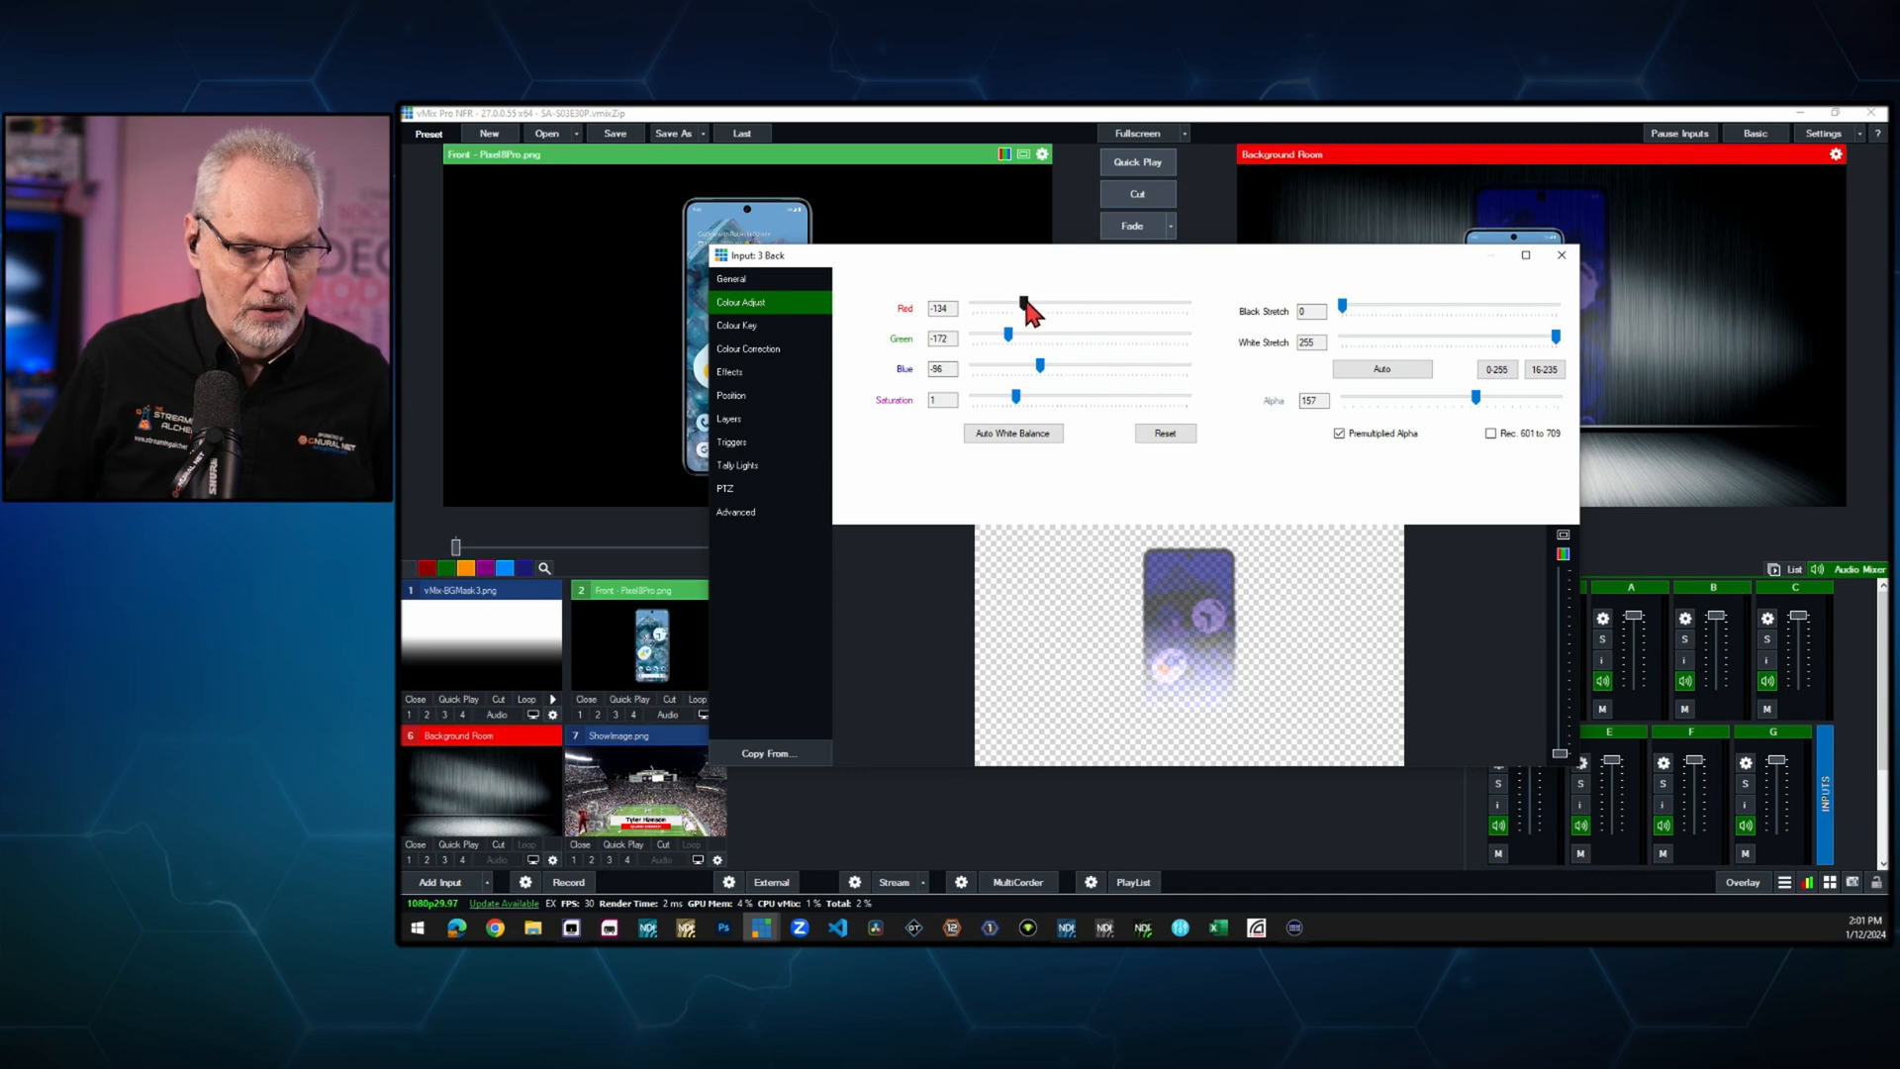
{"action": "left_click_drag", "start_coordinate": [1026, 307], "coordinate": [1084, 307]}
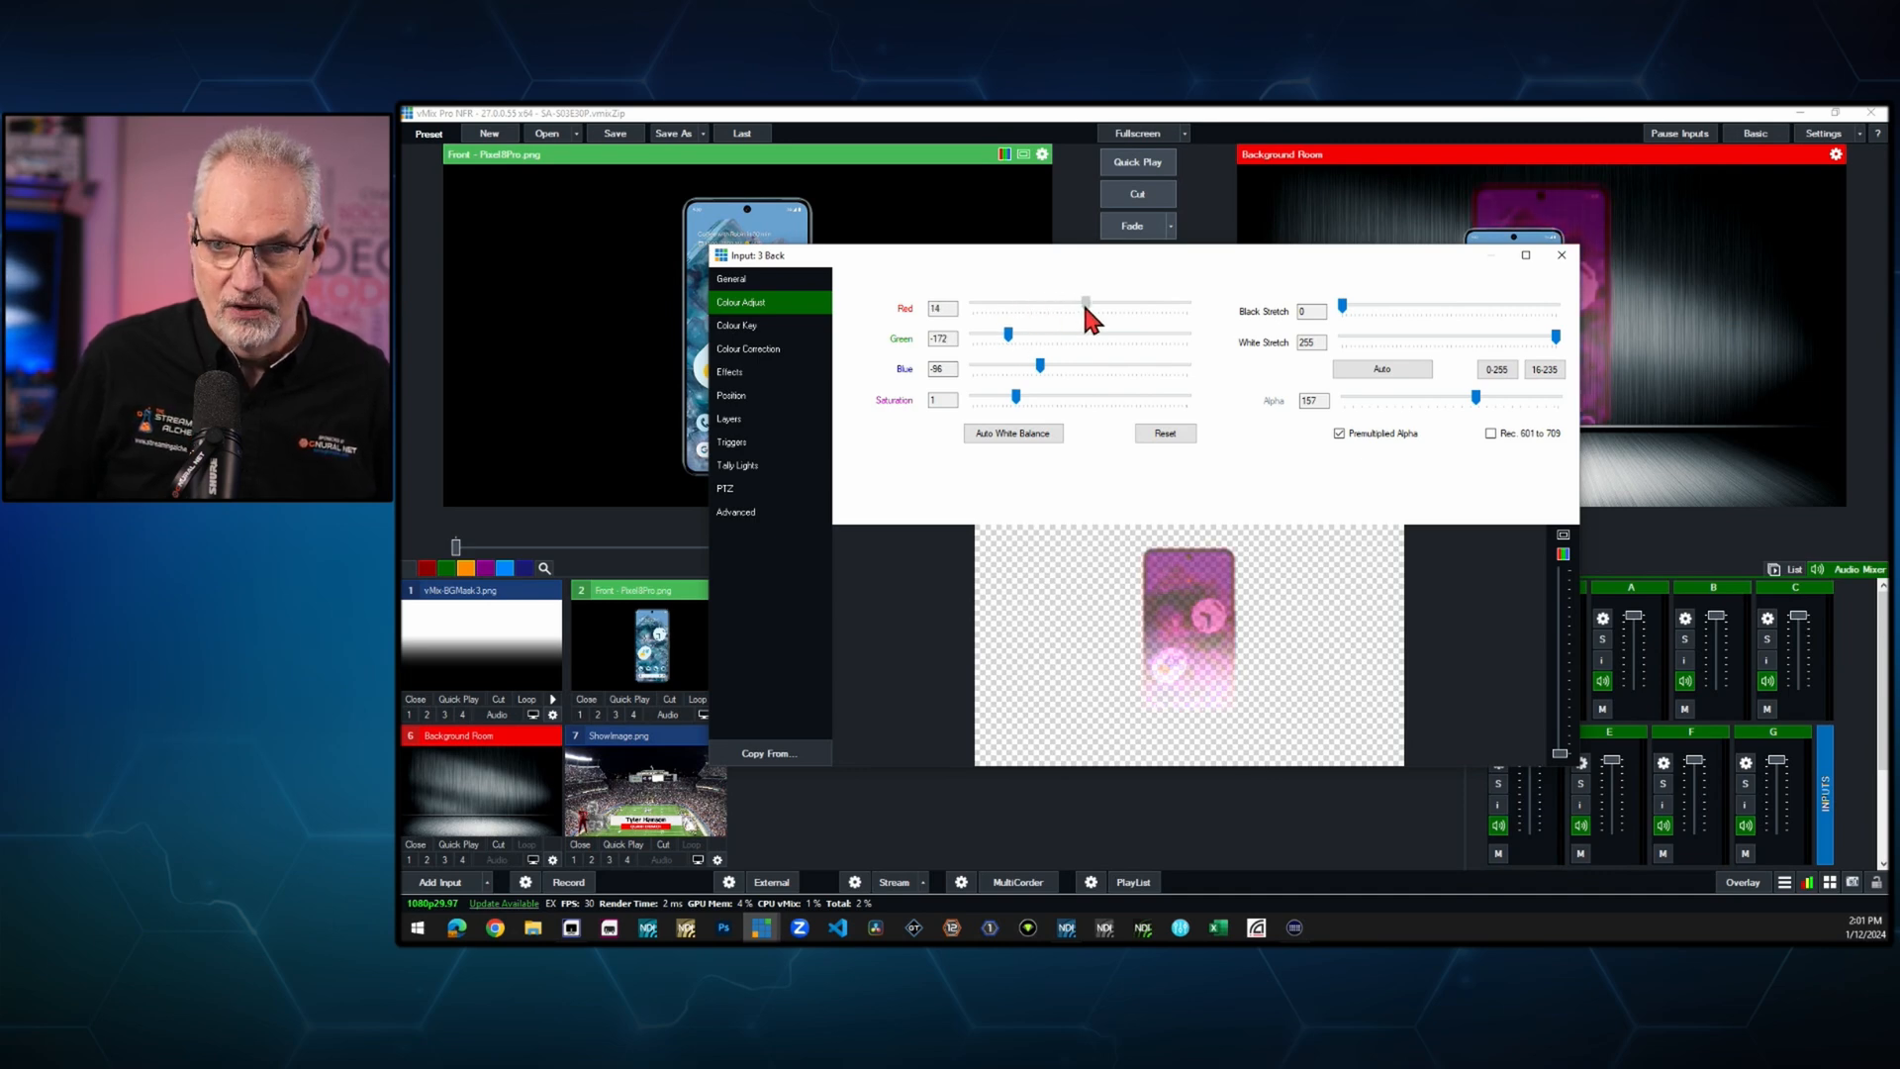
{"action": "left_click_drag", "start_coordinate": [1084, 303], "coordinate": [1058, 304]}
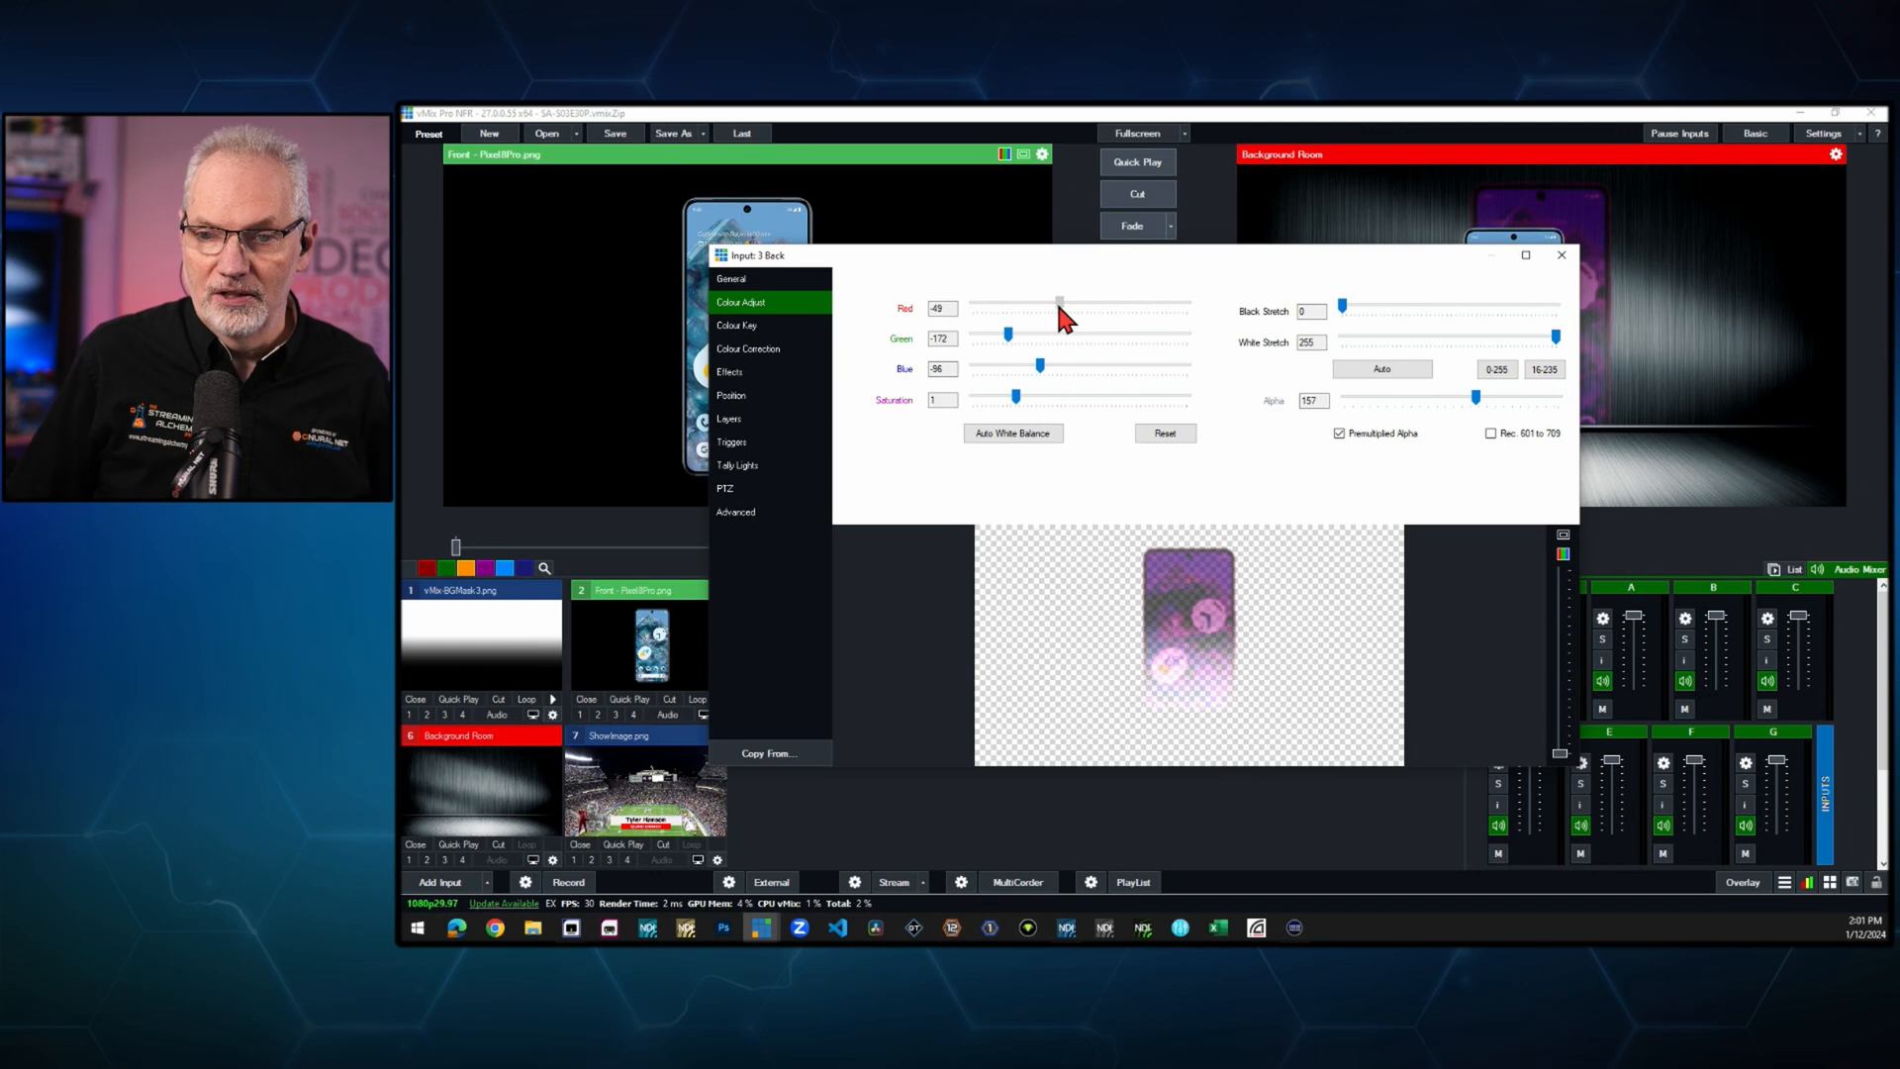
{"action": "left_click_drag", "start_coordinate": [1057, 303], "coordinate": [1051, 303]}
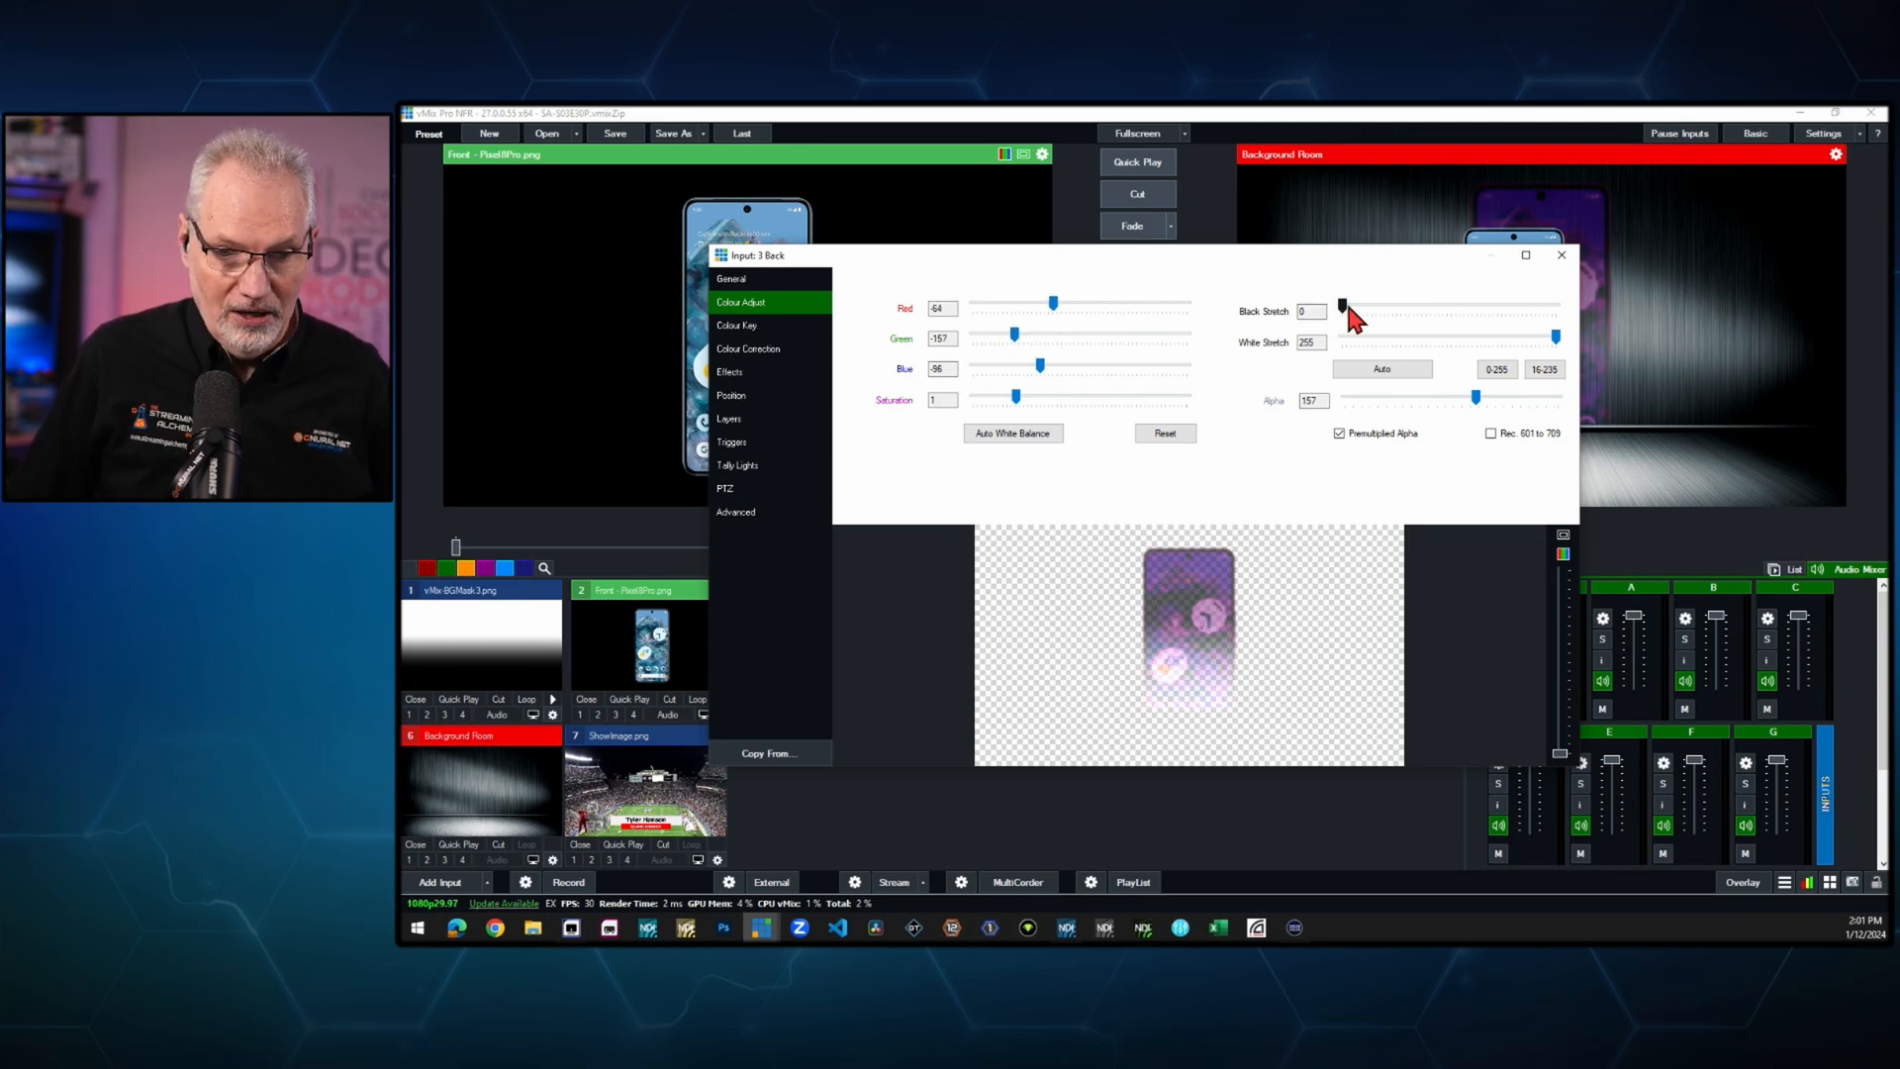
- Adjust the Back shadow's black level, white level and saturation, then view its BG mask key fill
{"action": "left_click_drag", "start_coordinate": [1342, 308], "coordinate": [1373, 309]}
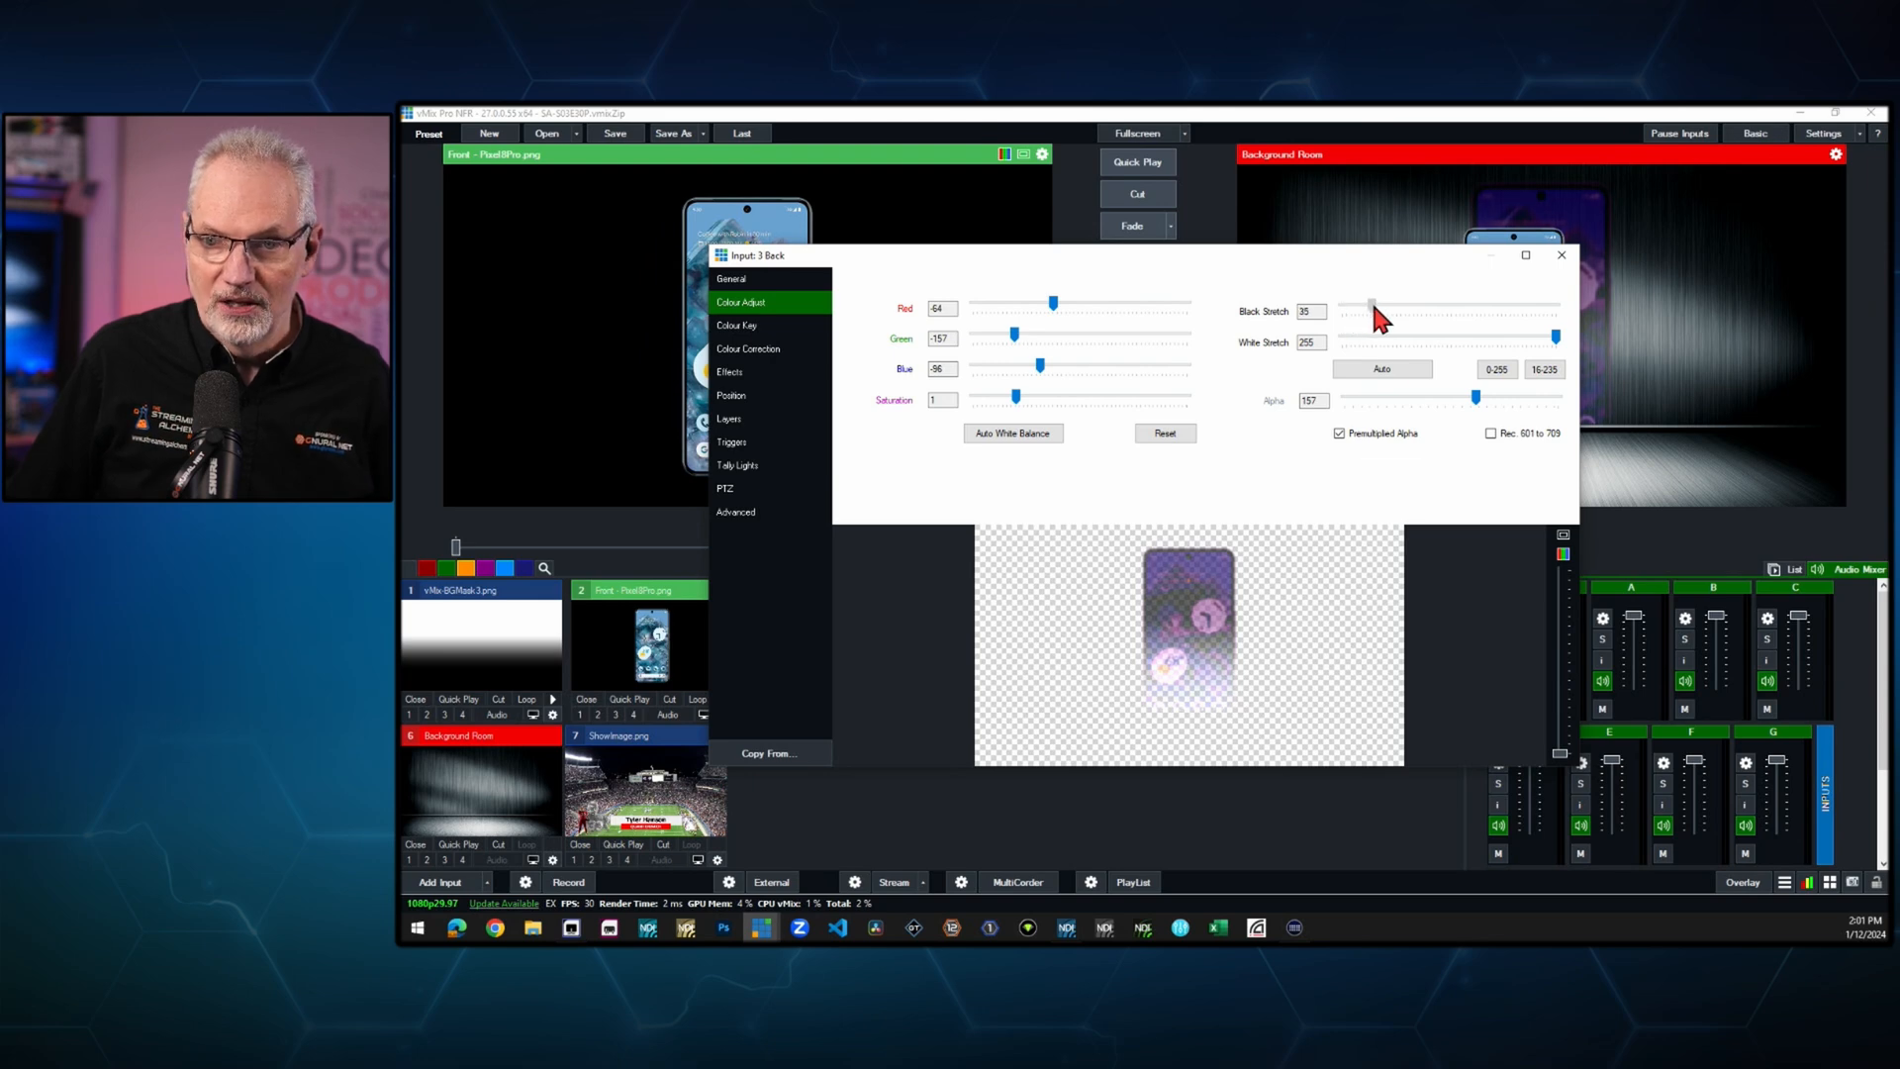
{"action": "left_click_drag", "start_coordinate": [1372, 308], "coordinate": [1386, 308]}
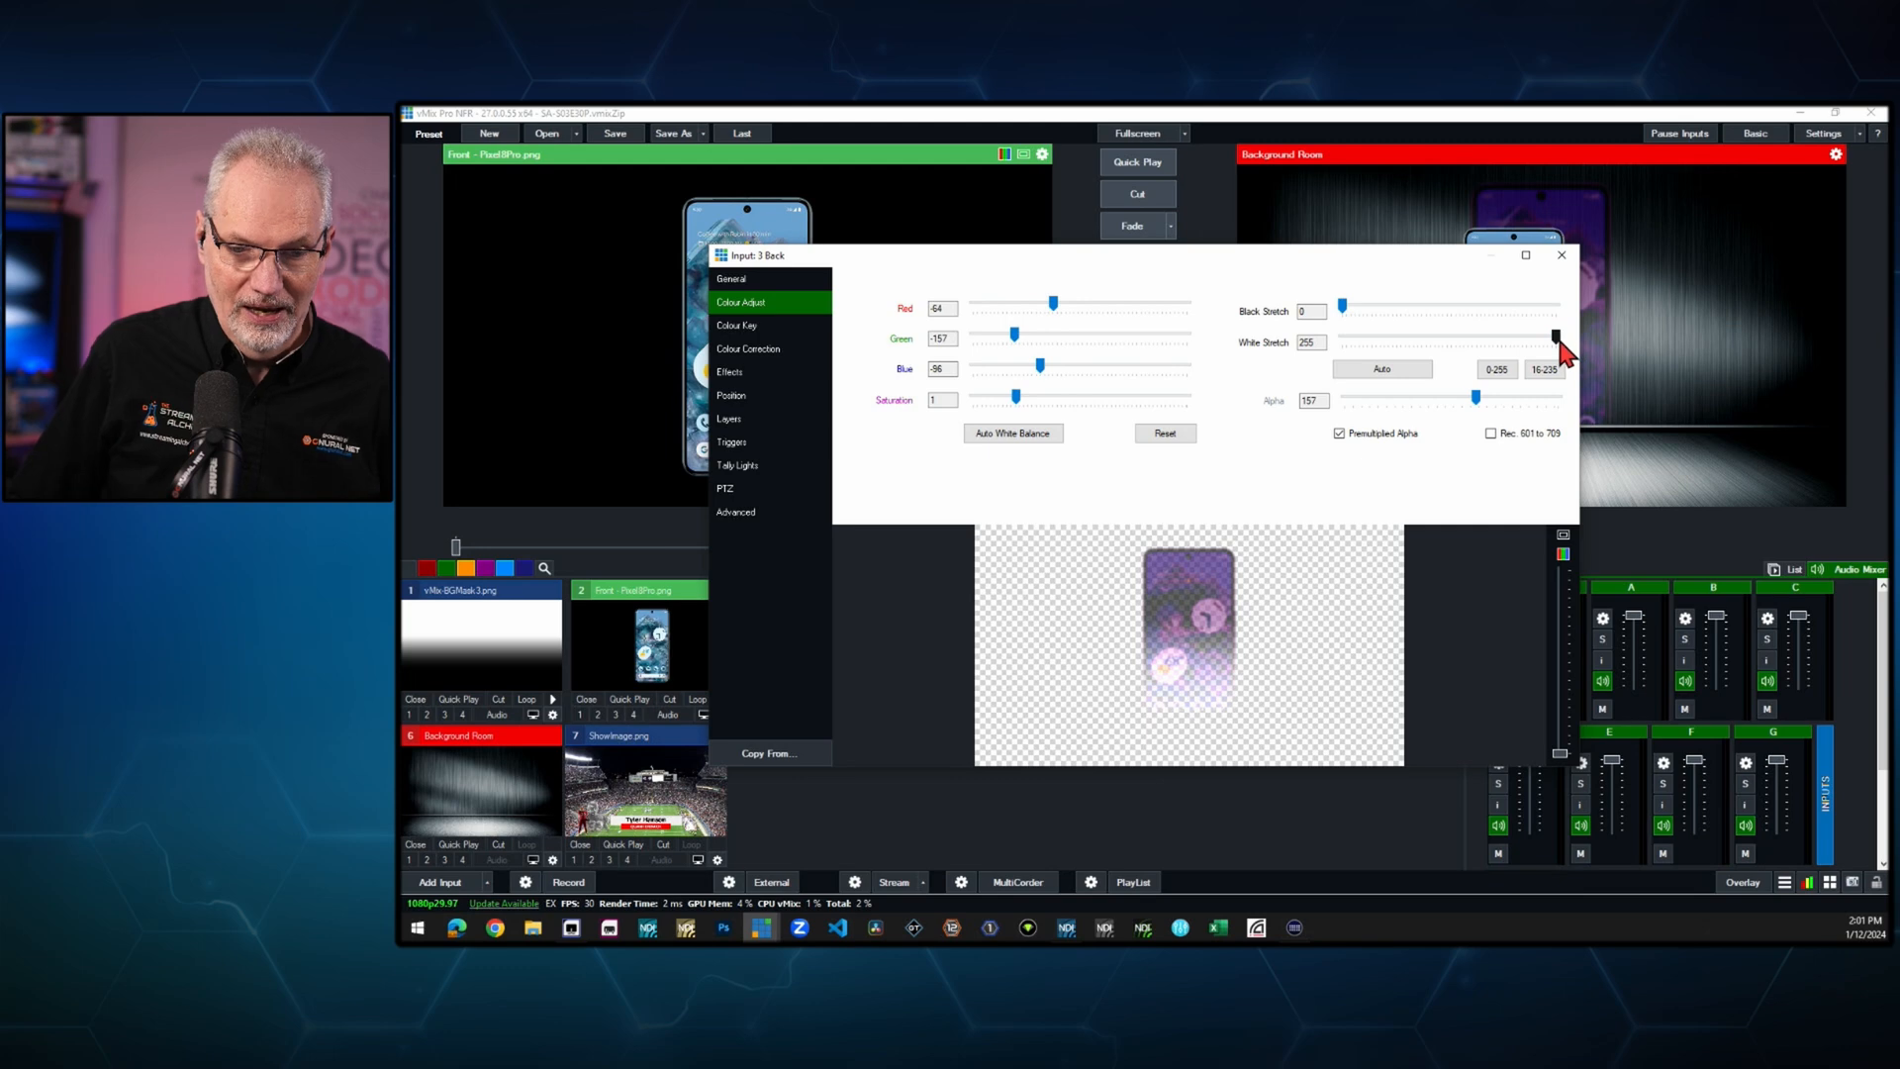
{"action": "left_click_drag", "start_coordinate": [1556, 341], "coordinate": [1490, 342]}
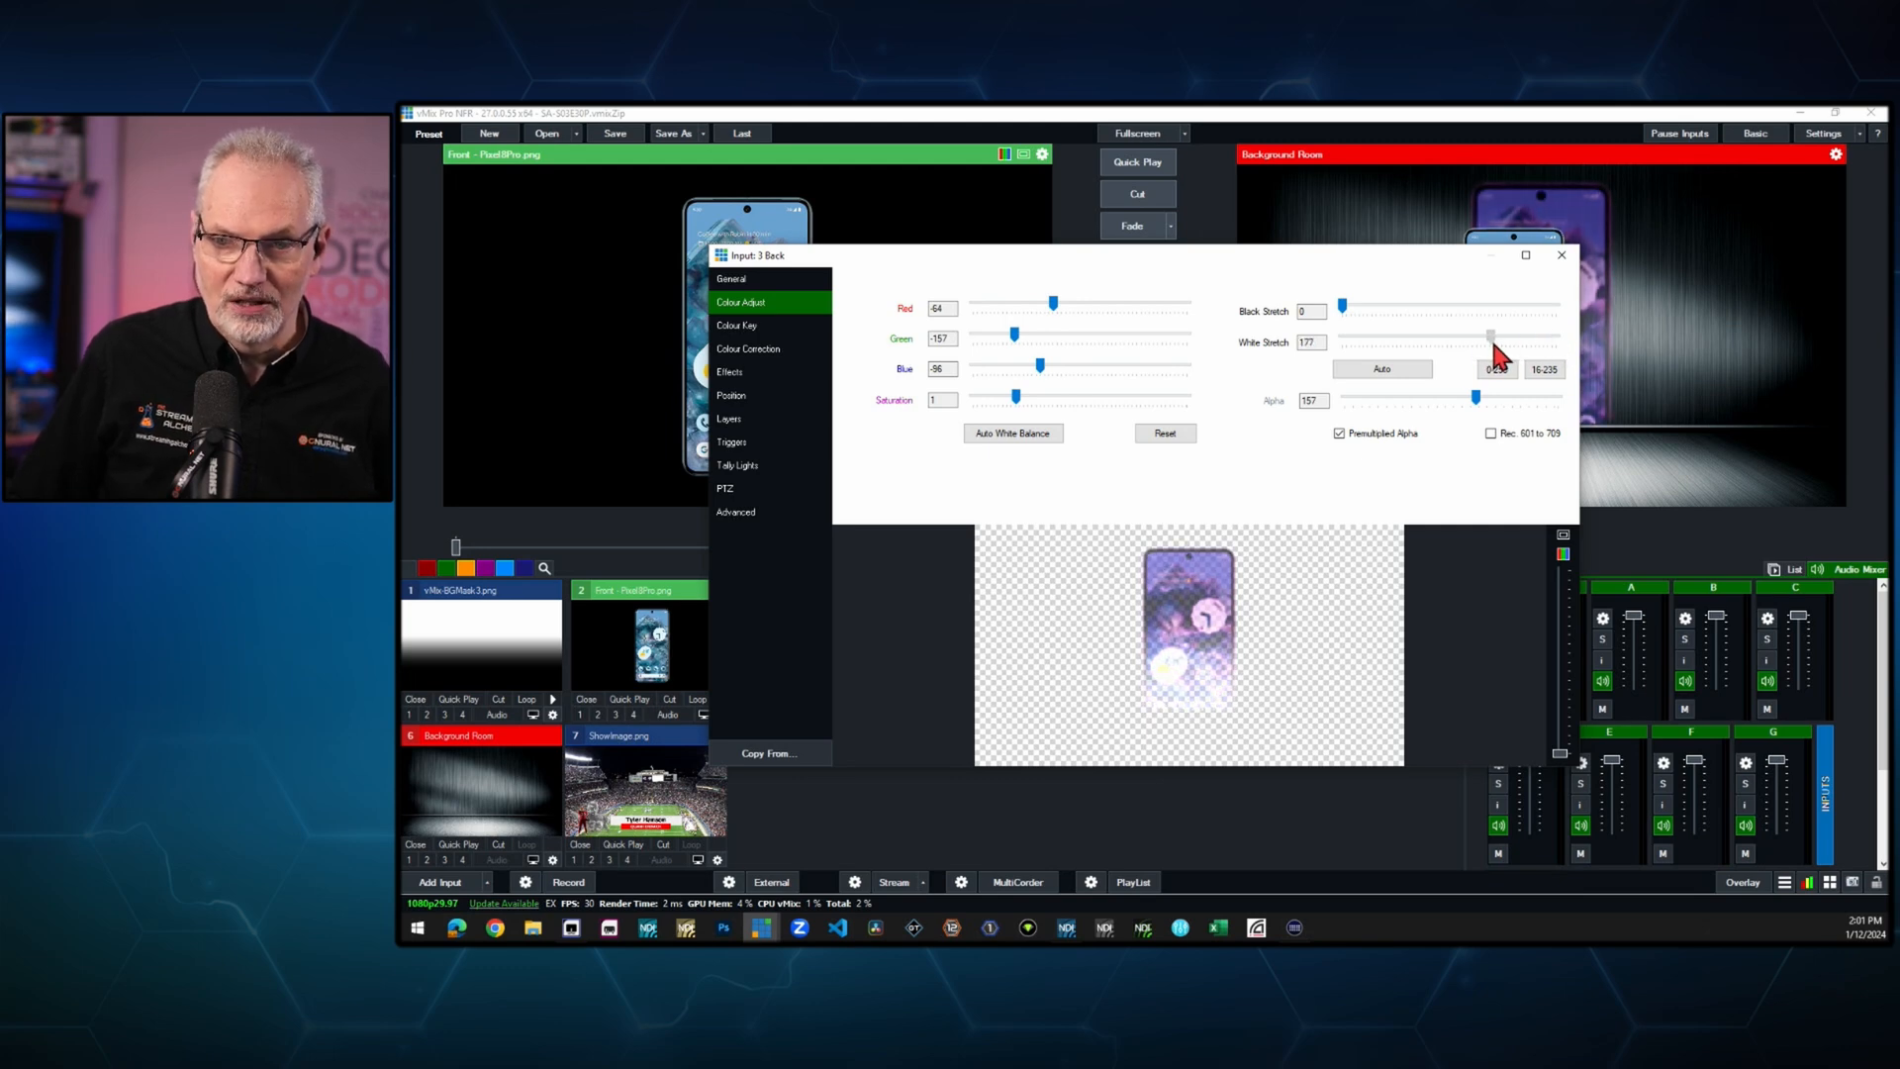
{"action": "left_click_drag", "start_coordinate": [1493, 340], "coordinate": [1556, 340]}
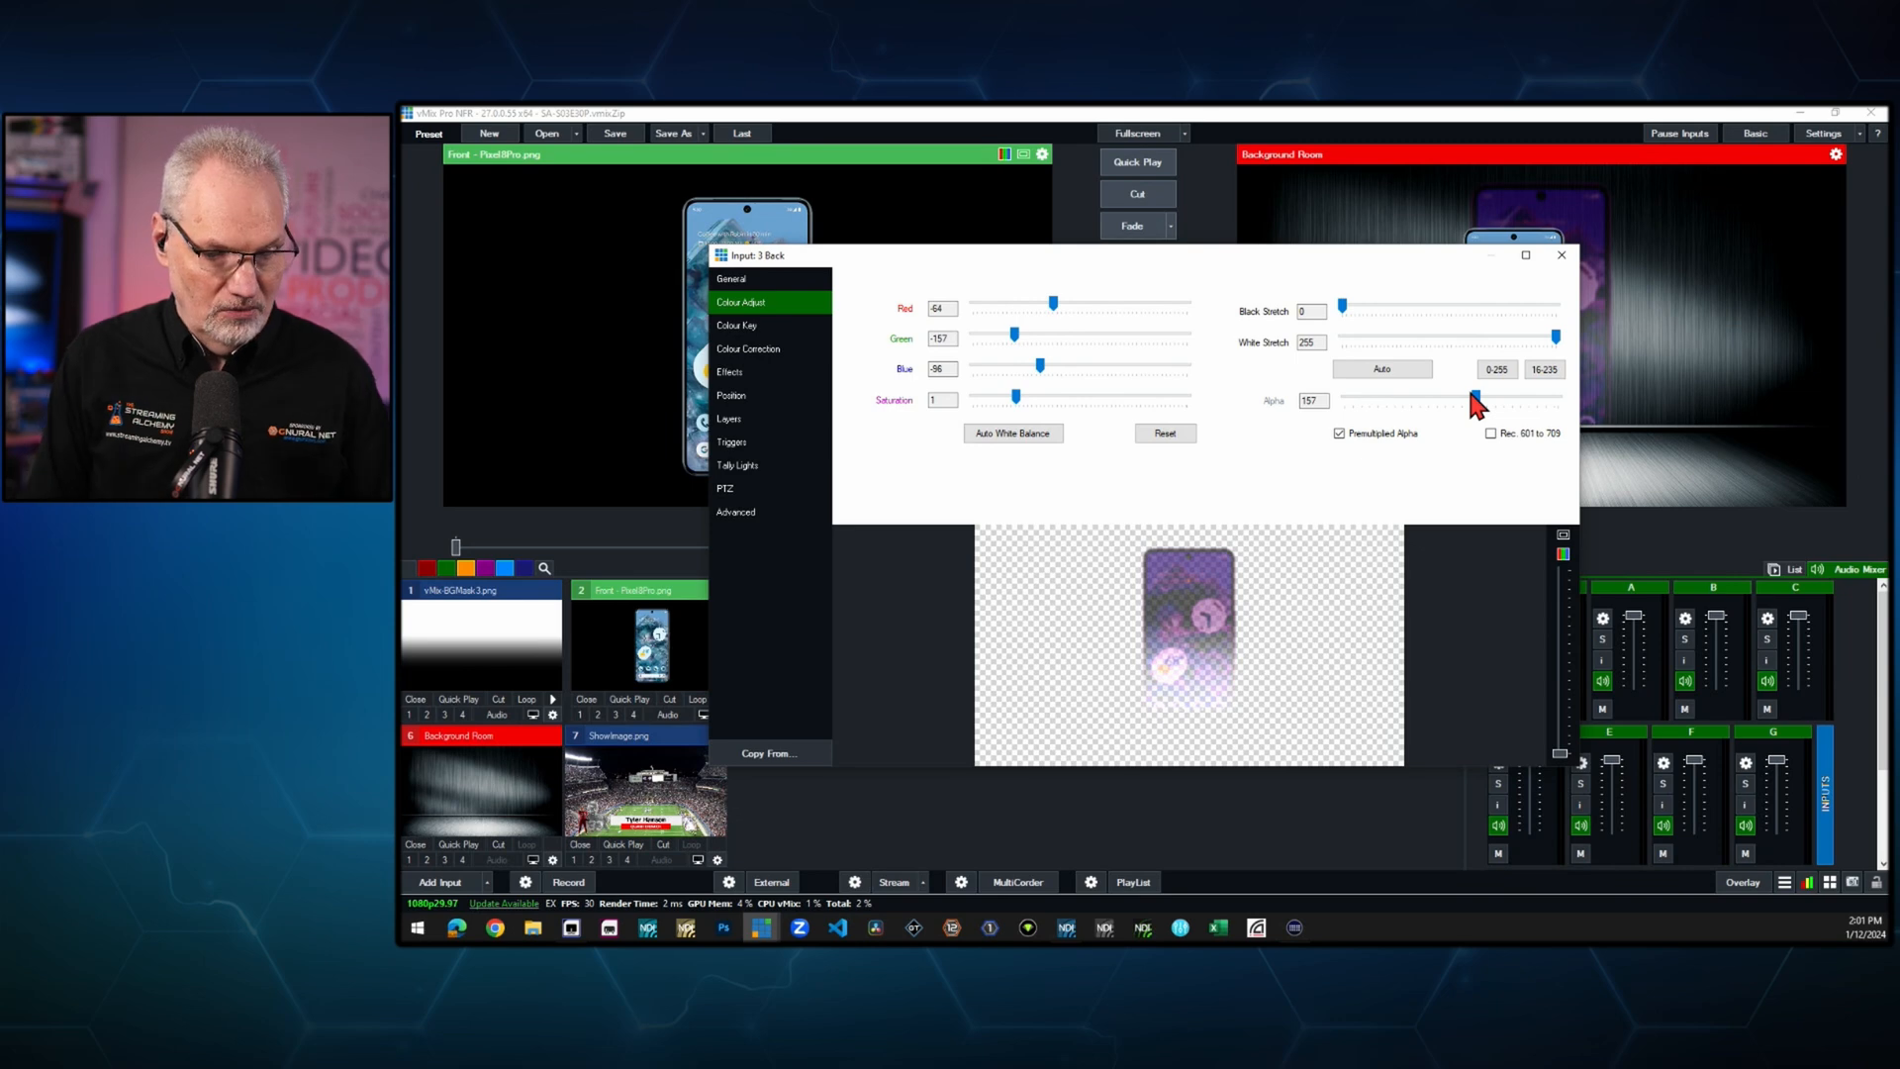
{"action": "mouse_move", "coordinate": [1030, 337]}
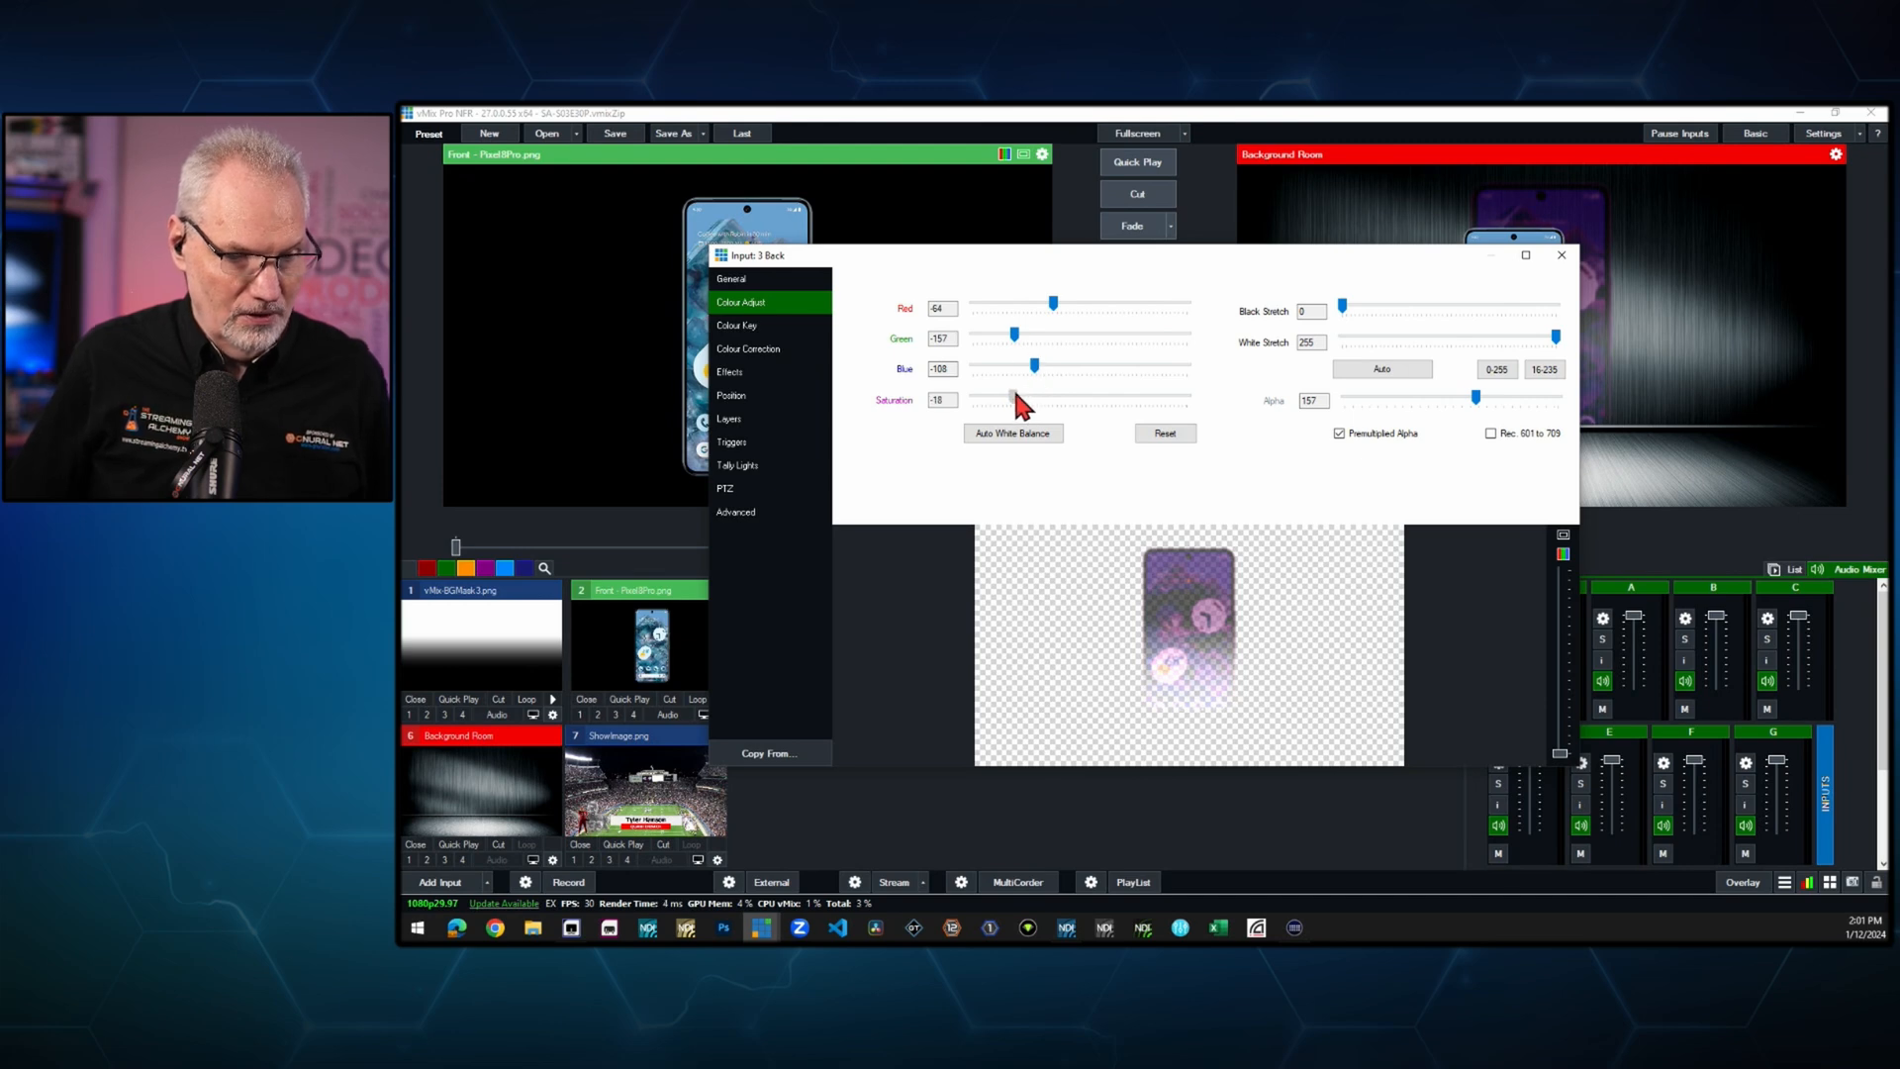
{"action": "left_click_drag", "start_coordinate": [1032, 398], "coordinate": [991, 398]}
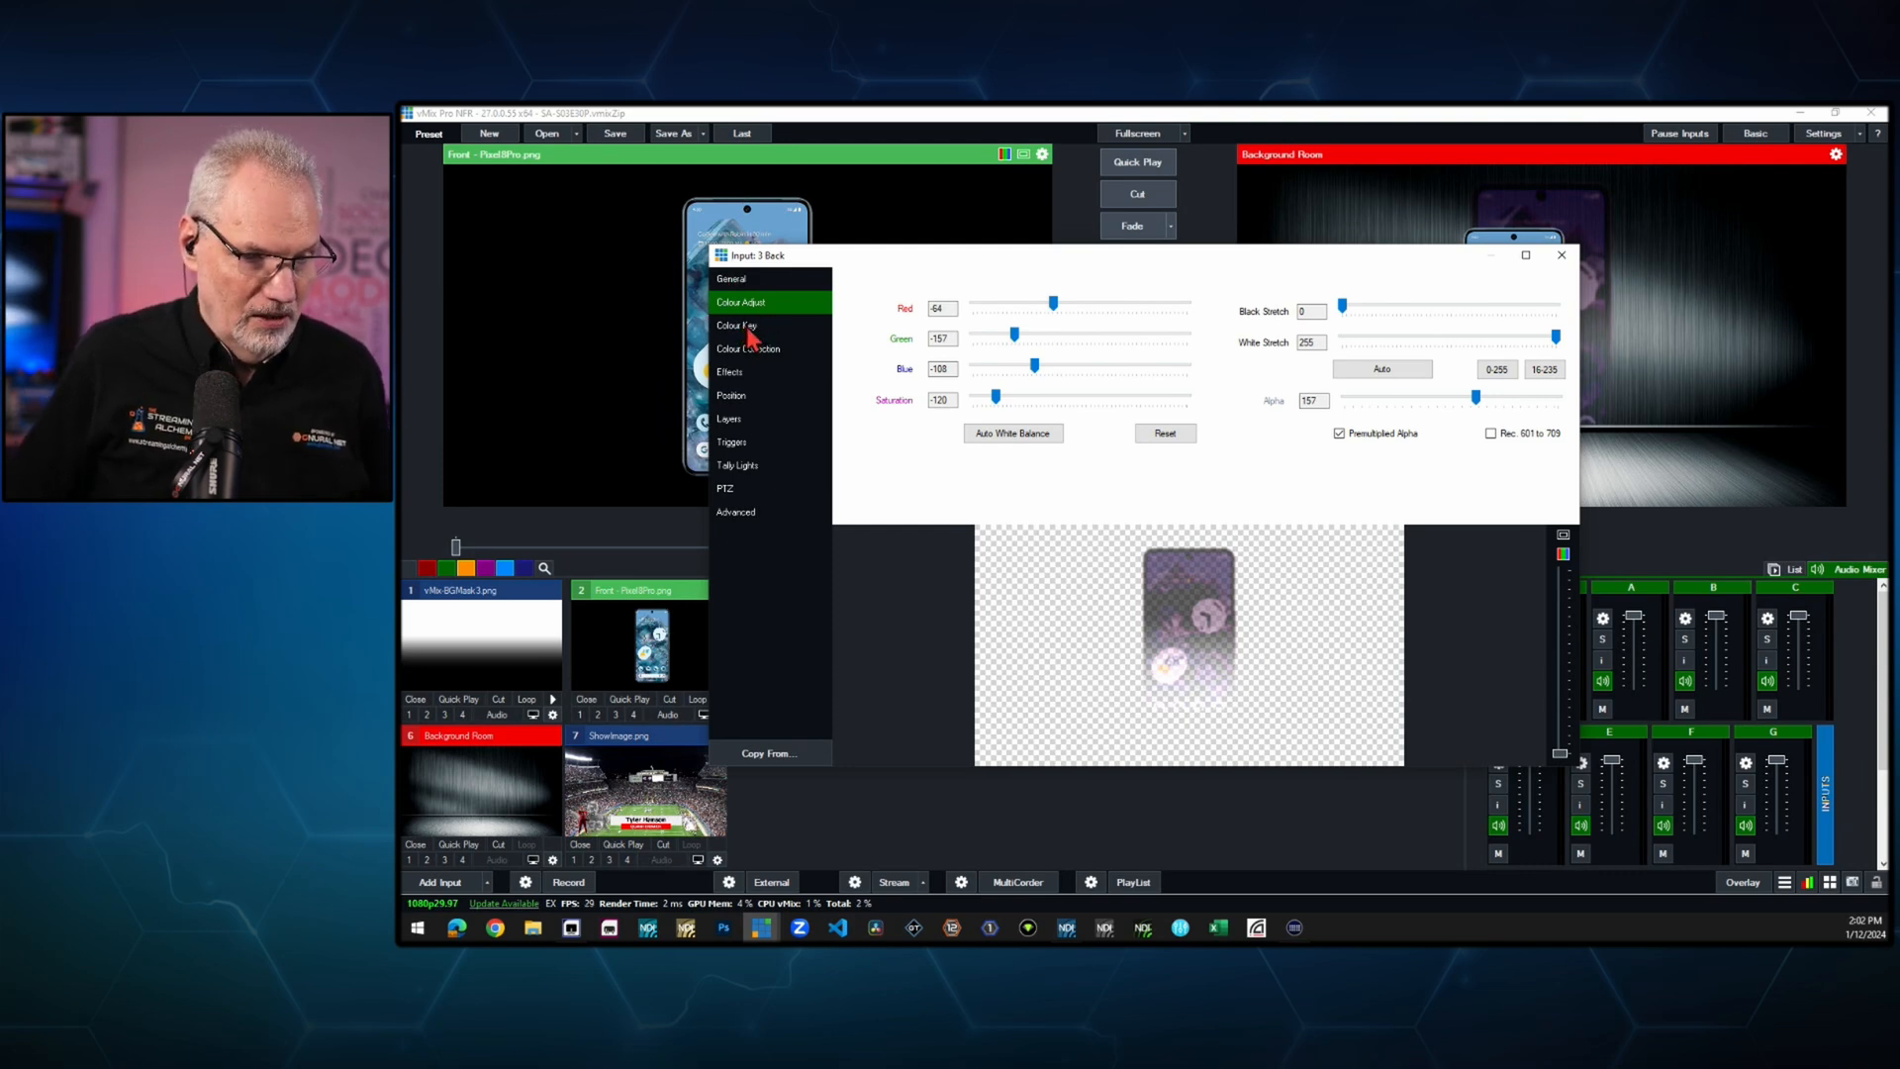
{"action": "left_click", "coordinate": [734, 325]}
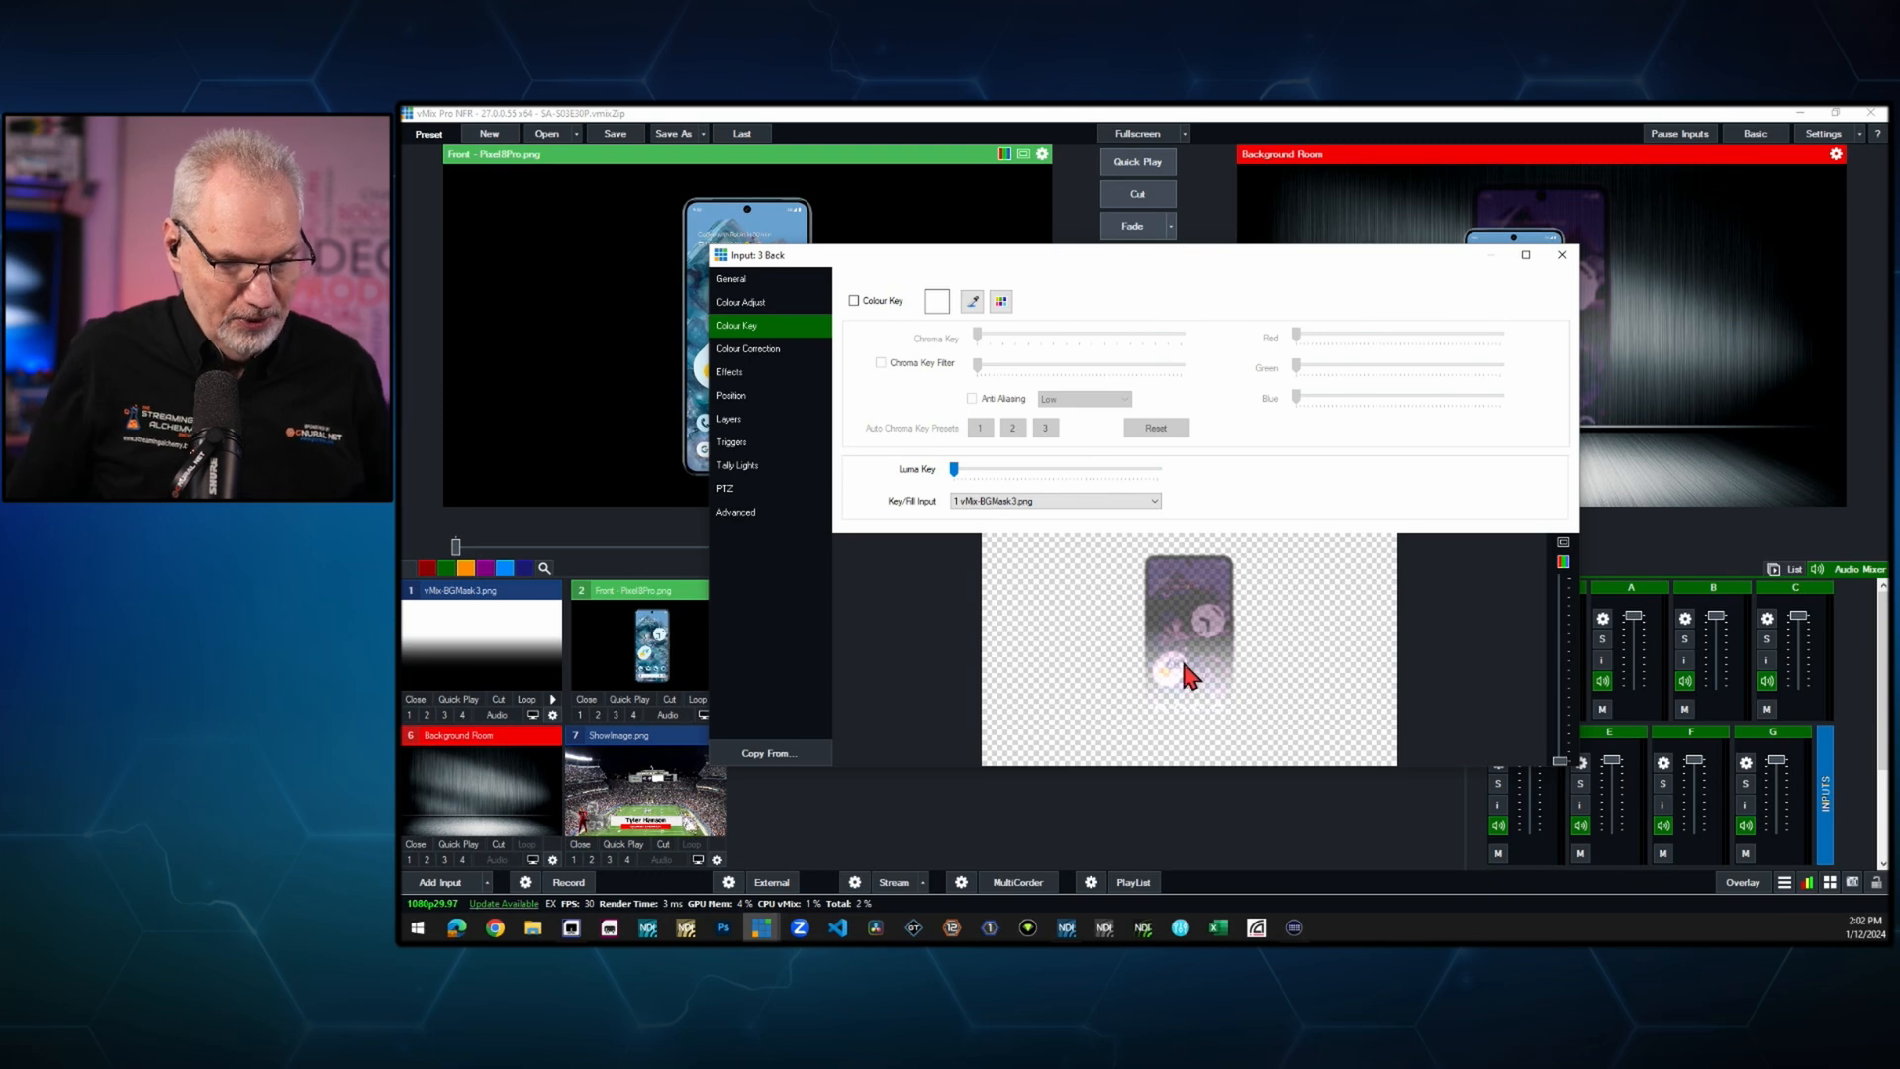
{"action": "mouse_move", "coordinate": [1224, 706]}
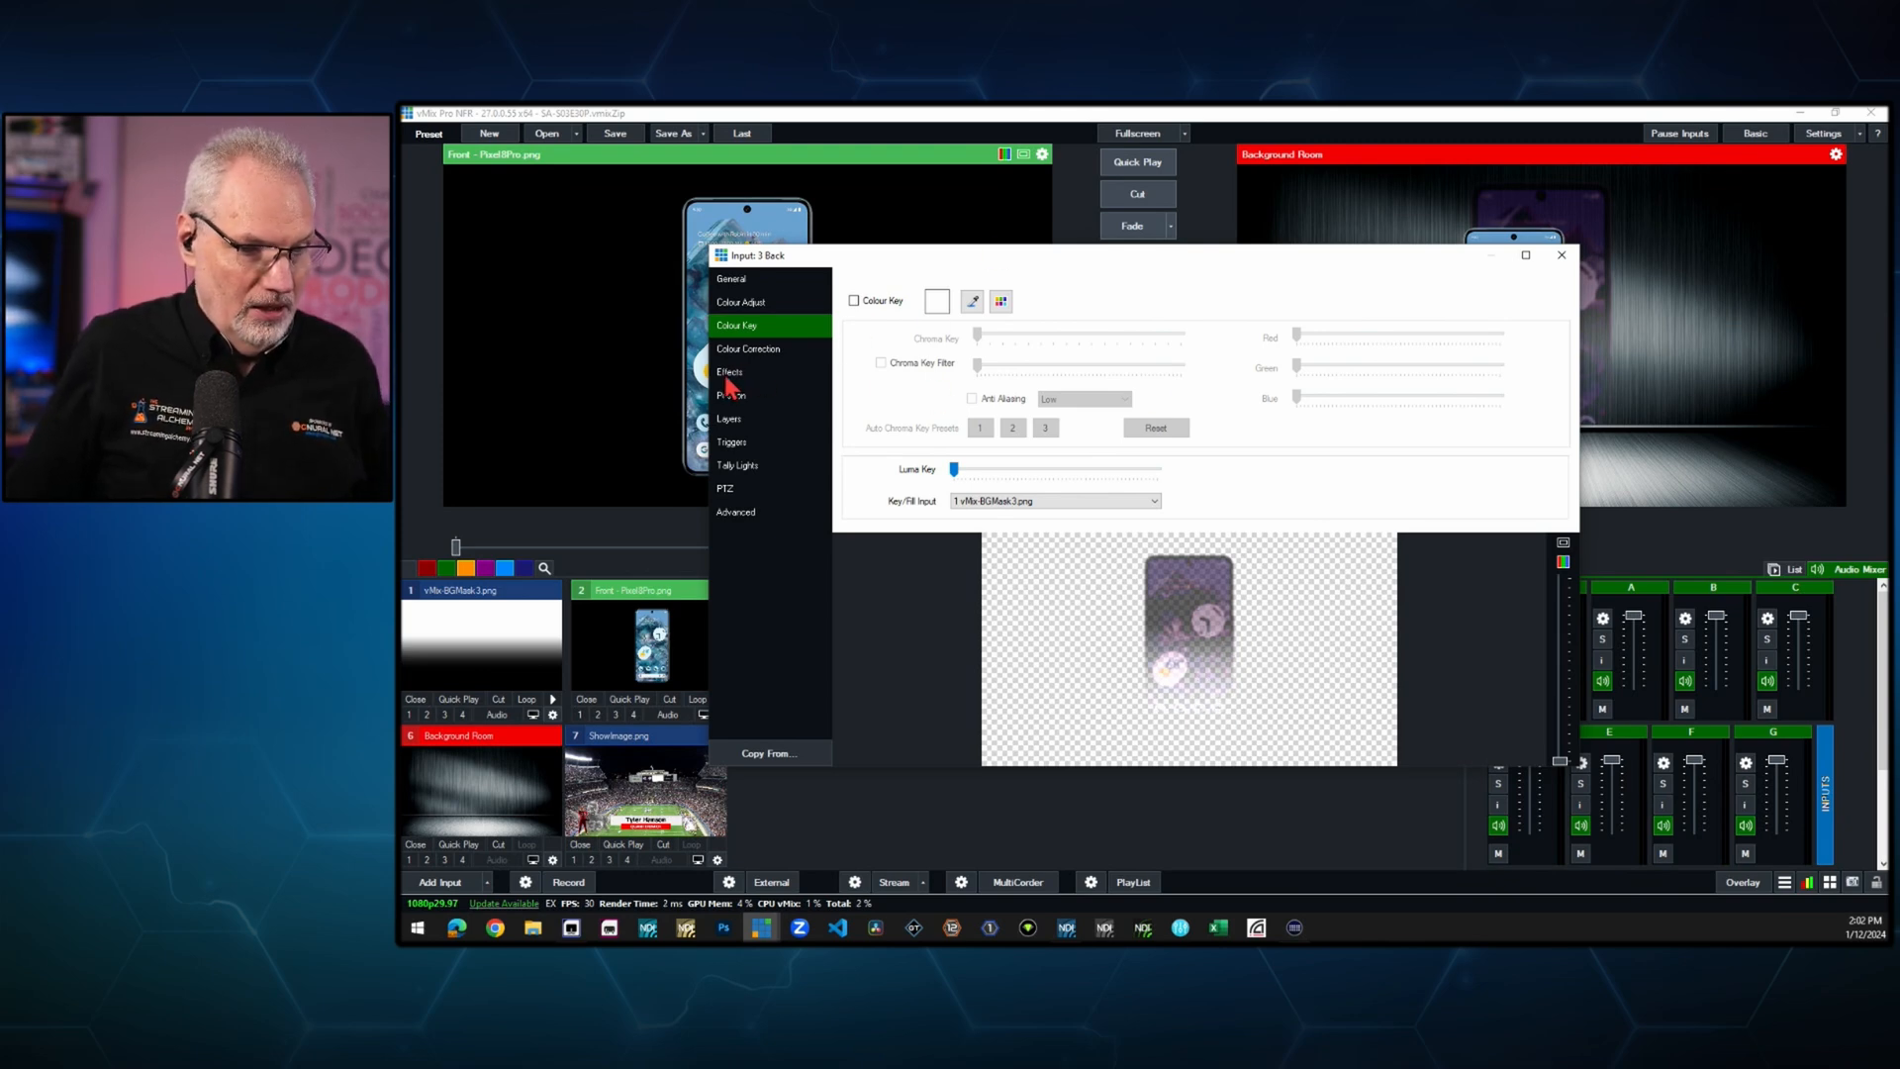
- Set the Back copy's Gaussian Blur strength to 0.06 and close its settings
{"action": "left_click", "coordinate": [729, 371]}
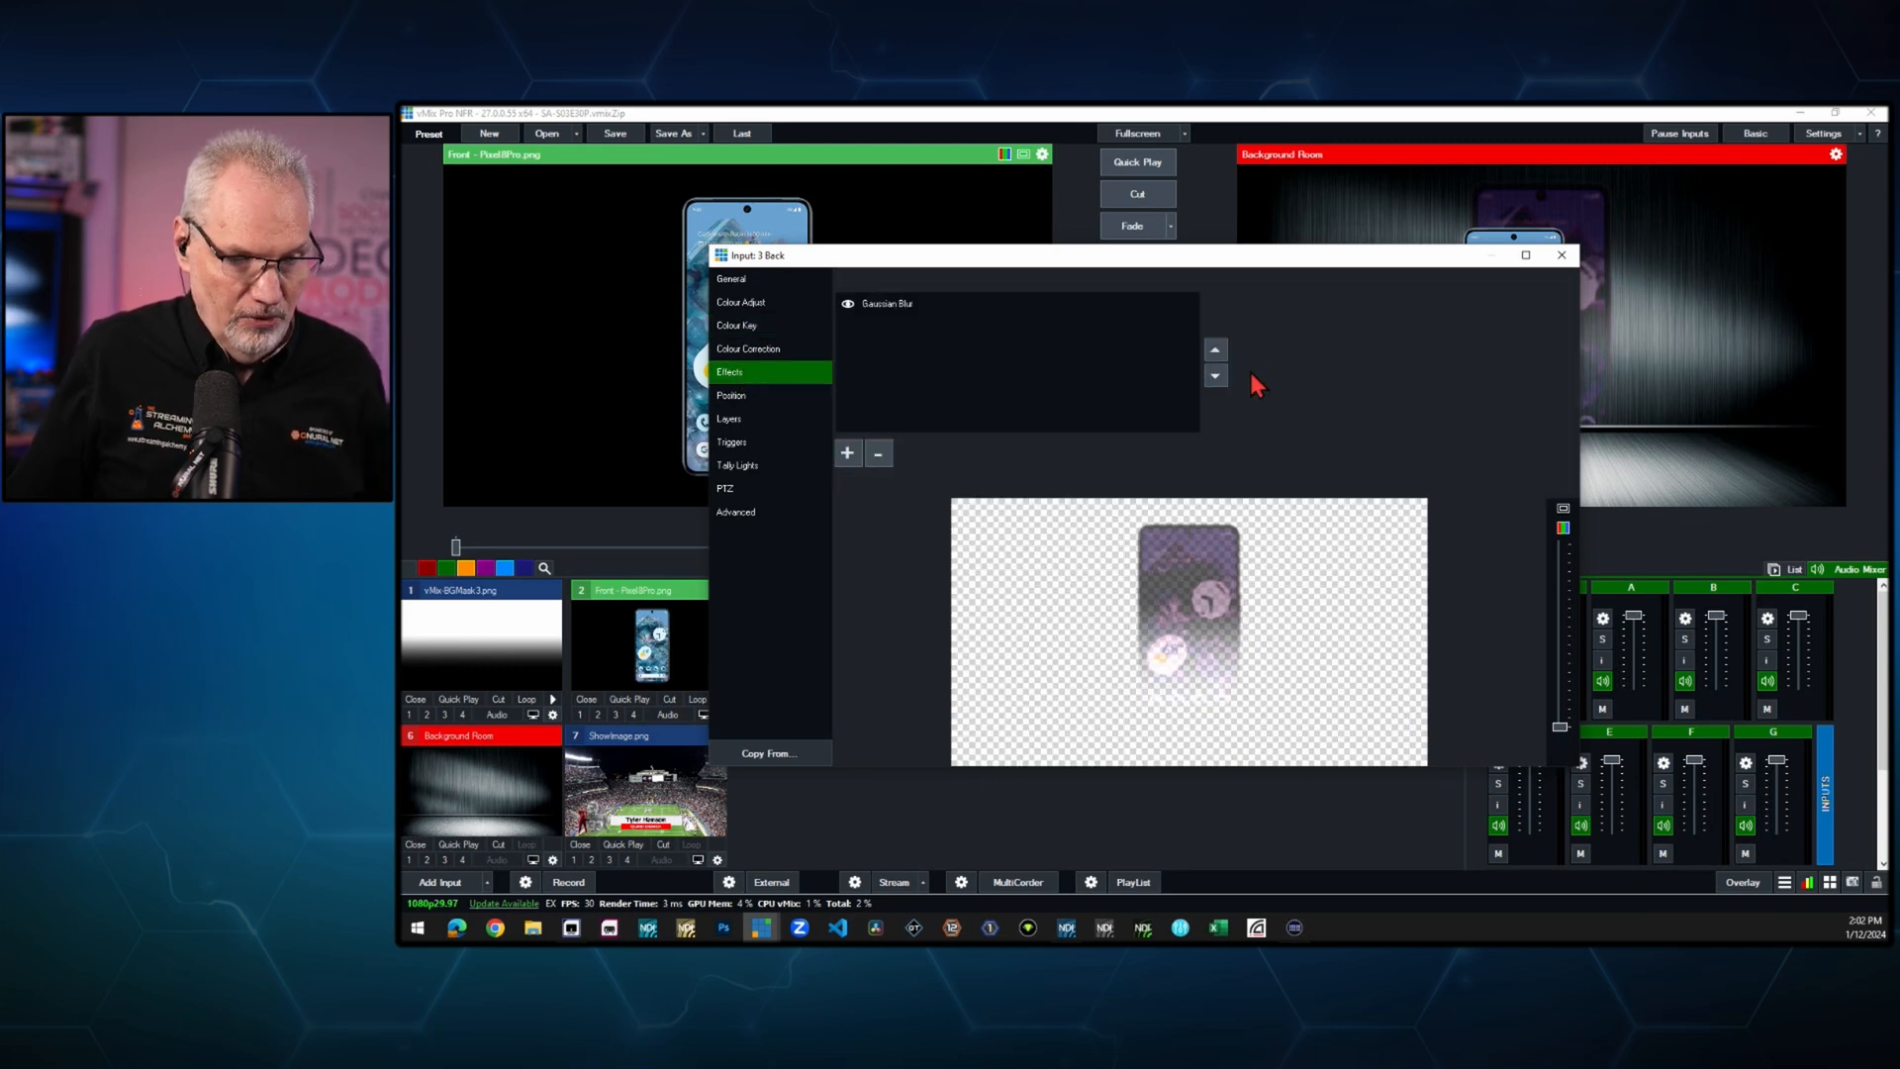
{"action": "left_click", "coordinate": [884, 303]}
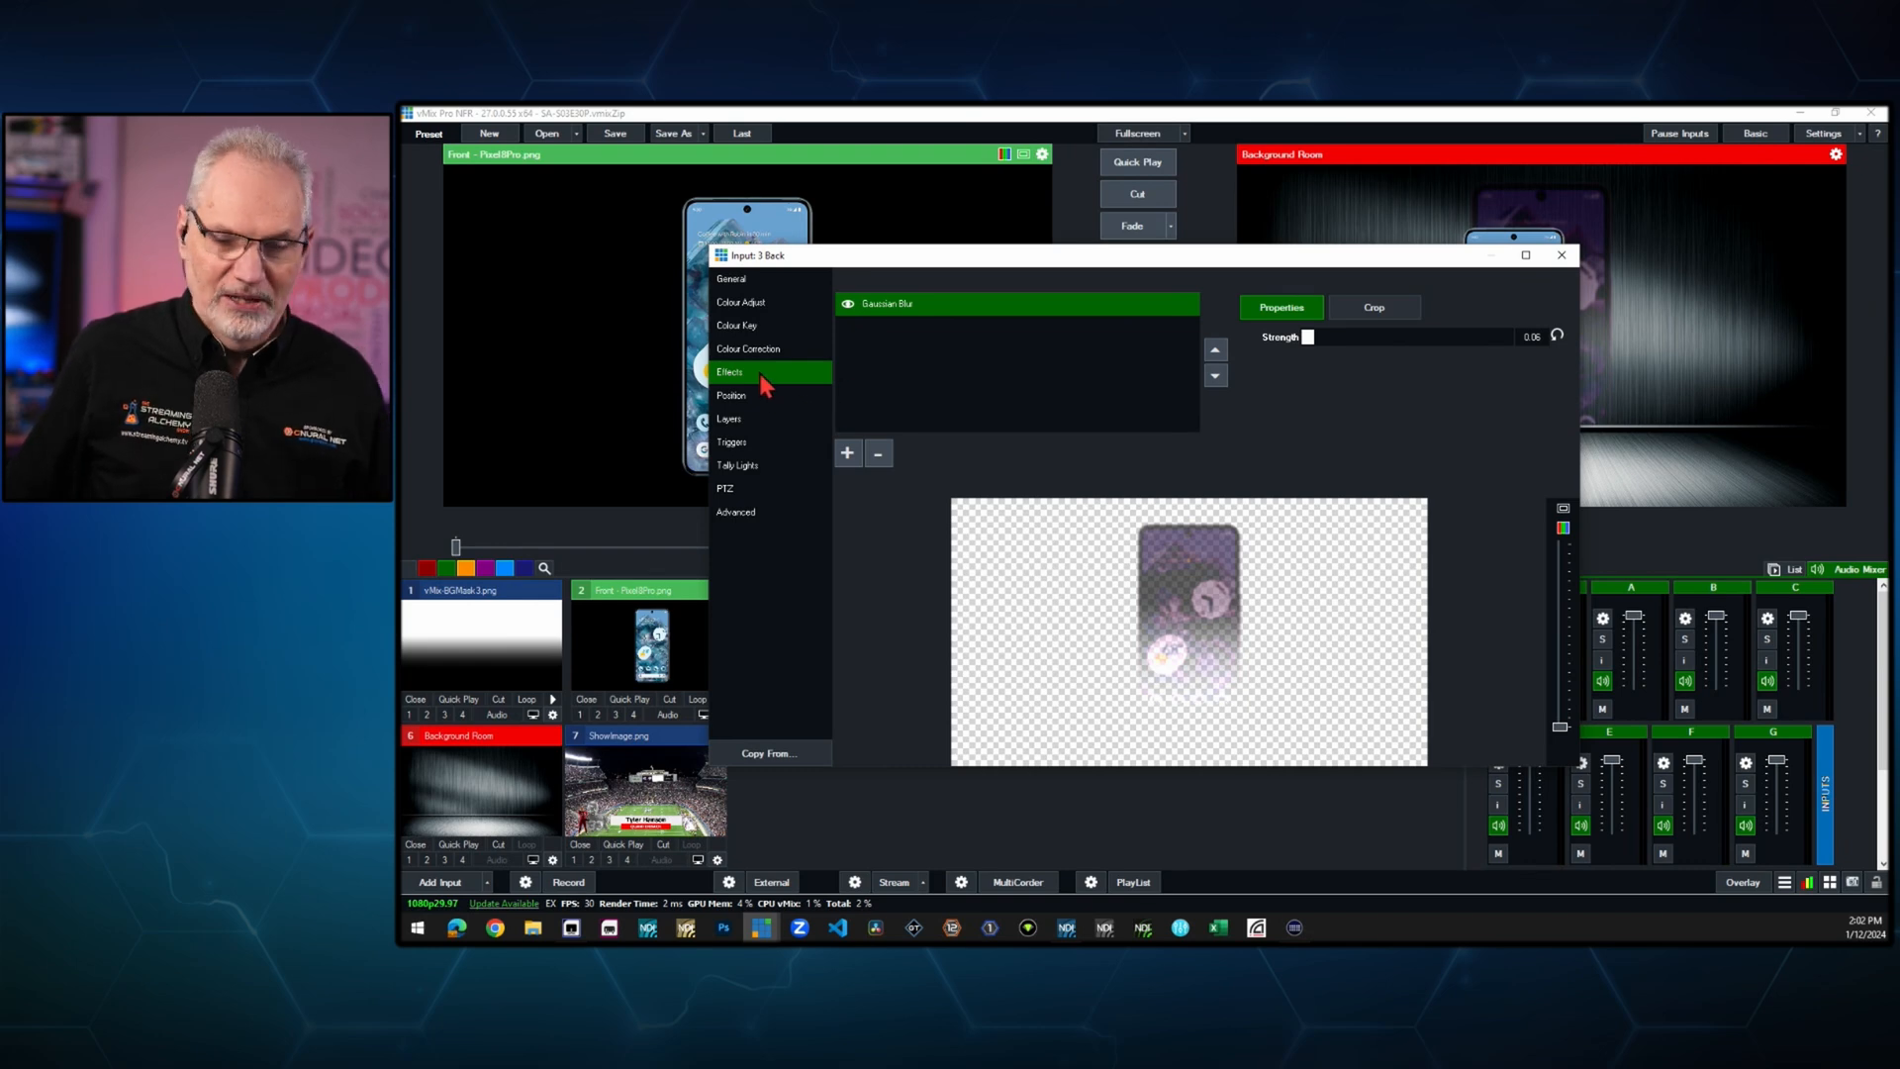
{"action": "mouse_move", "coordinate": [754, 422]}
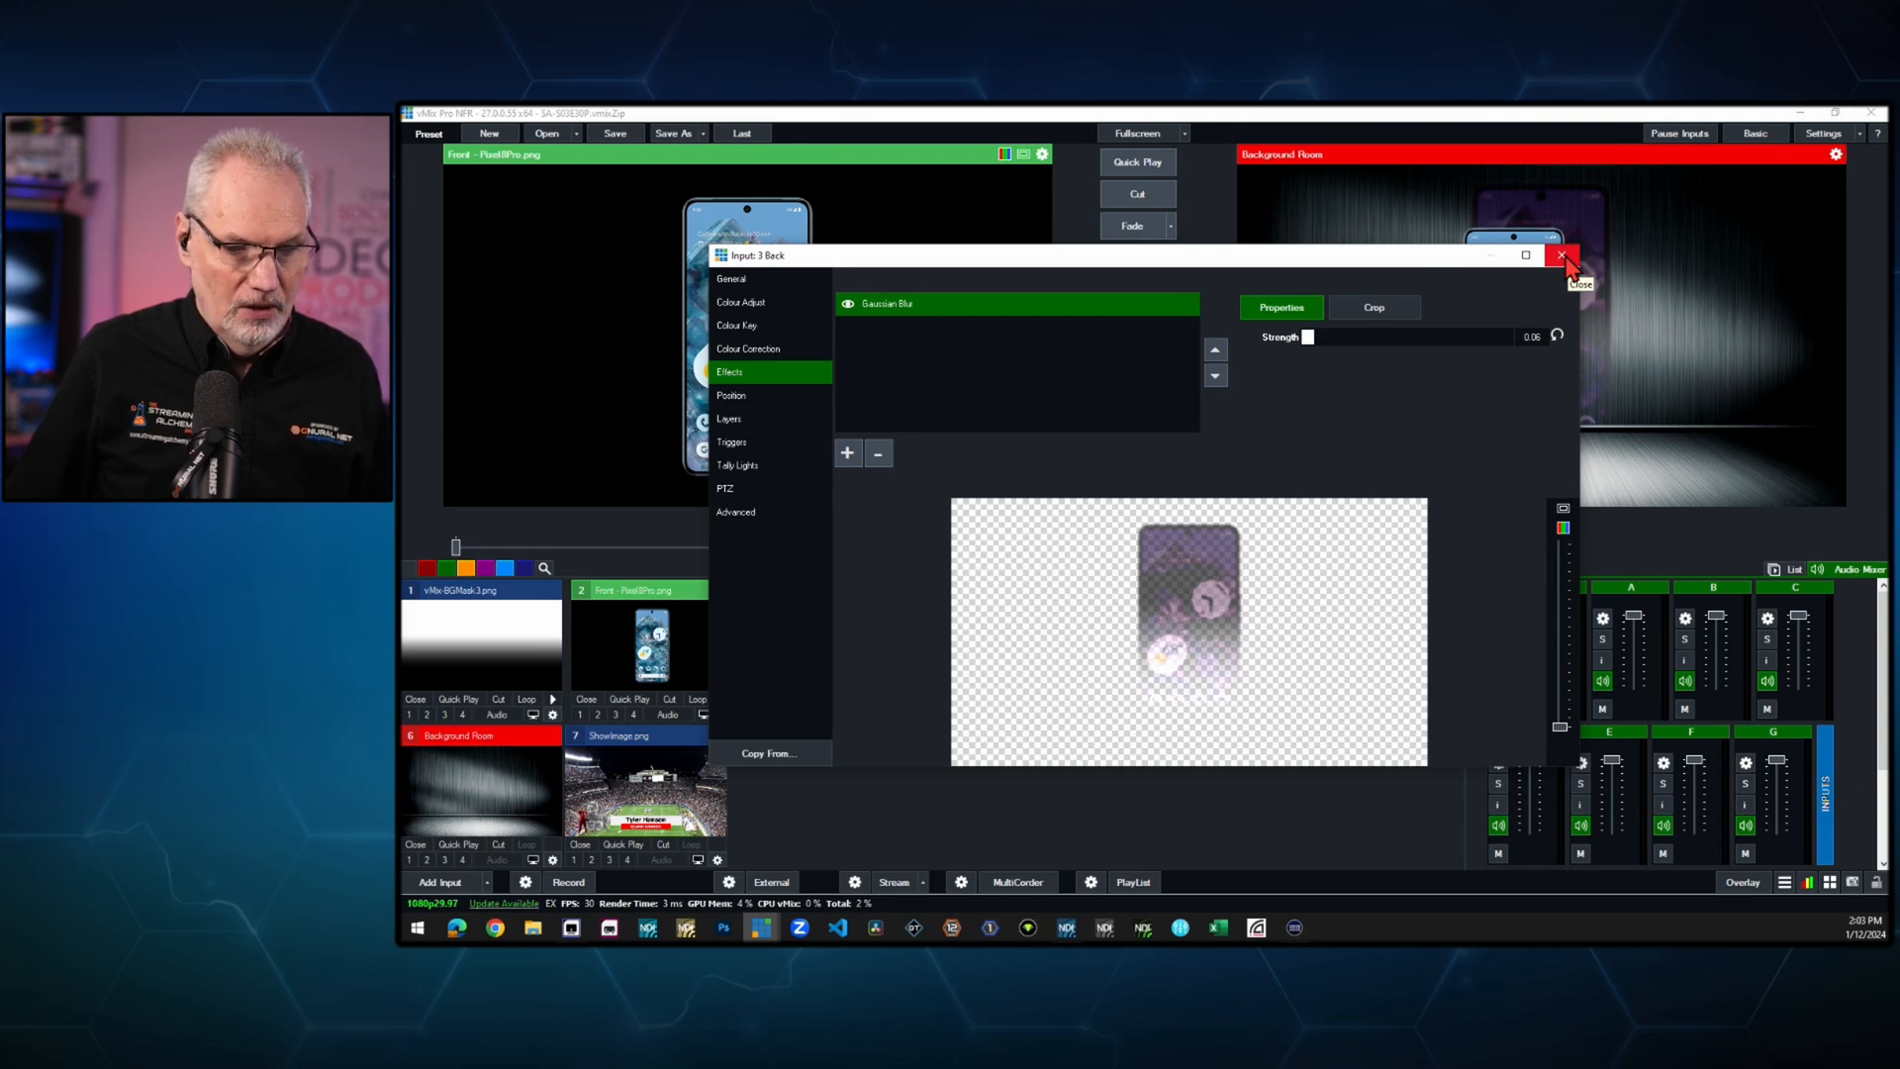
{"action": "left_click", "coordinate": [1561, 256]}
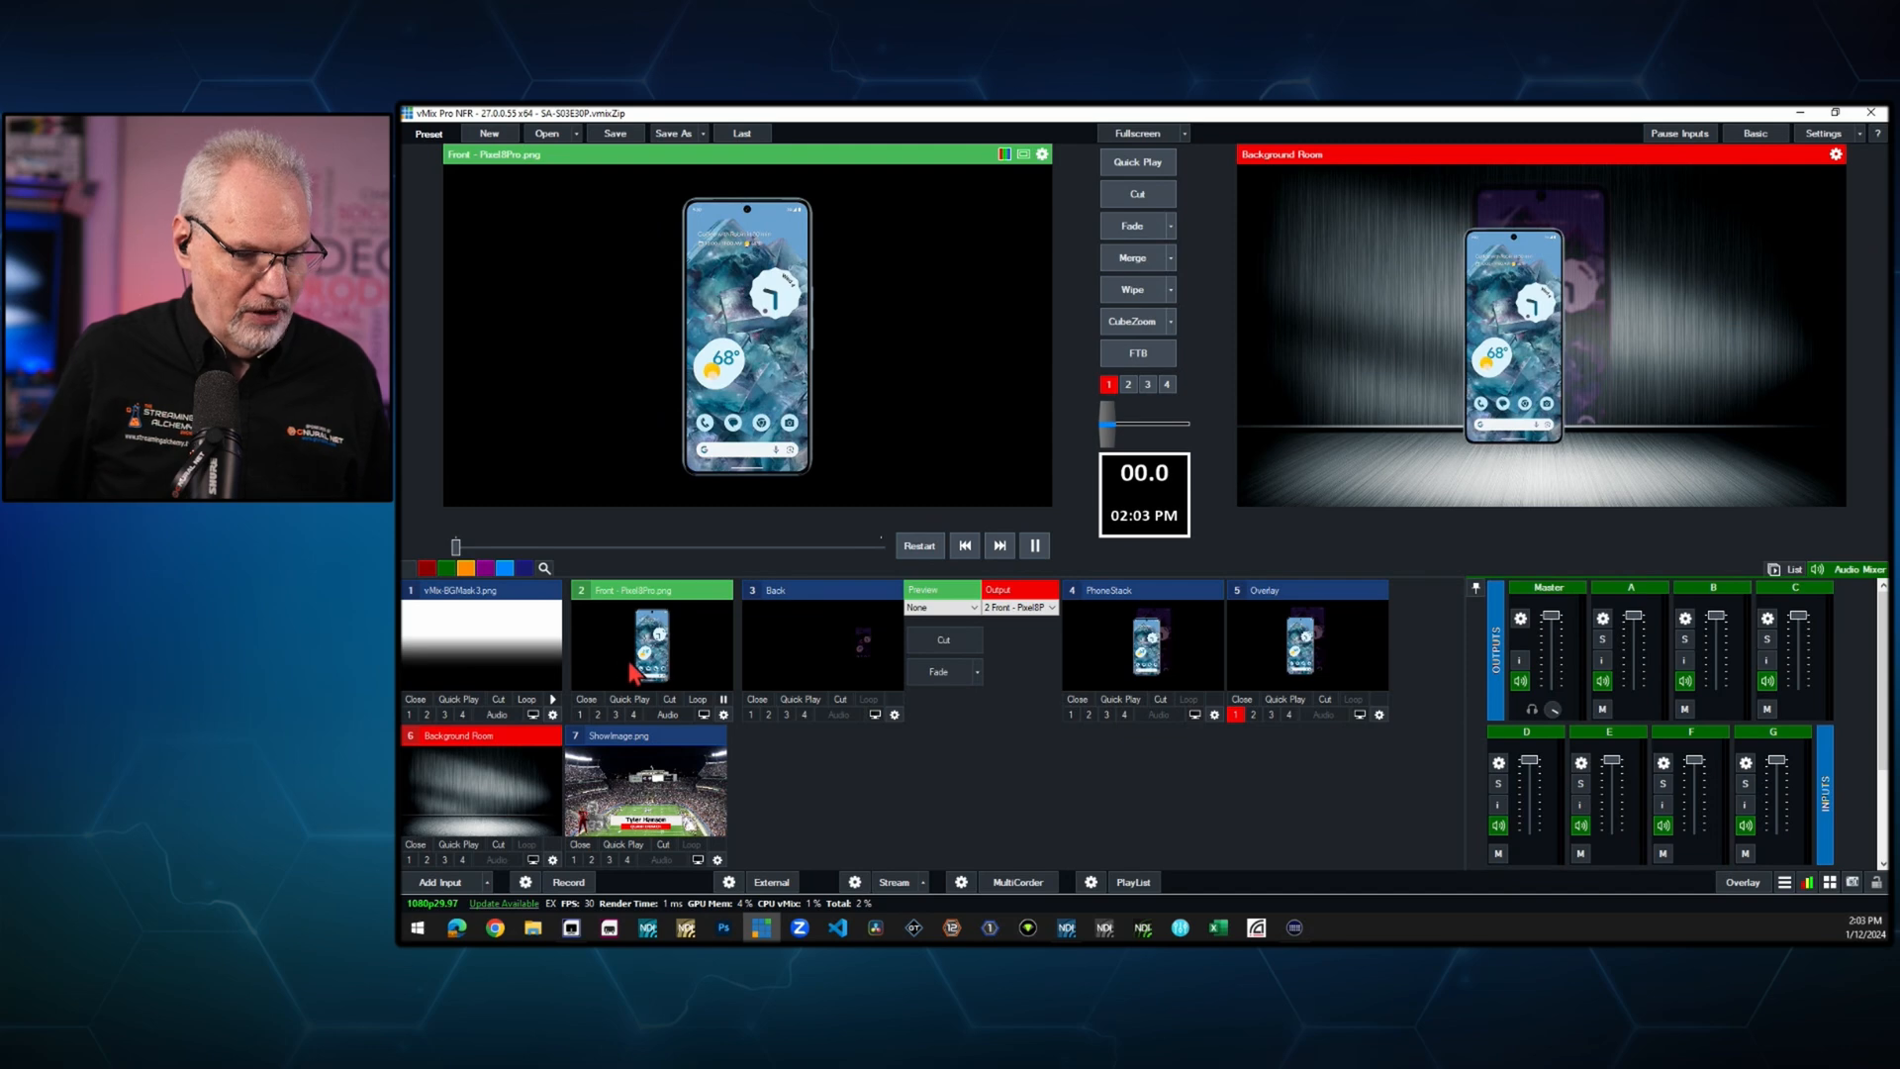
{"action": "mouse_move", "coordinate": [1181, 689]}
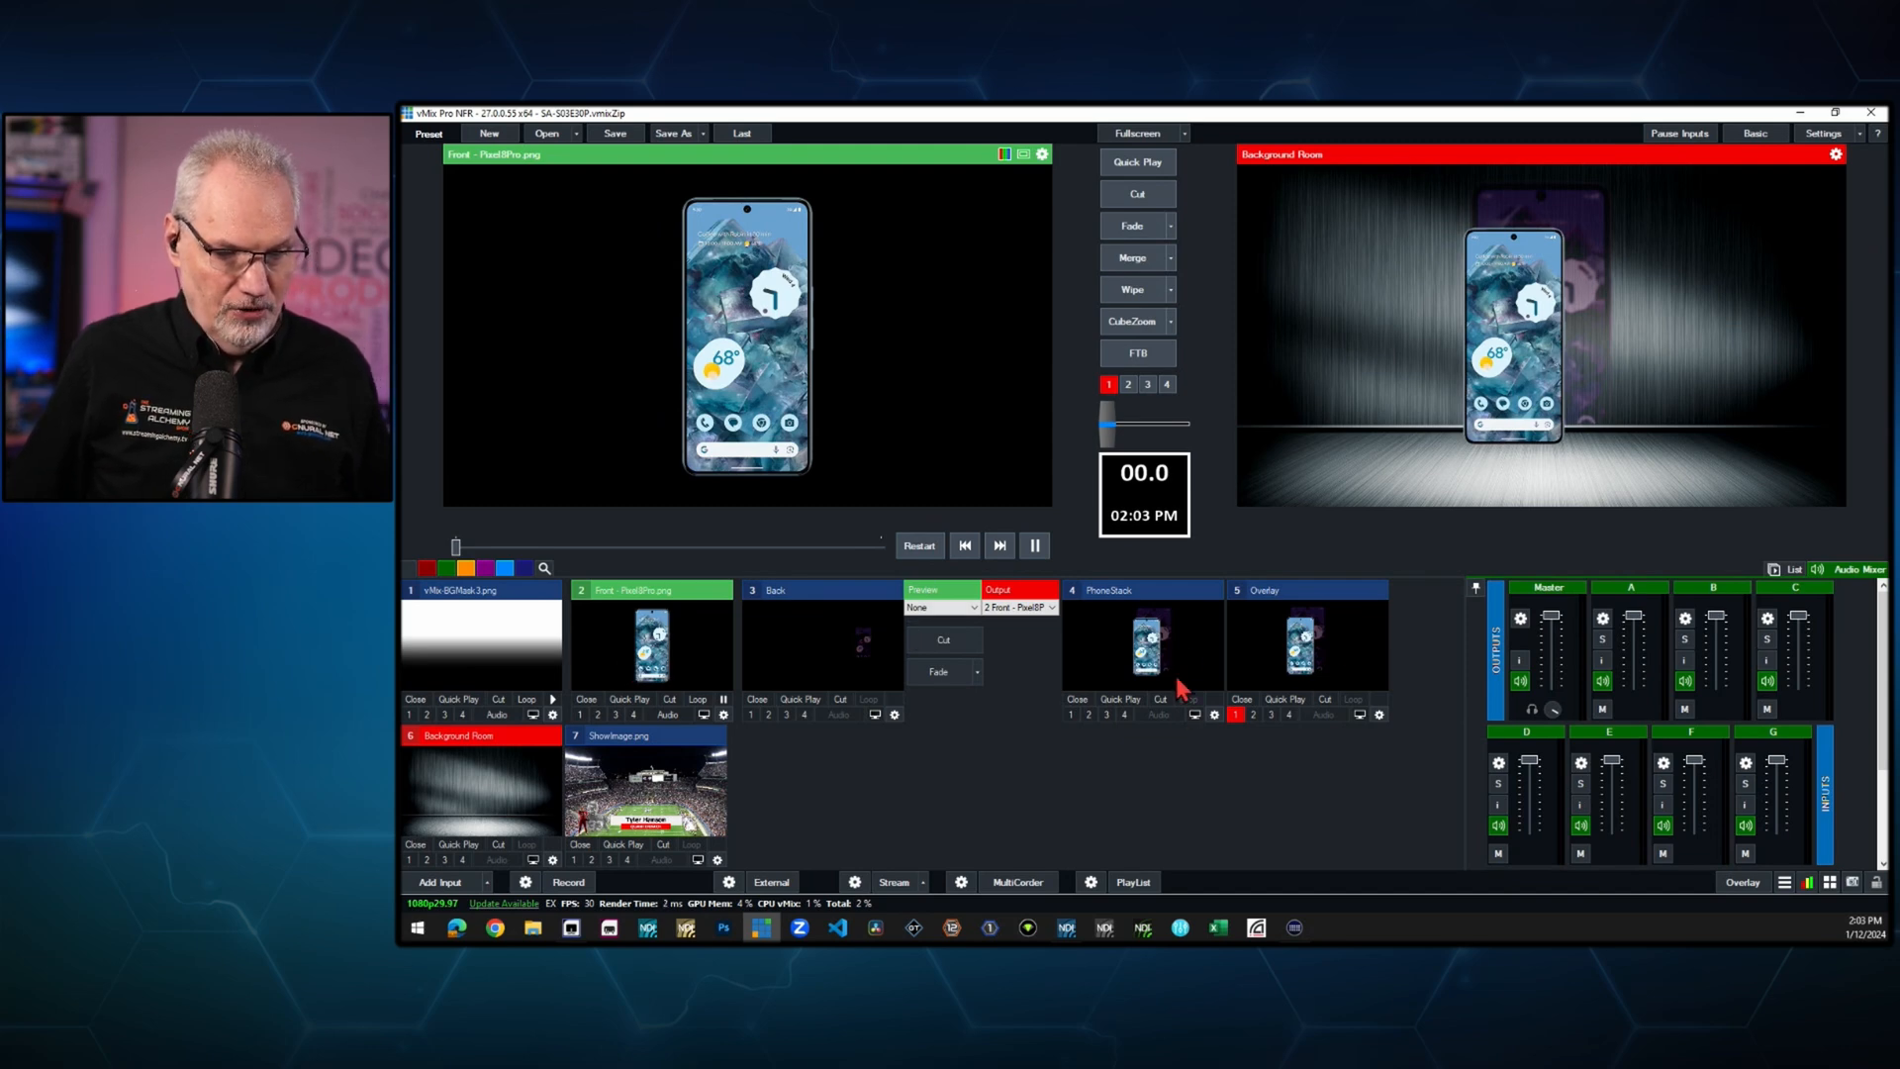
- Send the PhoneStack composite, phone with purple blurred shadow, to Preview
{"action": "left_click", "coordinate": [1140, 590]}
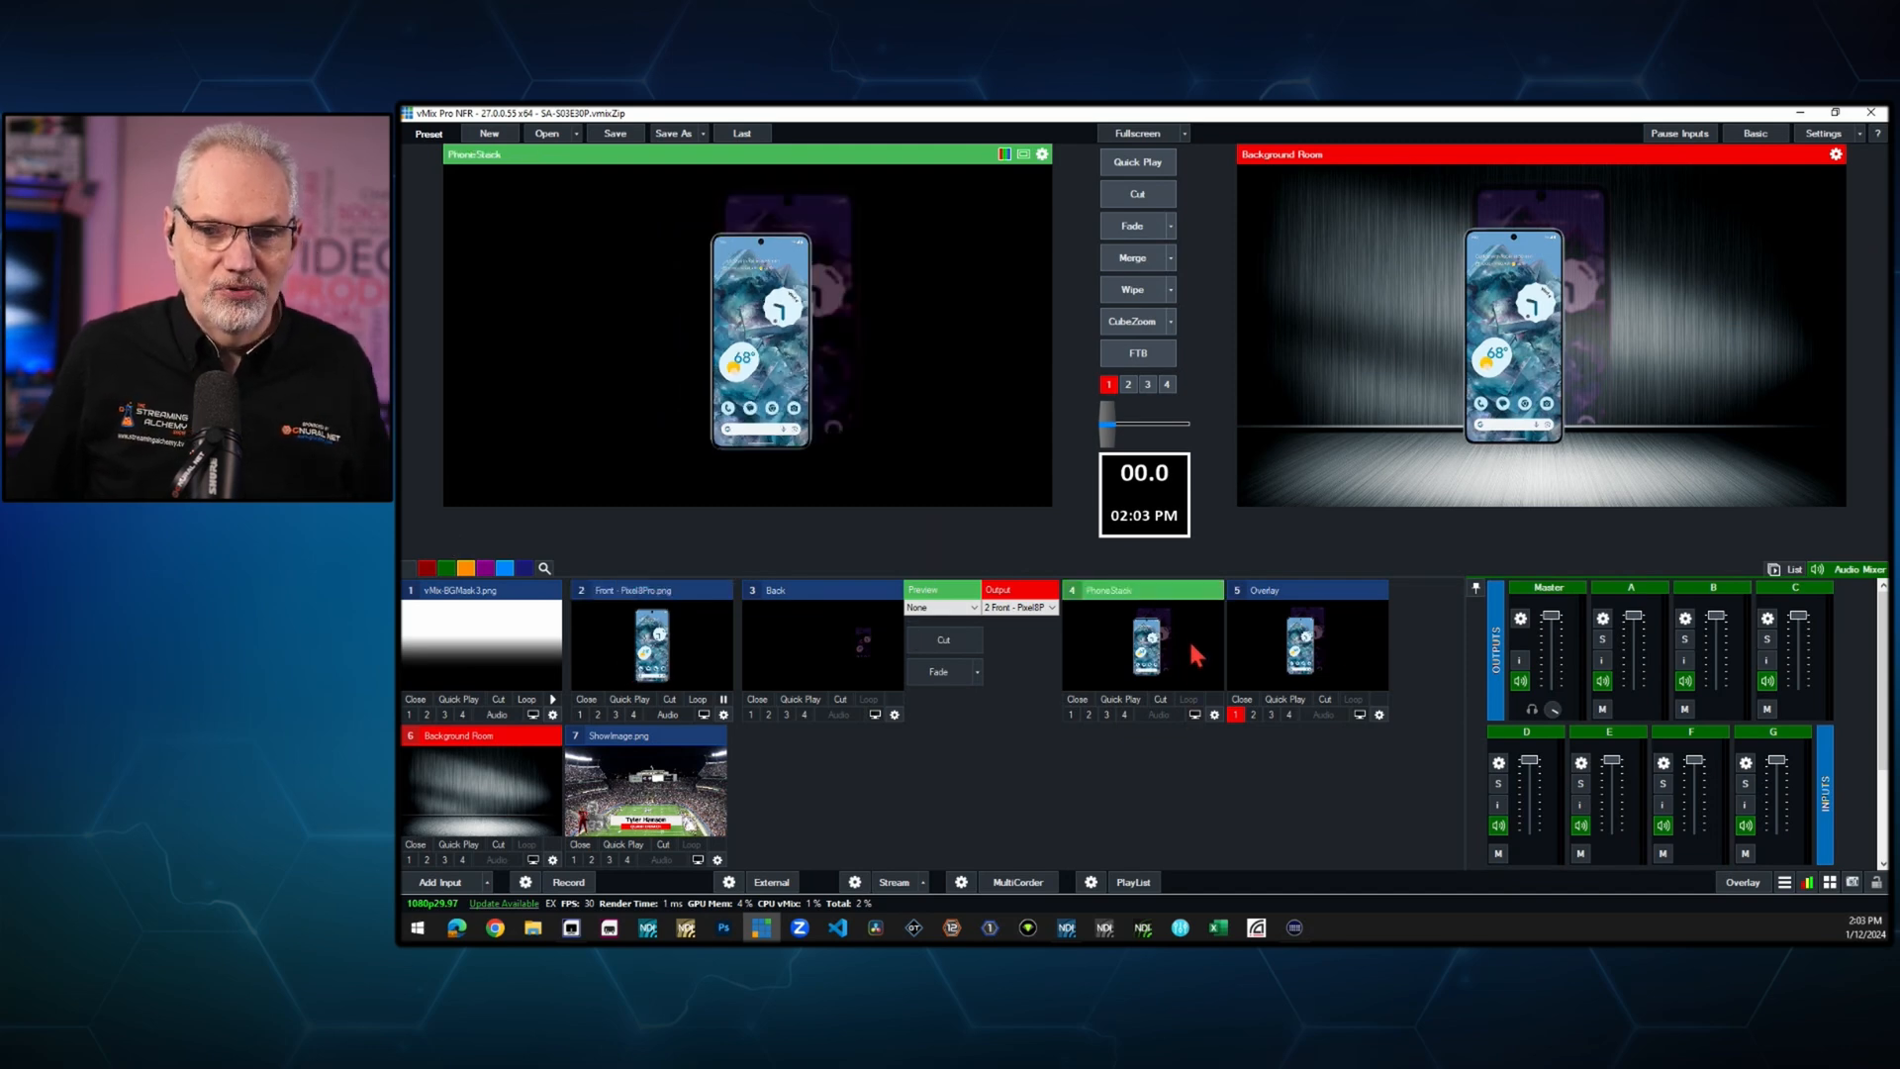
{"action": "mouse_move", "coordinate": [1175, 617]}
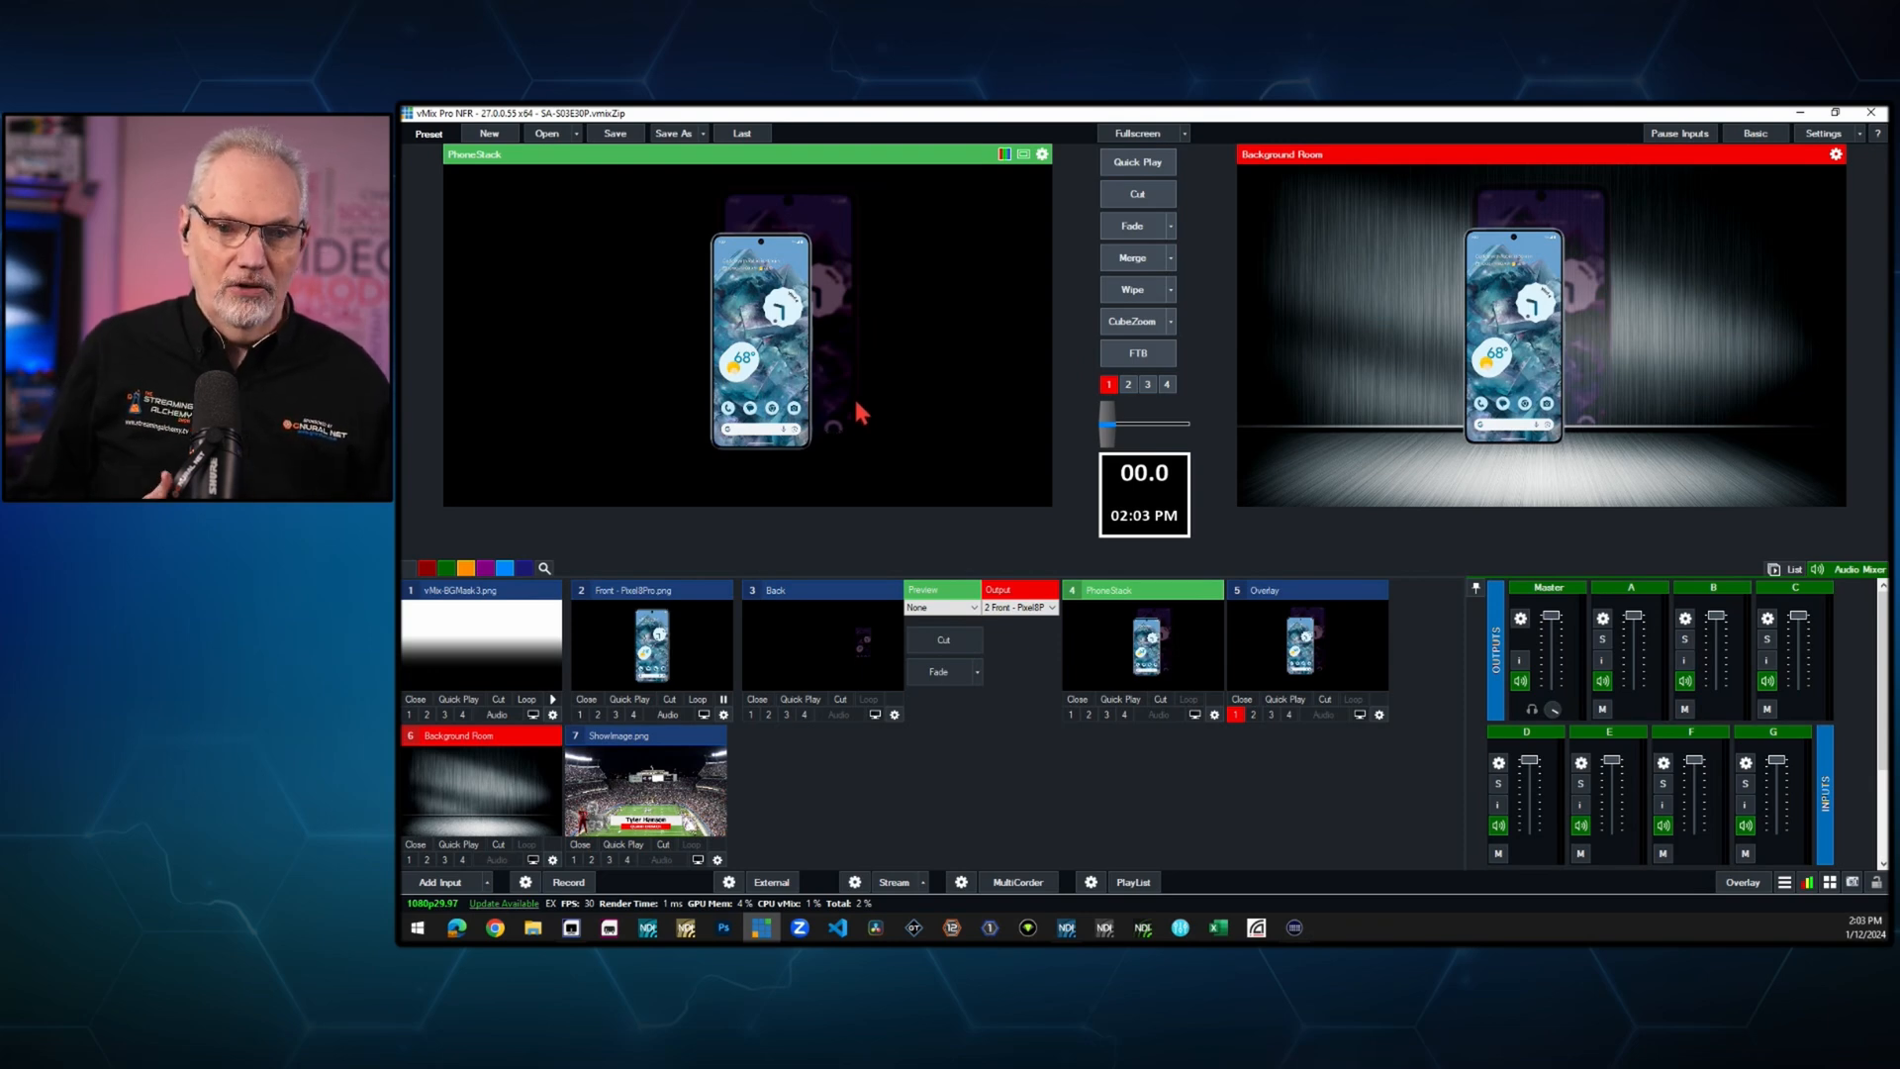
{"action": "mouse_move", "coordinate": [867, 398]}
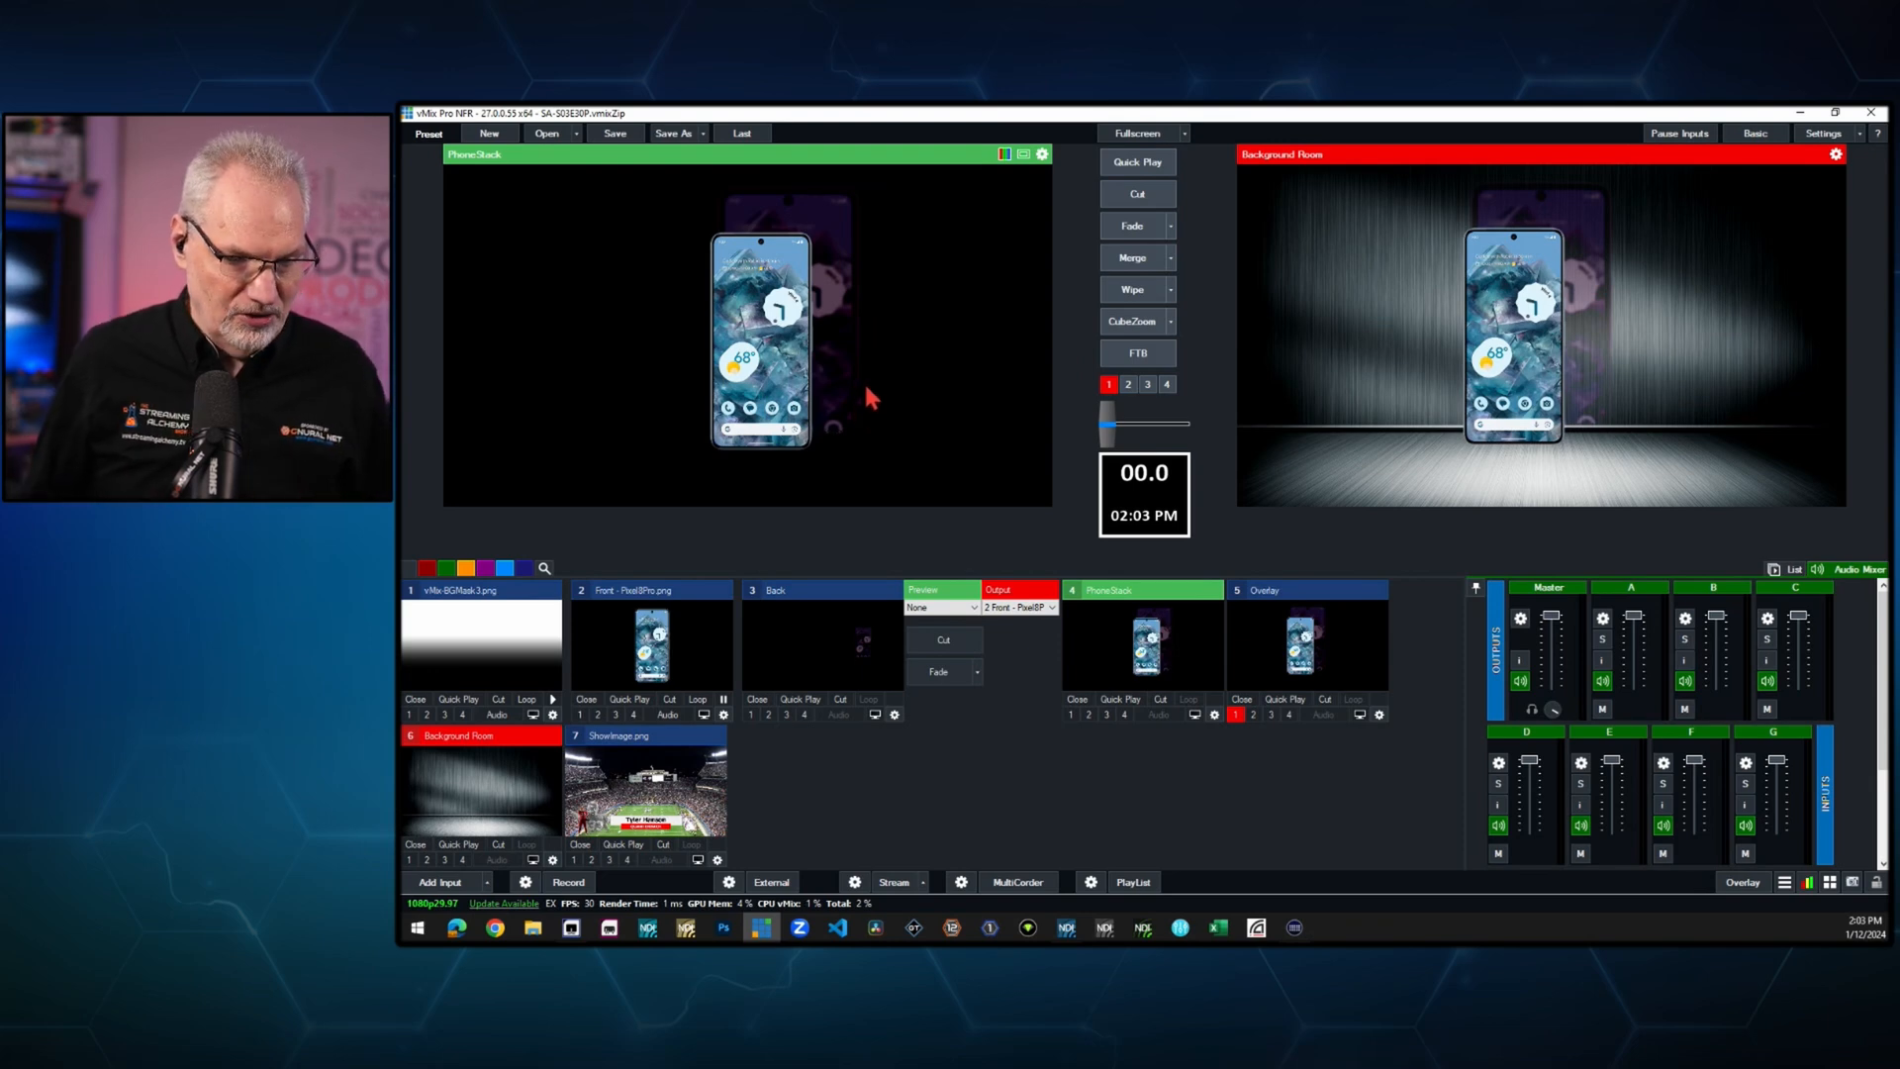
{"action": "mouse_move", "coordinate": [1214, 714]}
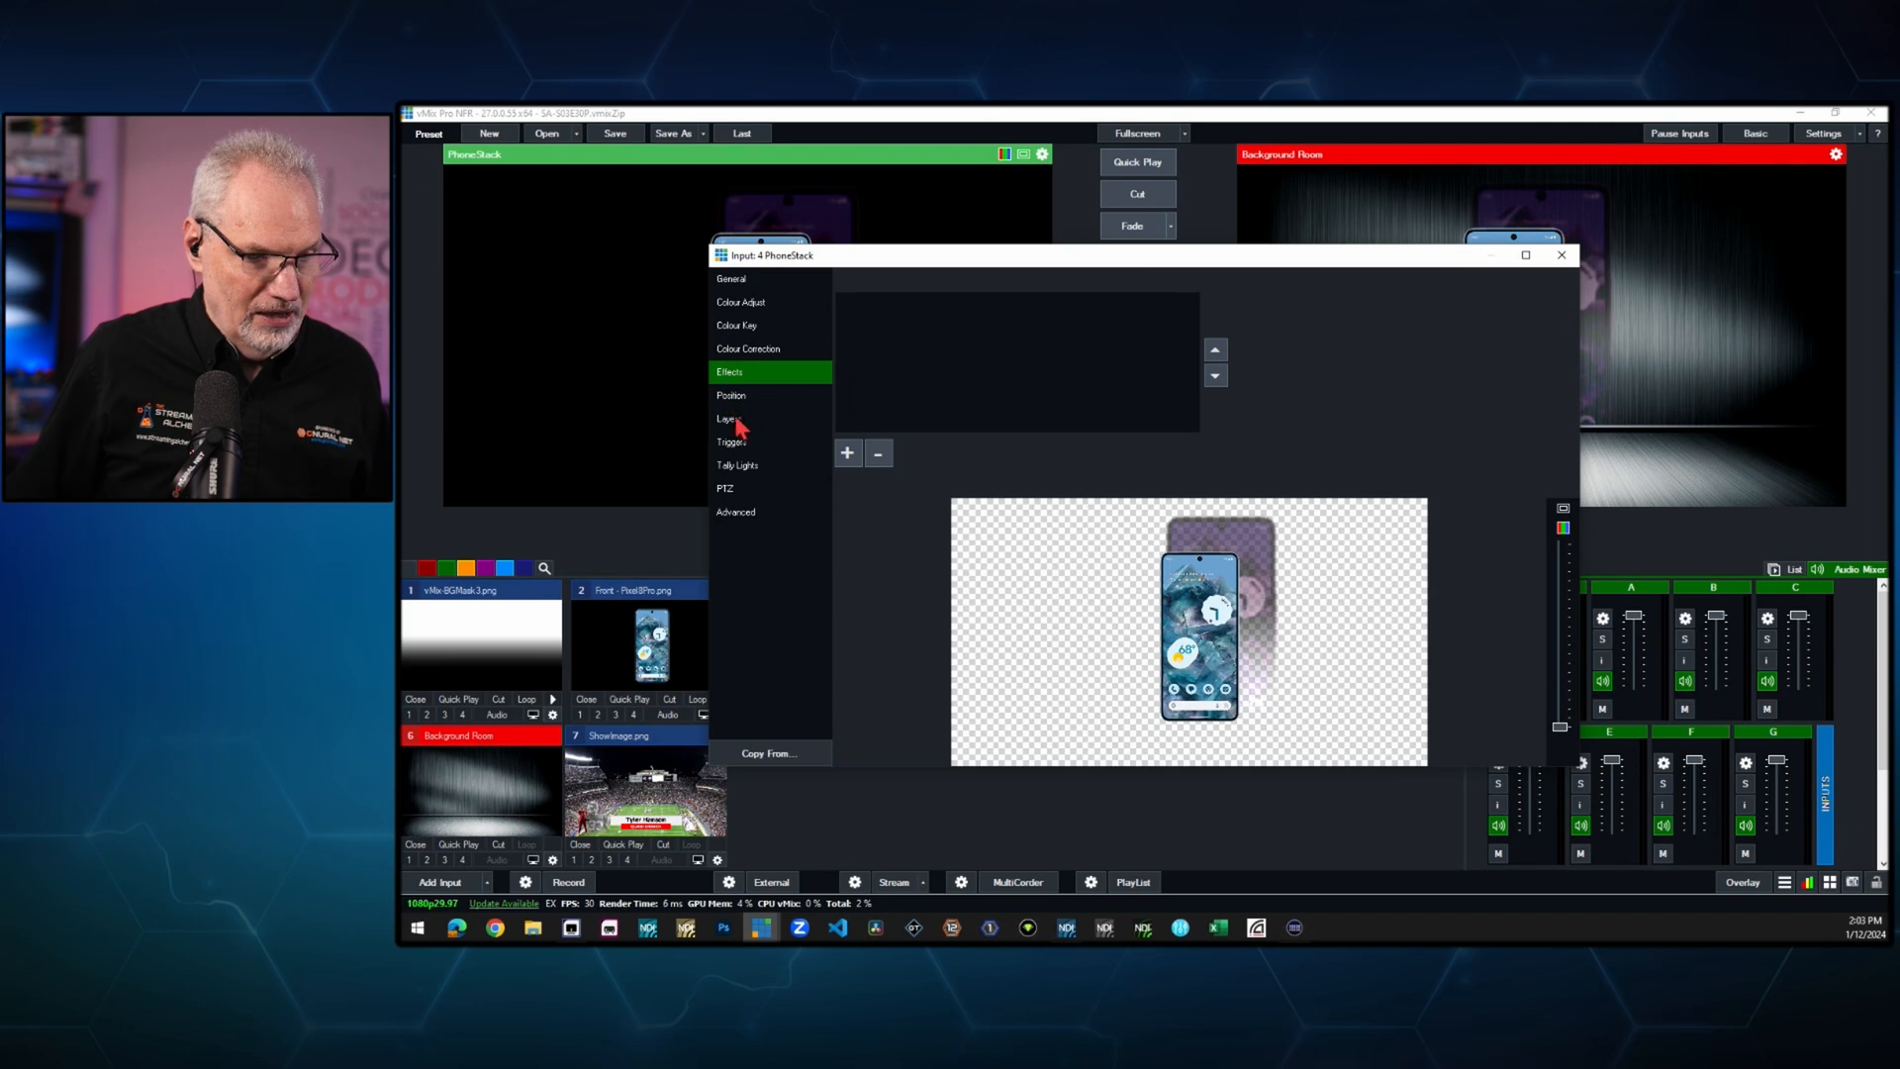
- Set the Back layer zoom to 0.952 and Front layer Pan X to -0.009, then close
{"action": "left_click", "coordinate": [729, 418]}
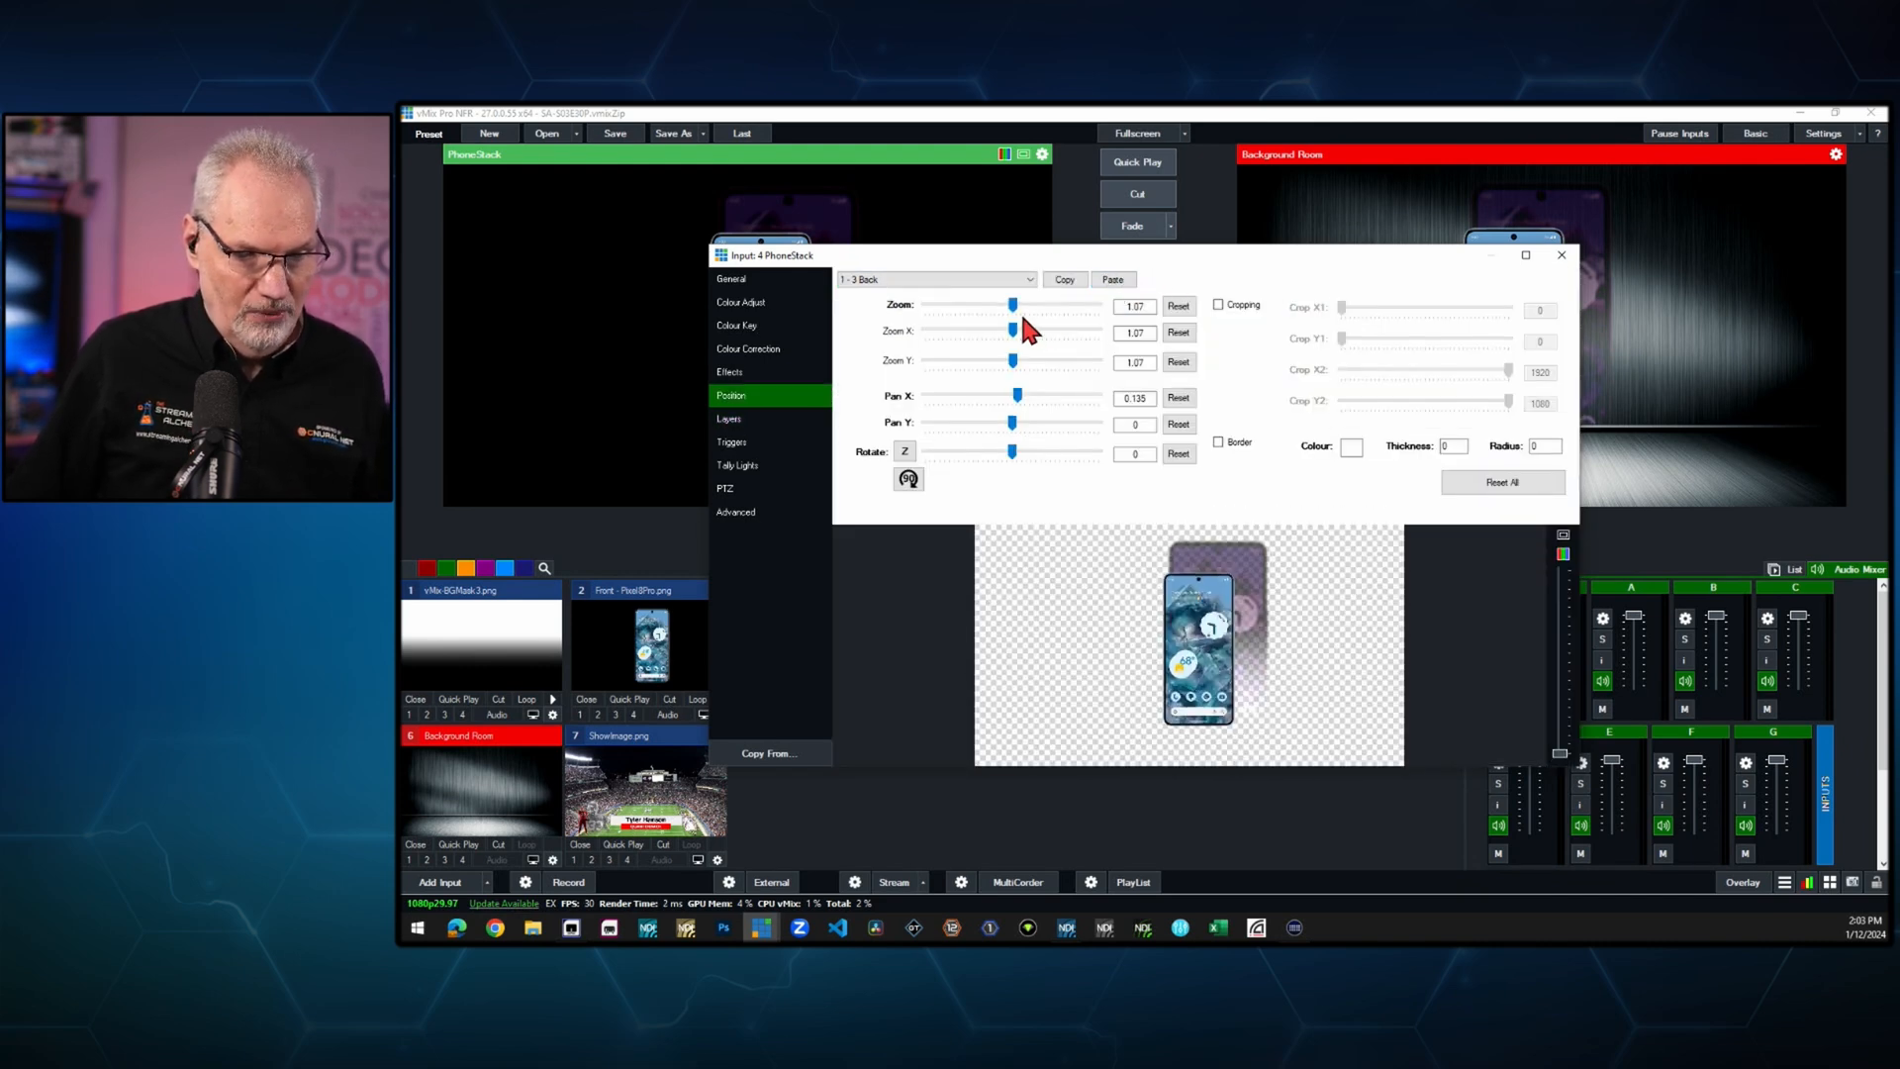
{"action": "left_click_drag", "start_coordinate": [1014, 306], "coordinate": [1010, 313]}
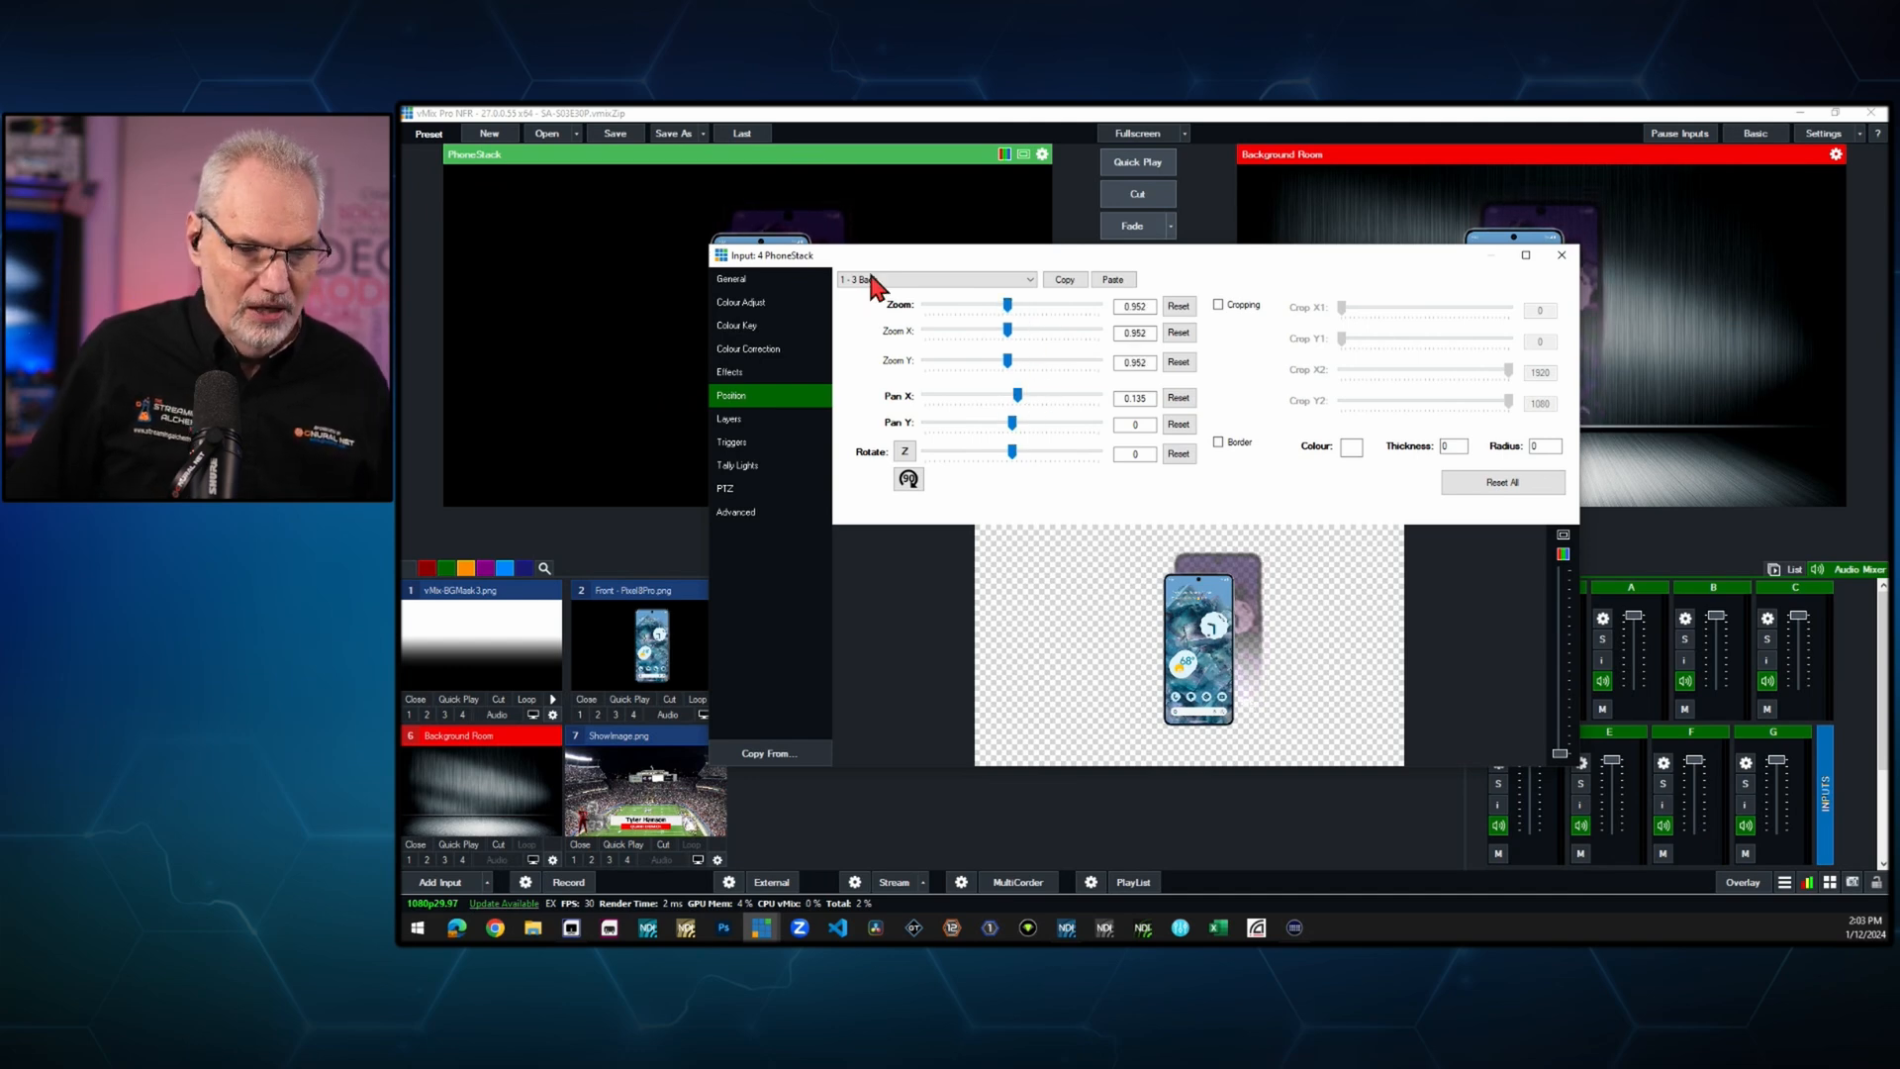
{"action": "left_click", "coordinate": [933, 280]}
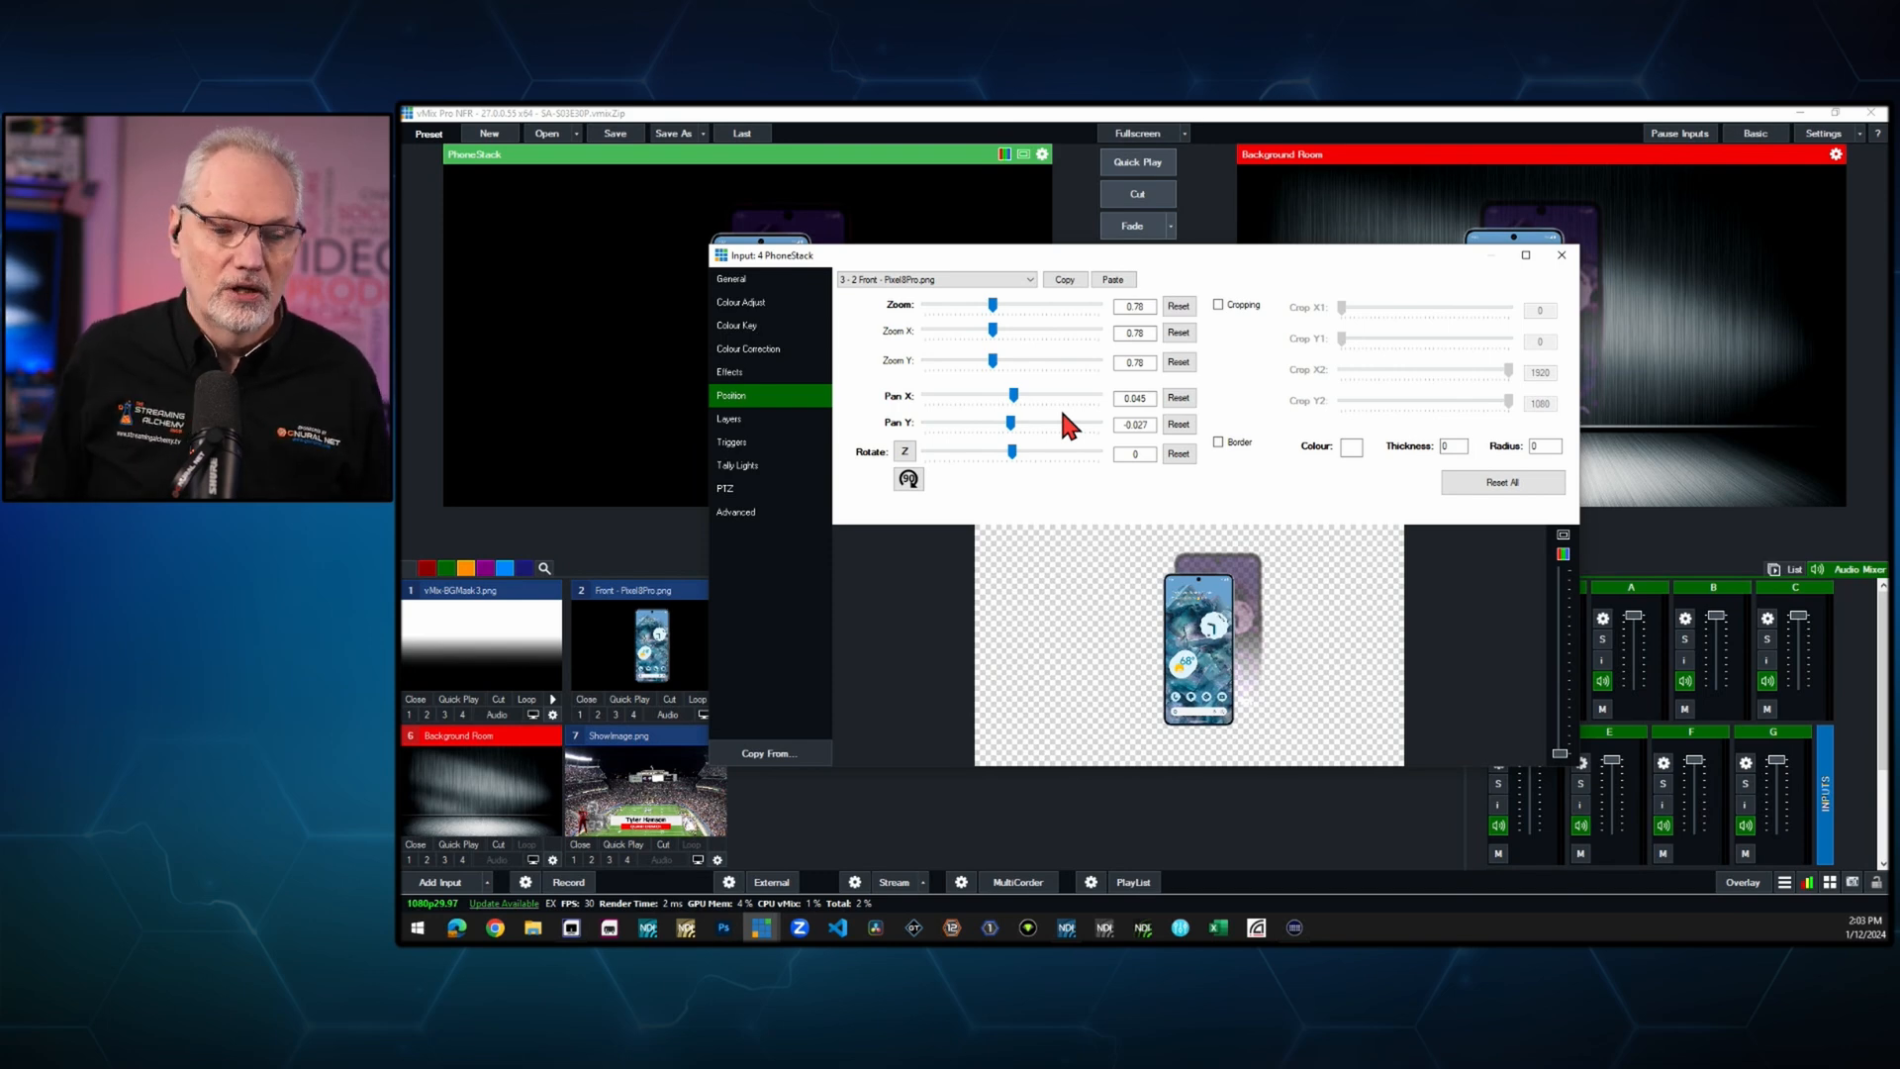
{"action": "mouse_move", "coordinate": [1030, 409]}
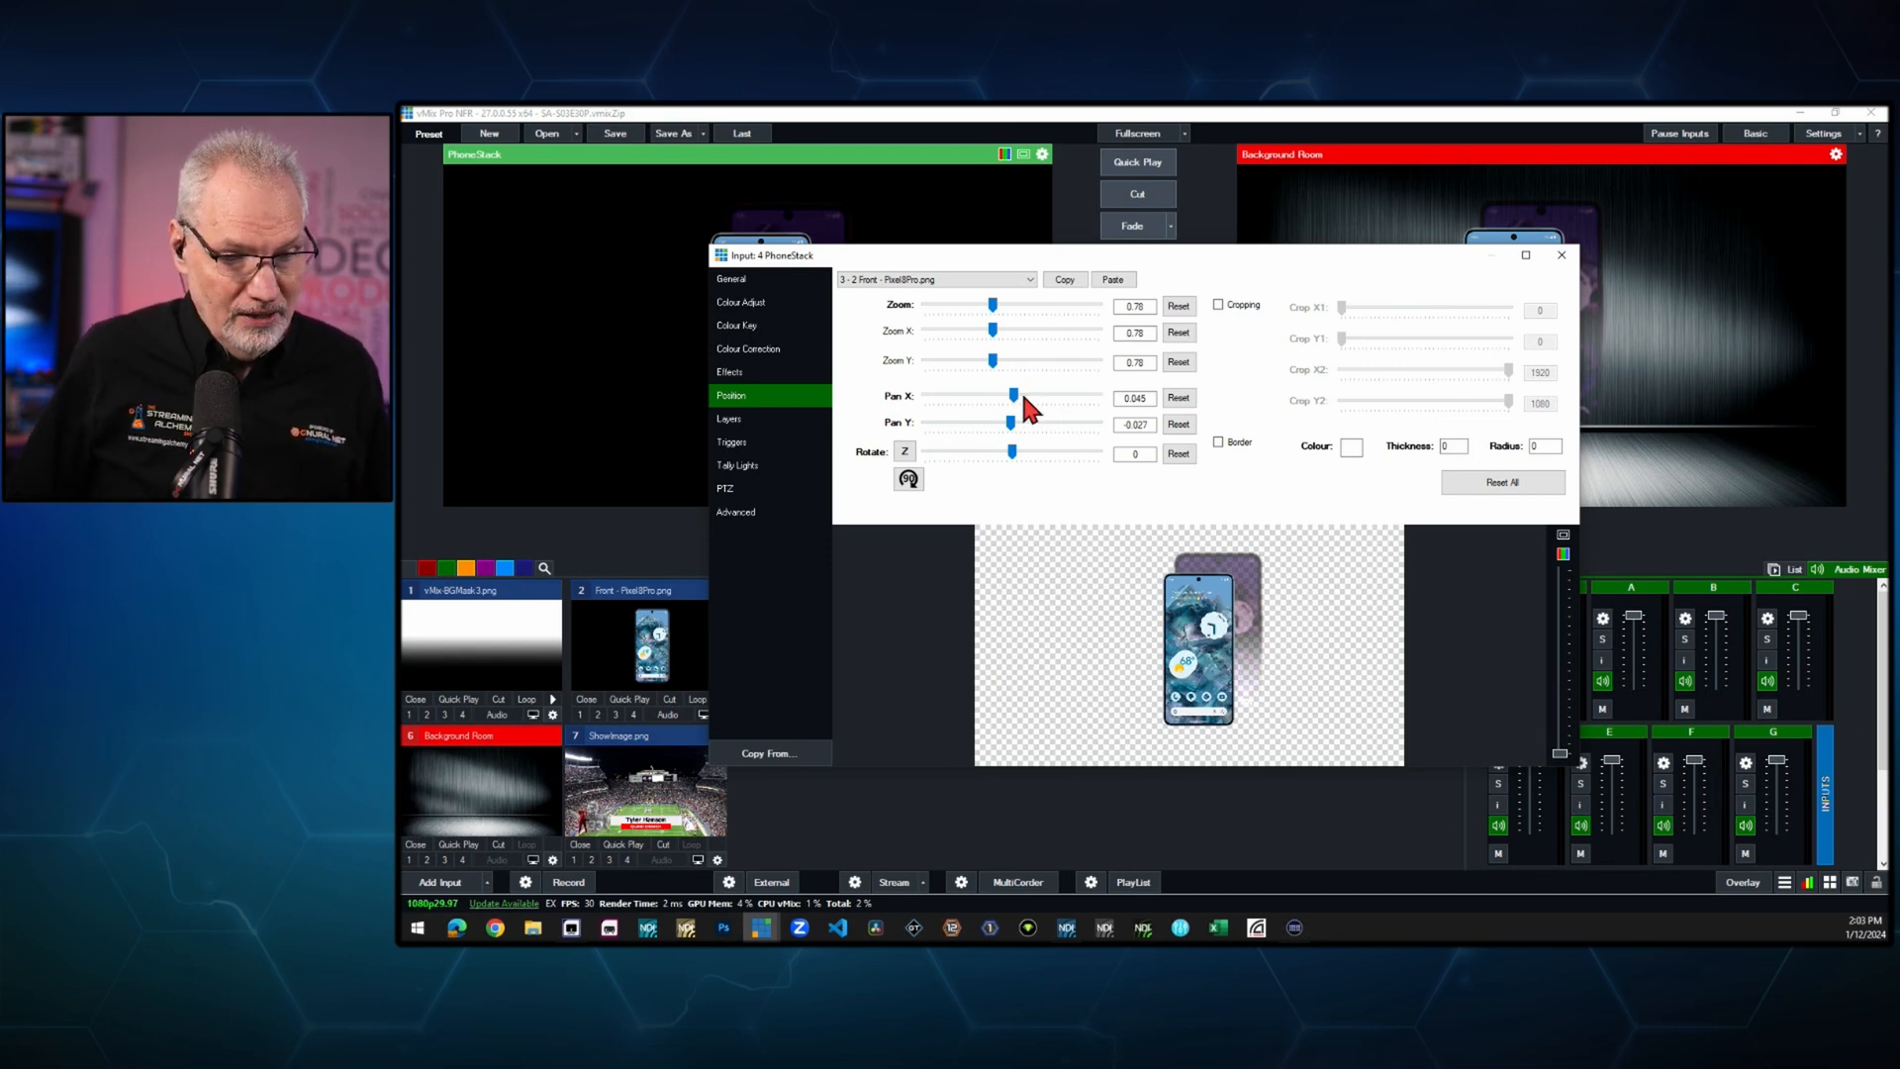
{"action": "left_click_drag", "start_coordinate": [1031, 398], "coordinate": [1012, 397]}
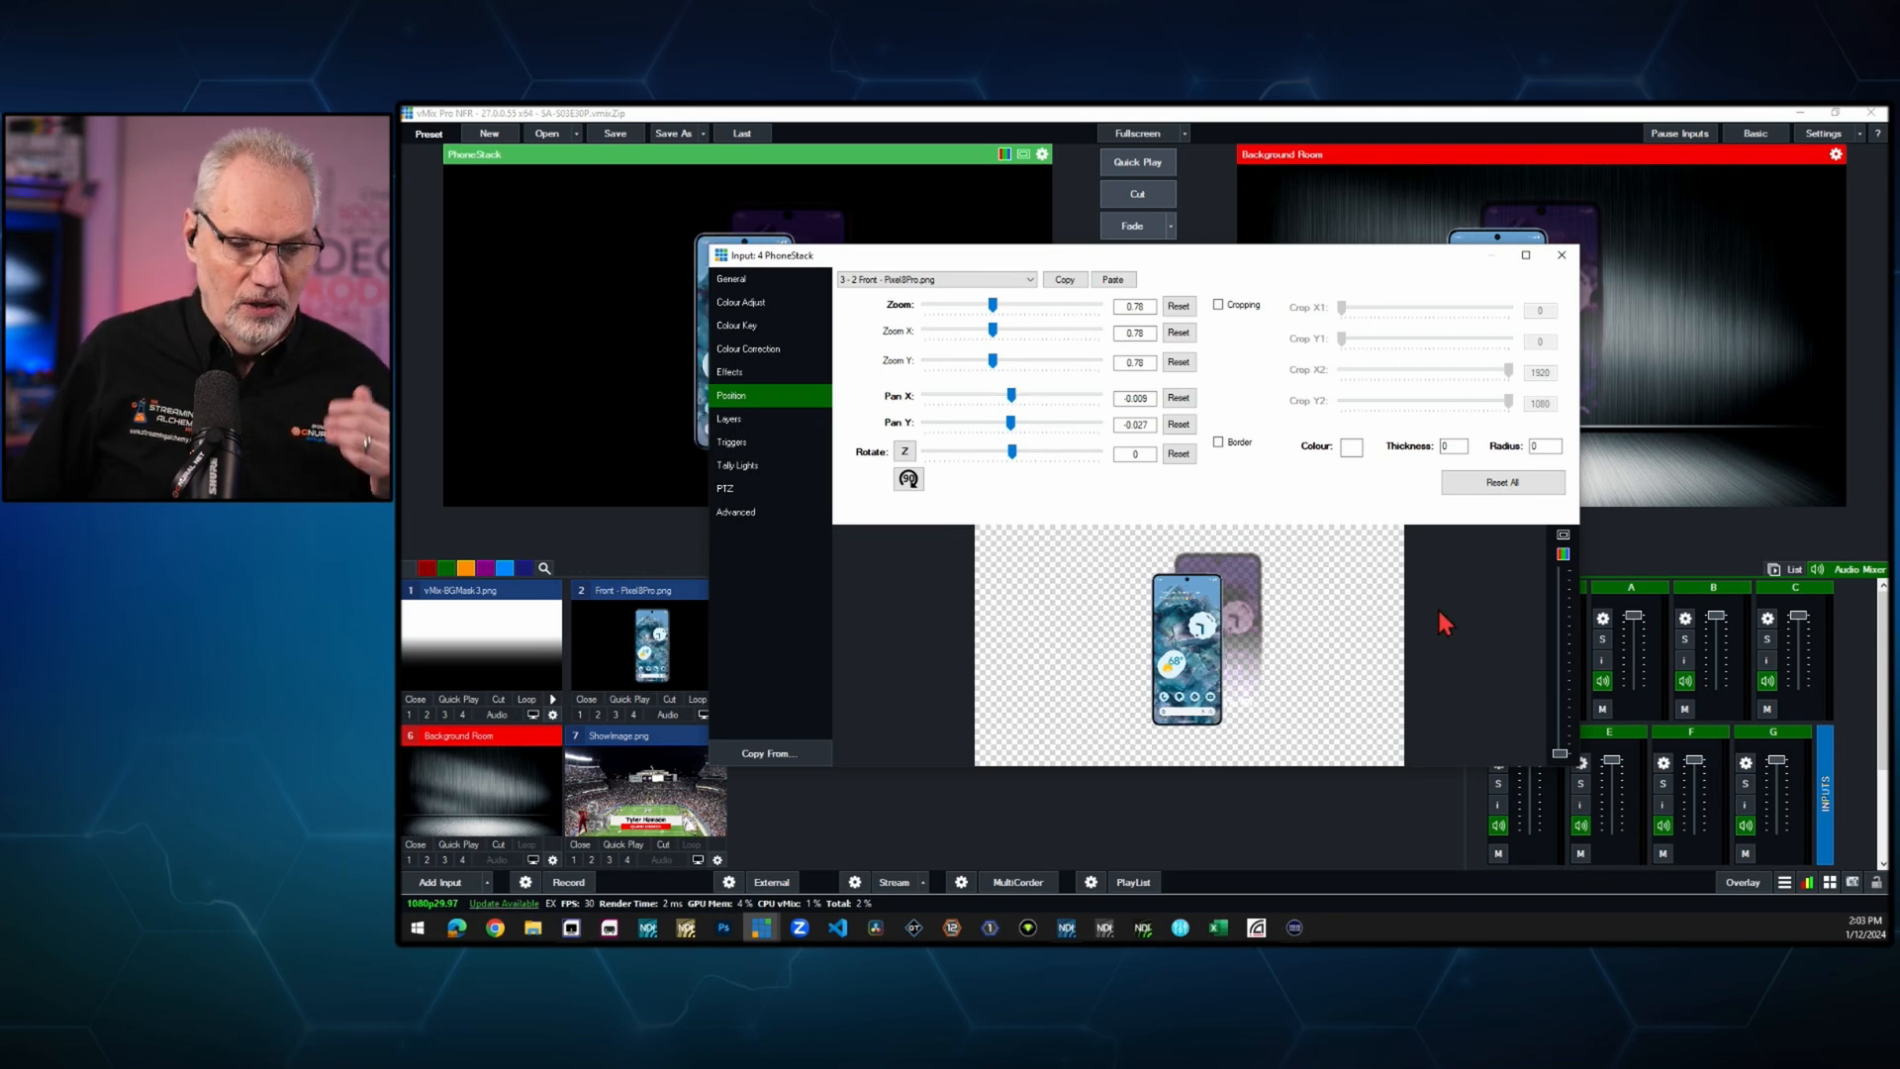
{"action": "mouse_move", "coordinate": [1392, 592]}
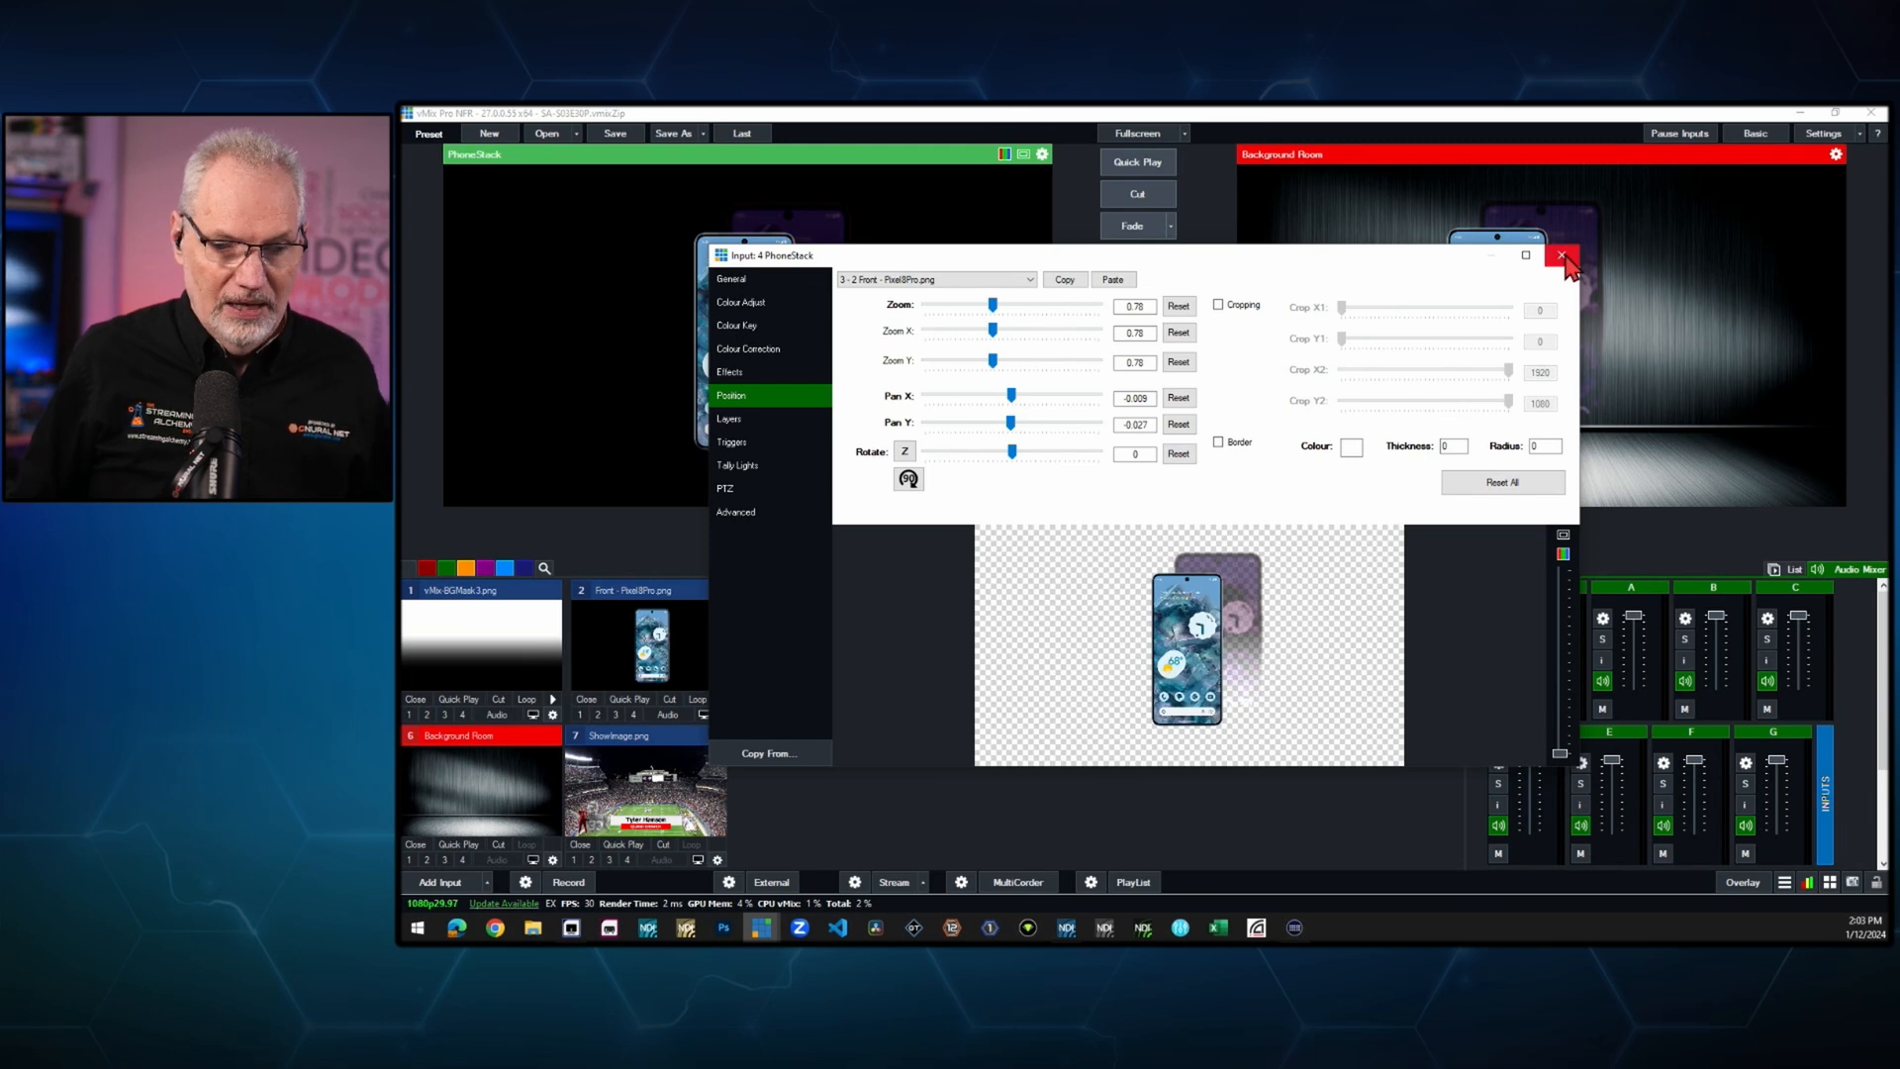
{"action": "left_click", "coordinate": [1562, 255]}
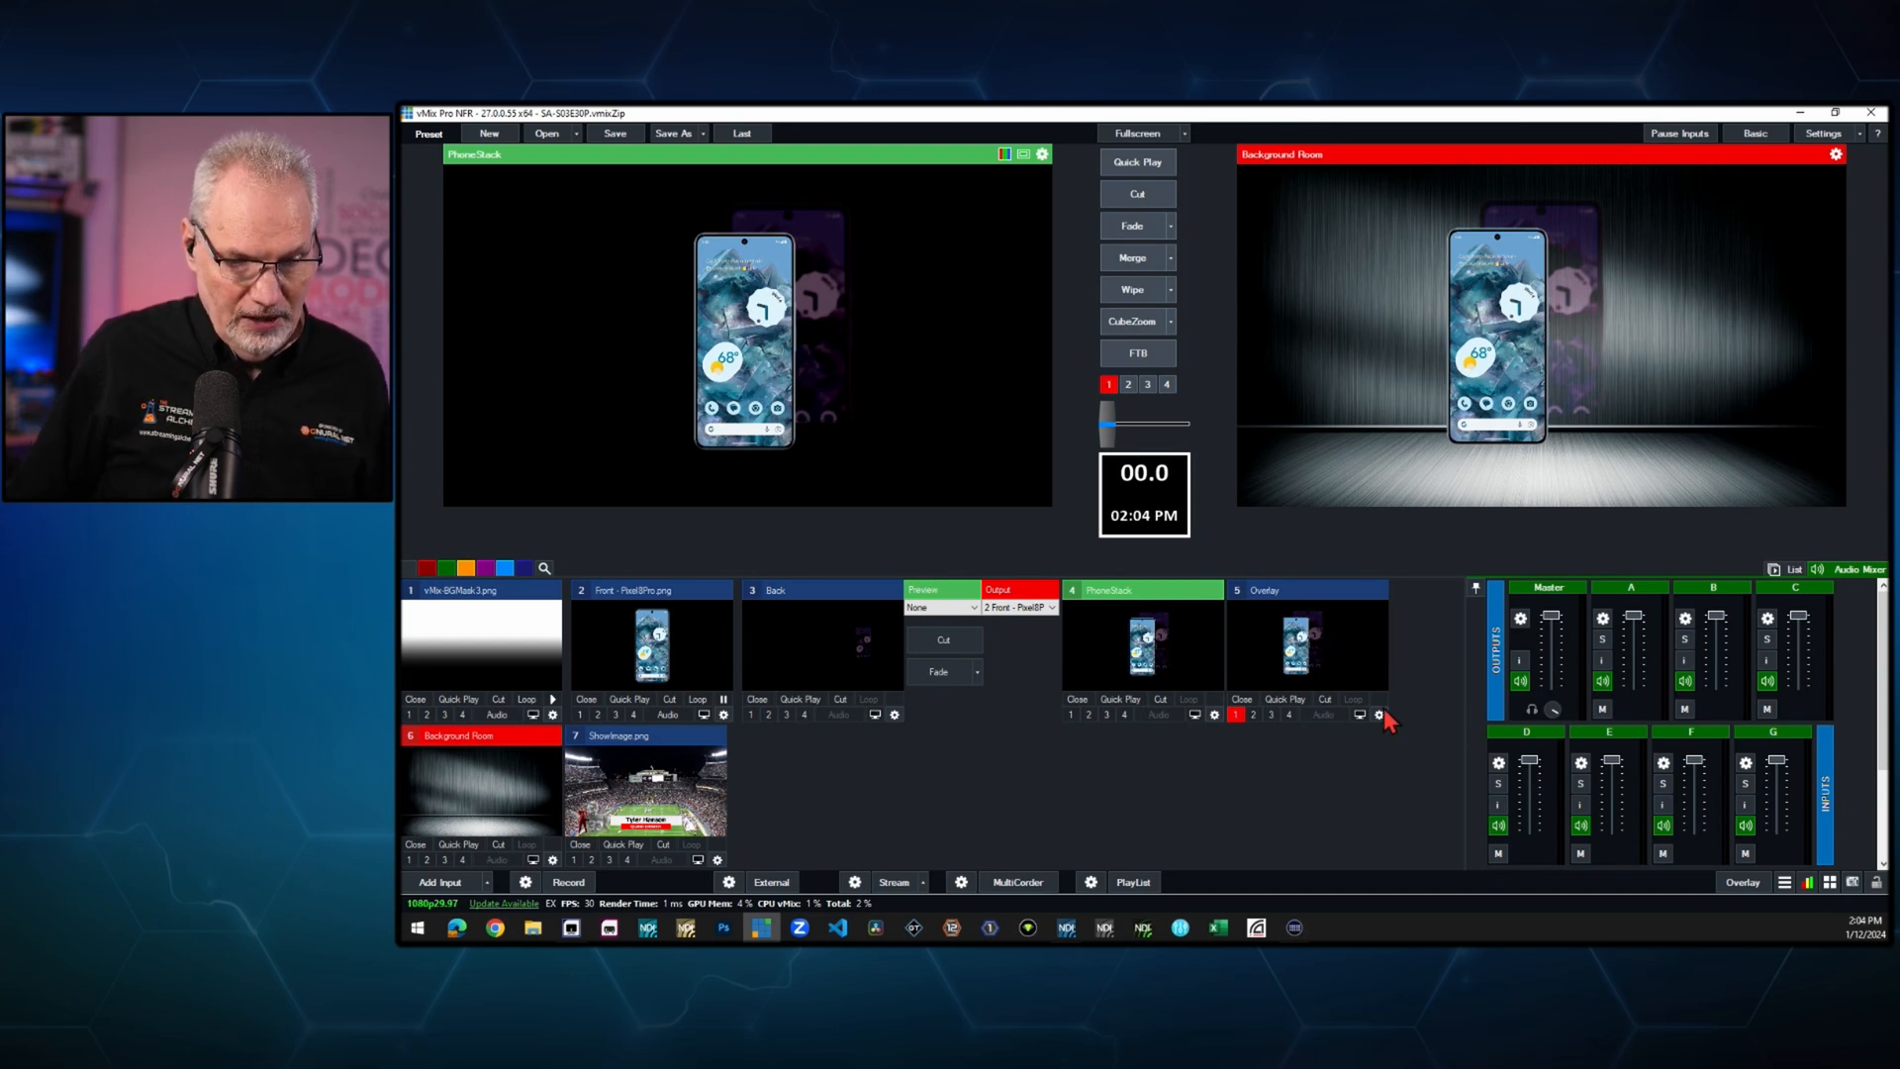
{"action": "mouse_move", "coordinate": [1376, 712]}
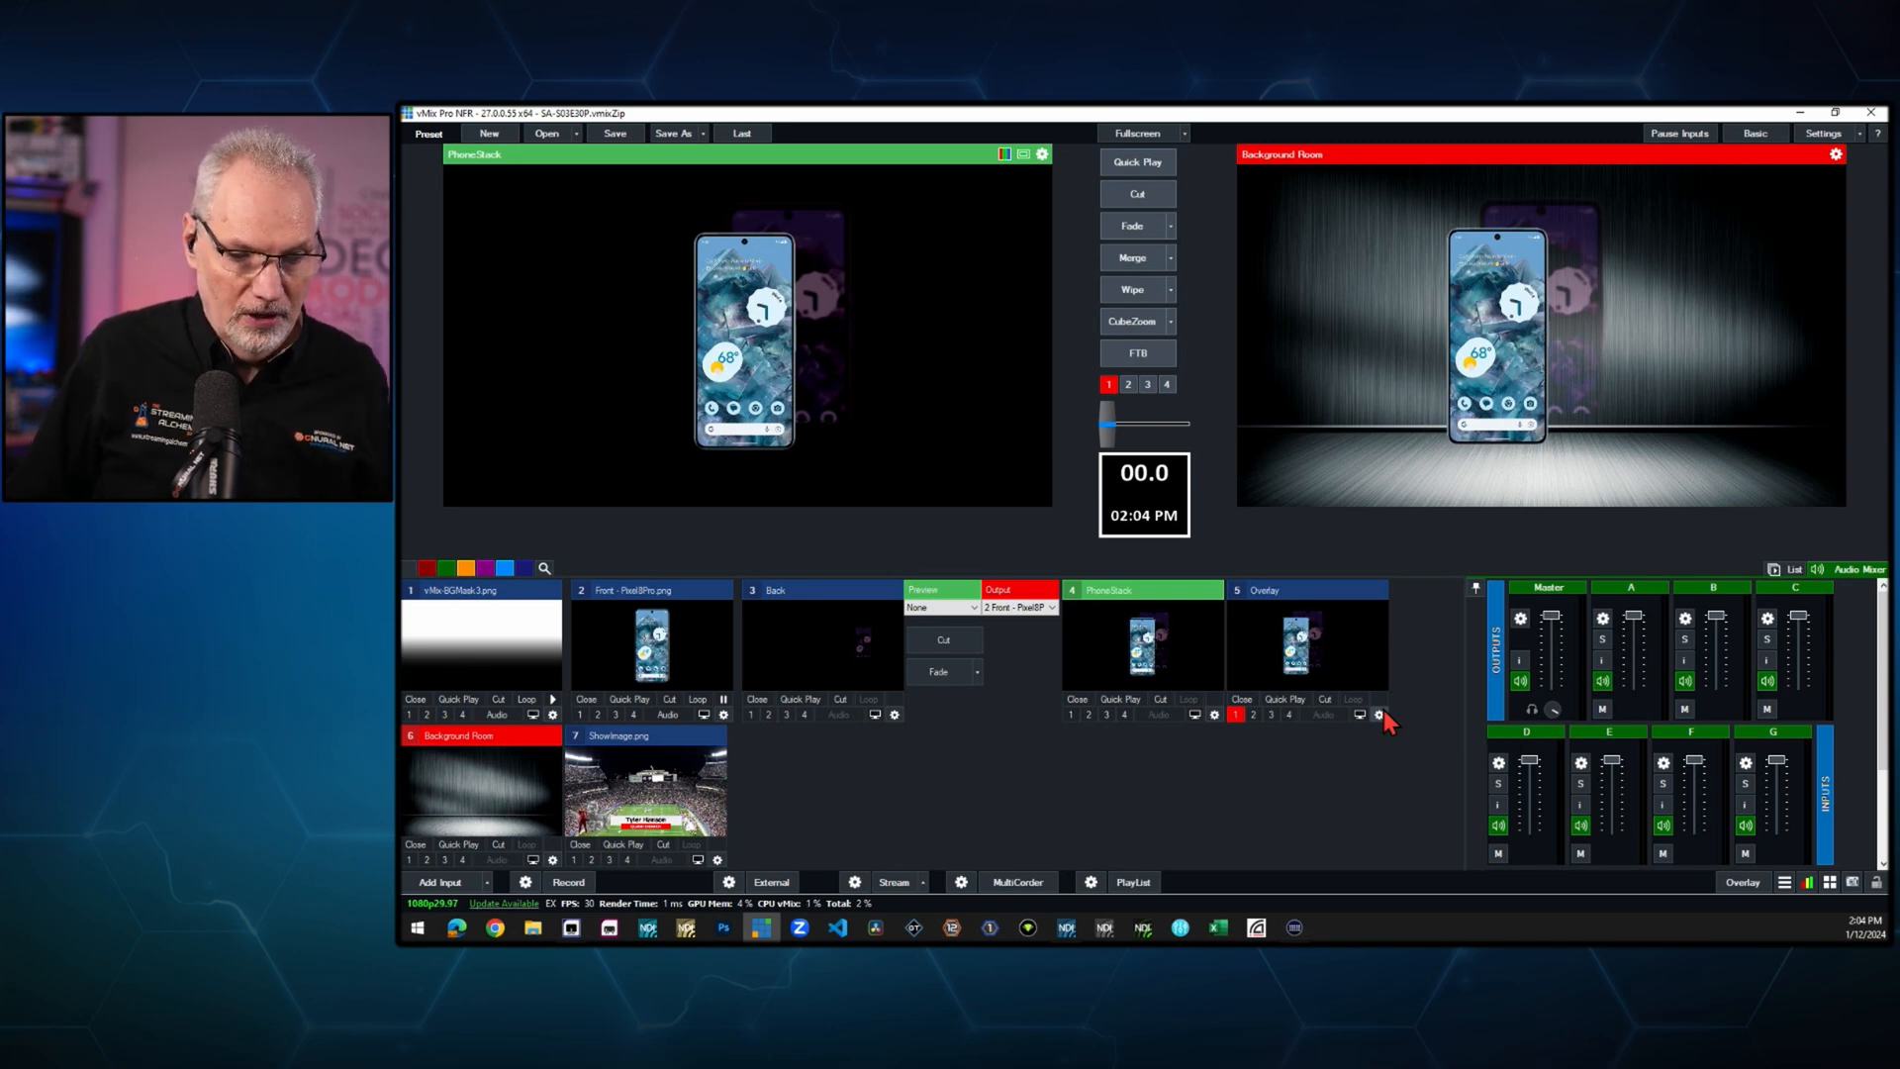
- In Overlay's Layers, set the PhoneStack layer to zoom 0.97 at Pan X -0.135, then close
{"action": "left_click", "coordinate": [1210, 714]}
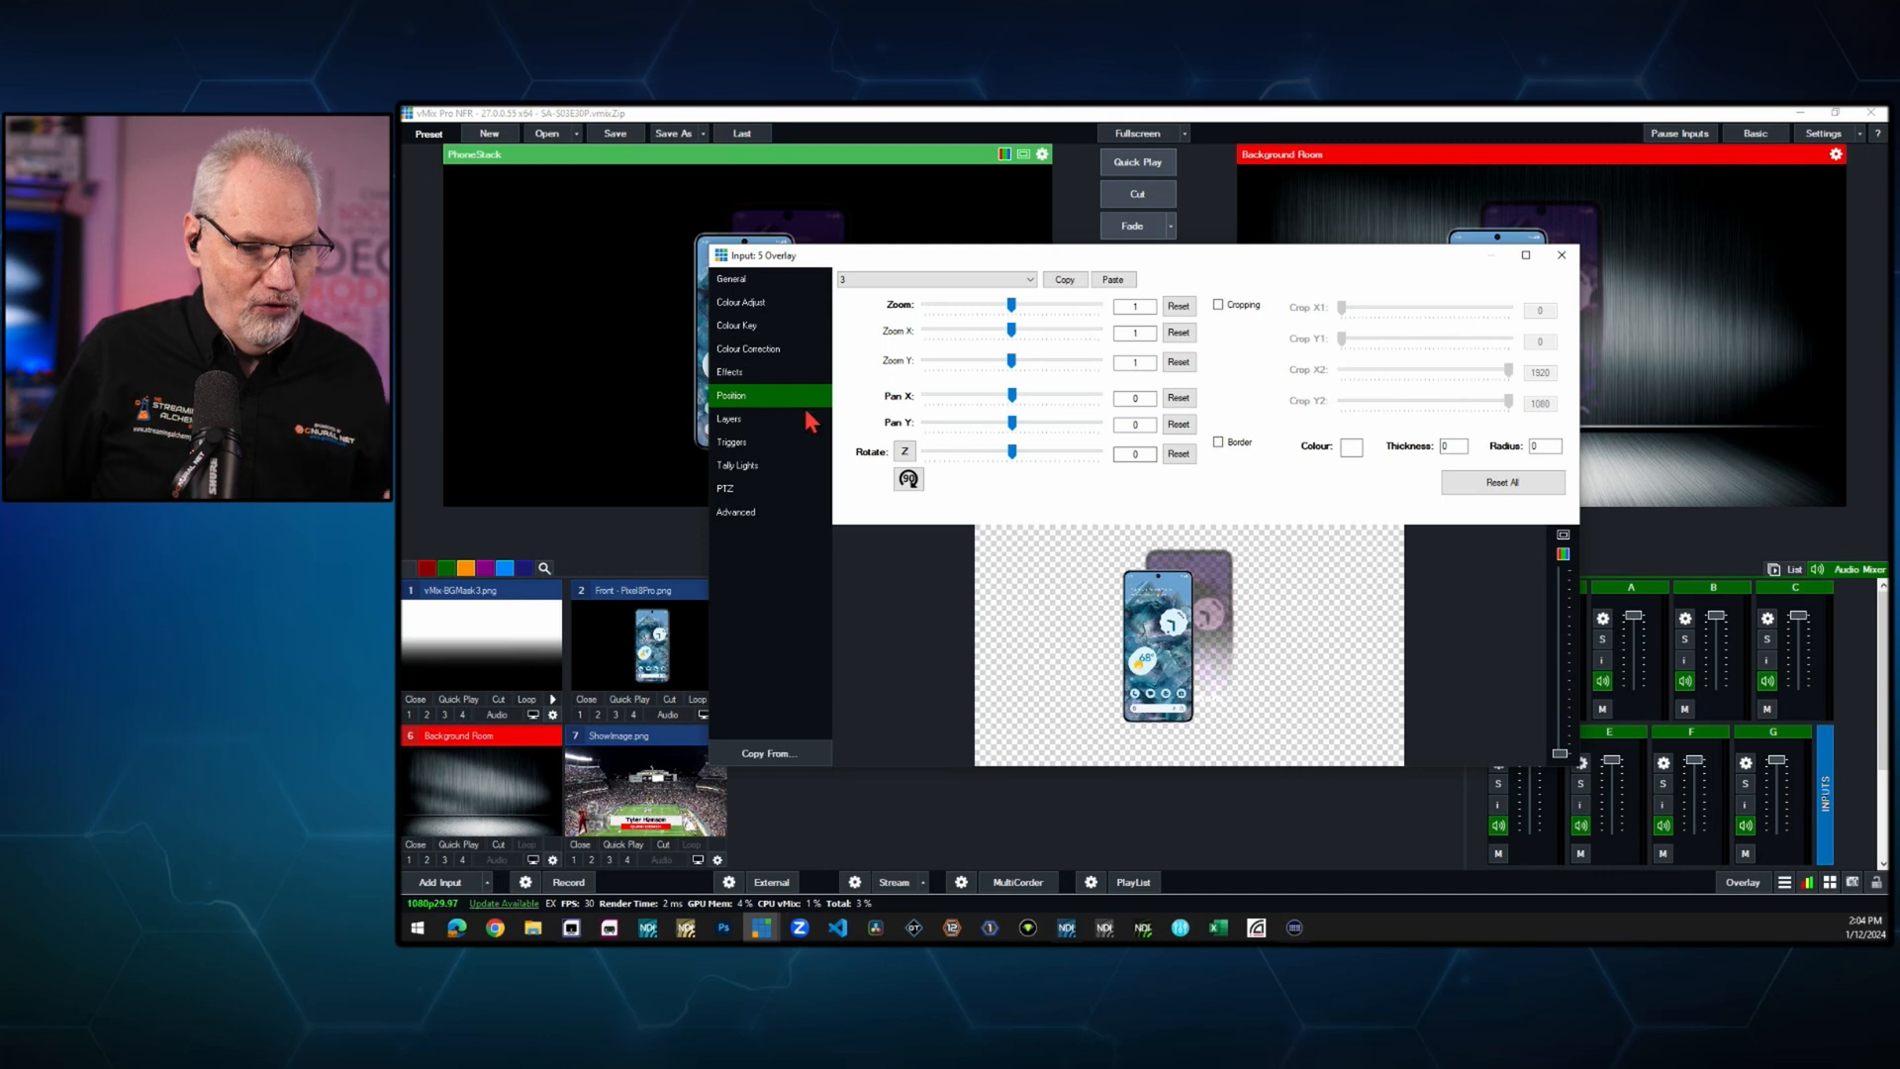
{"action": "left_click", "coordinate": [729, 418]}
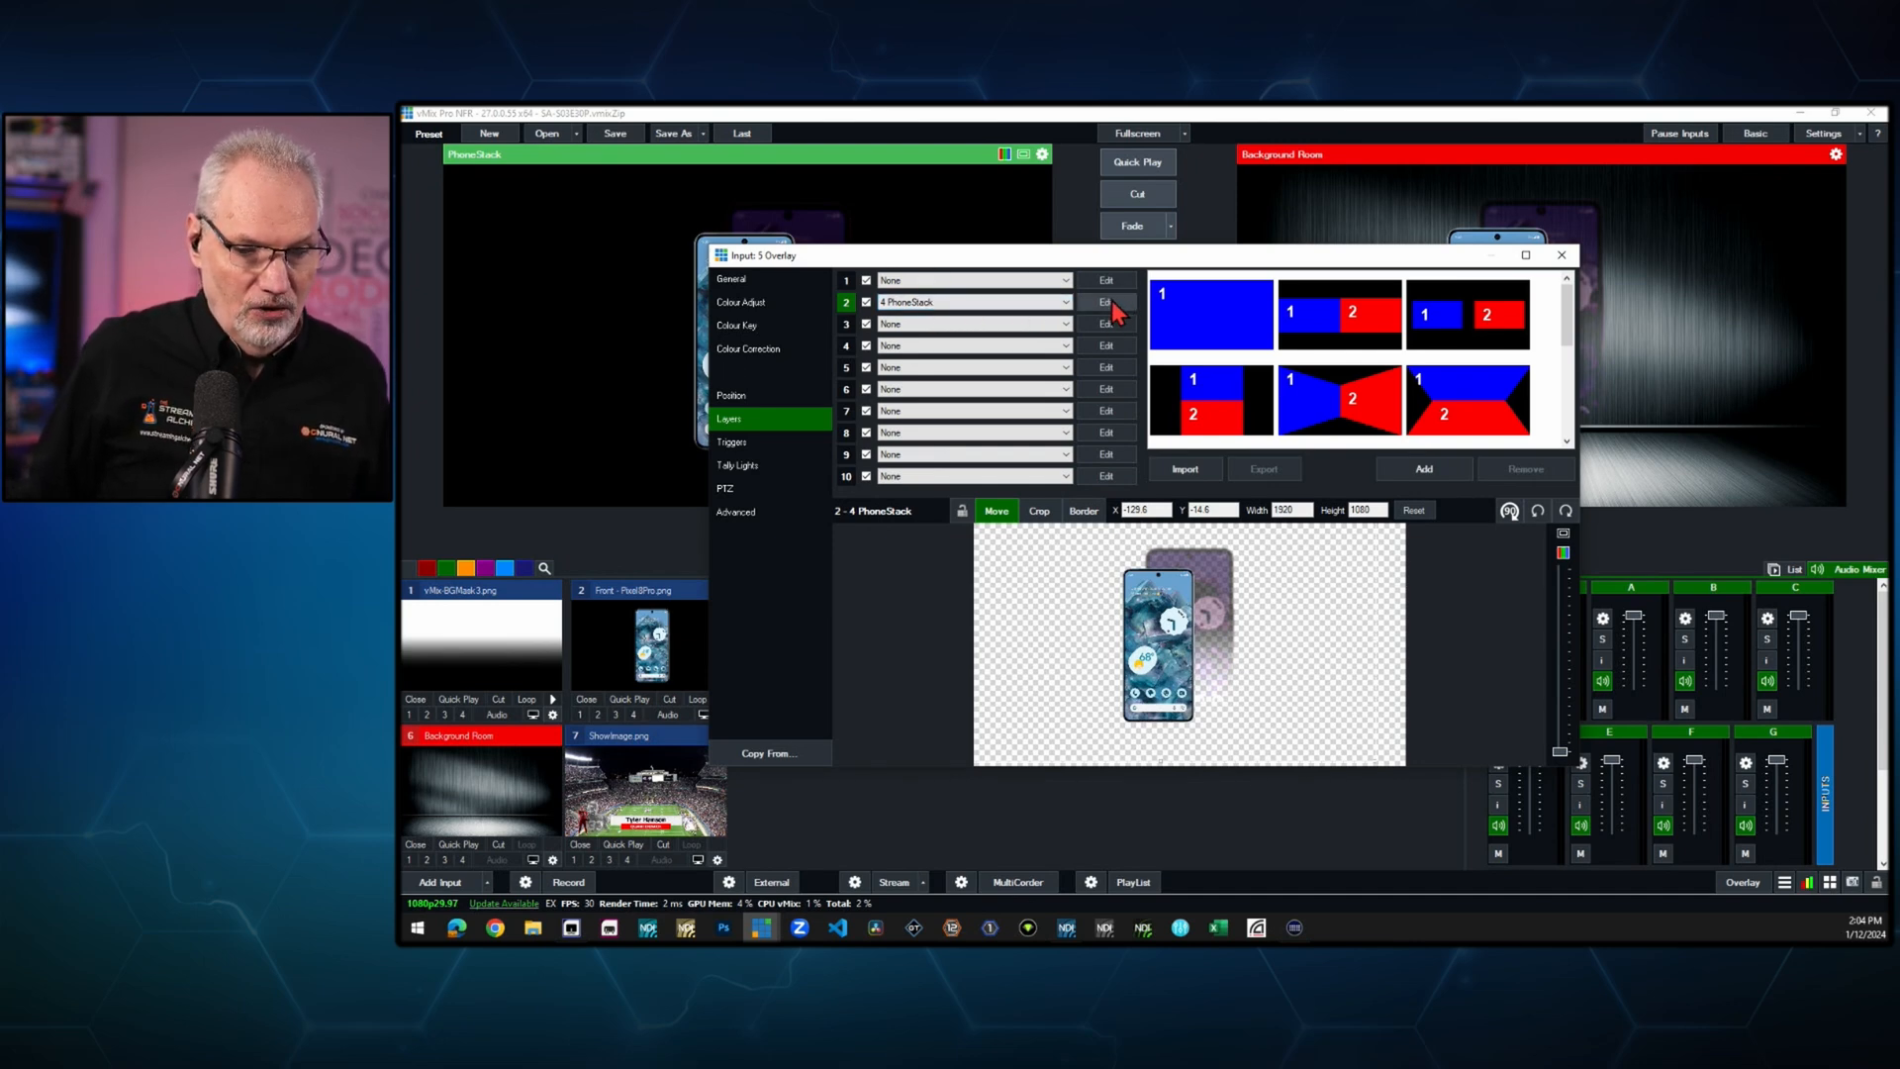
{"action": "left_click", "coordinate": [731, 395]}
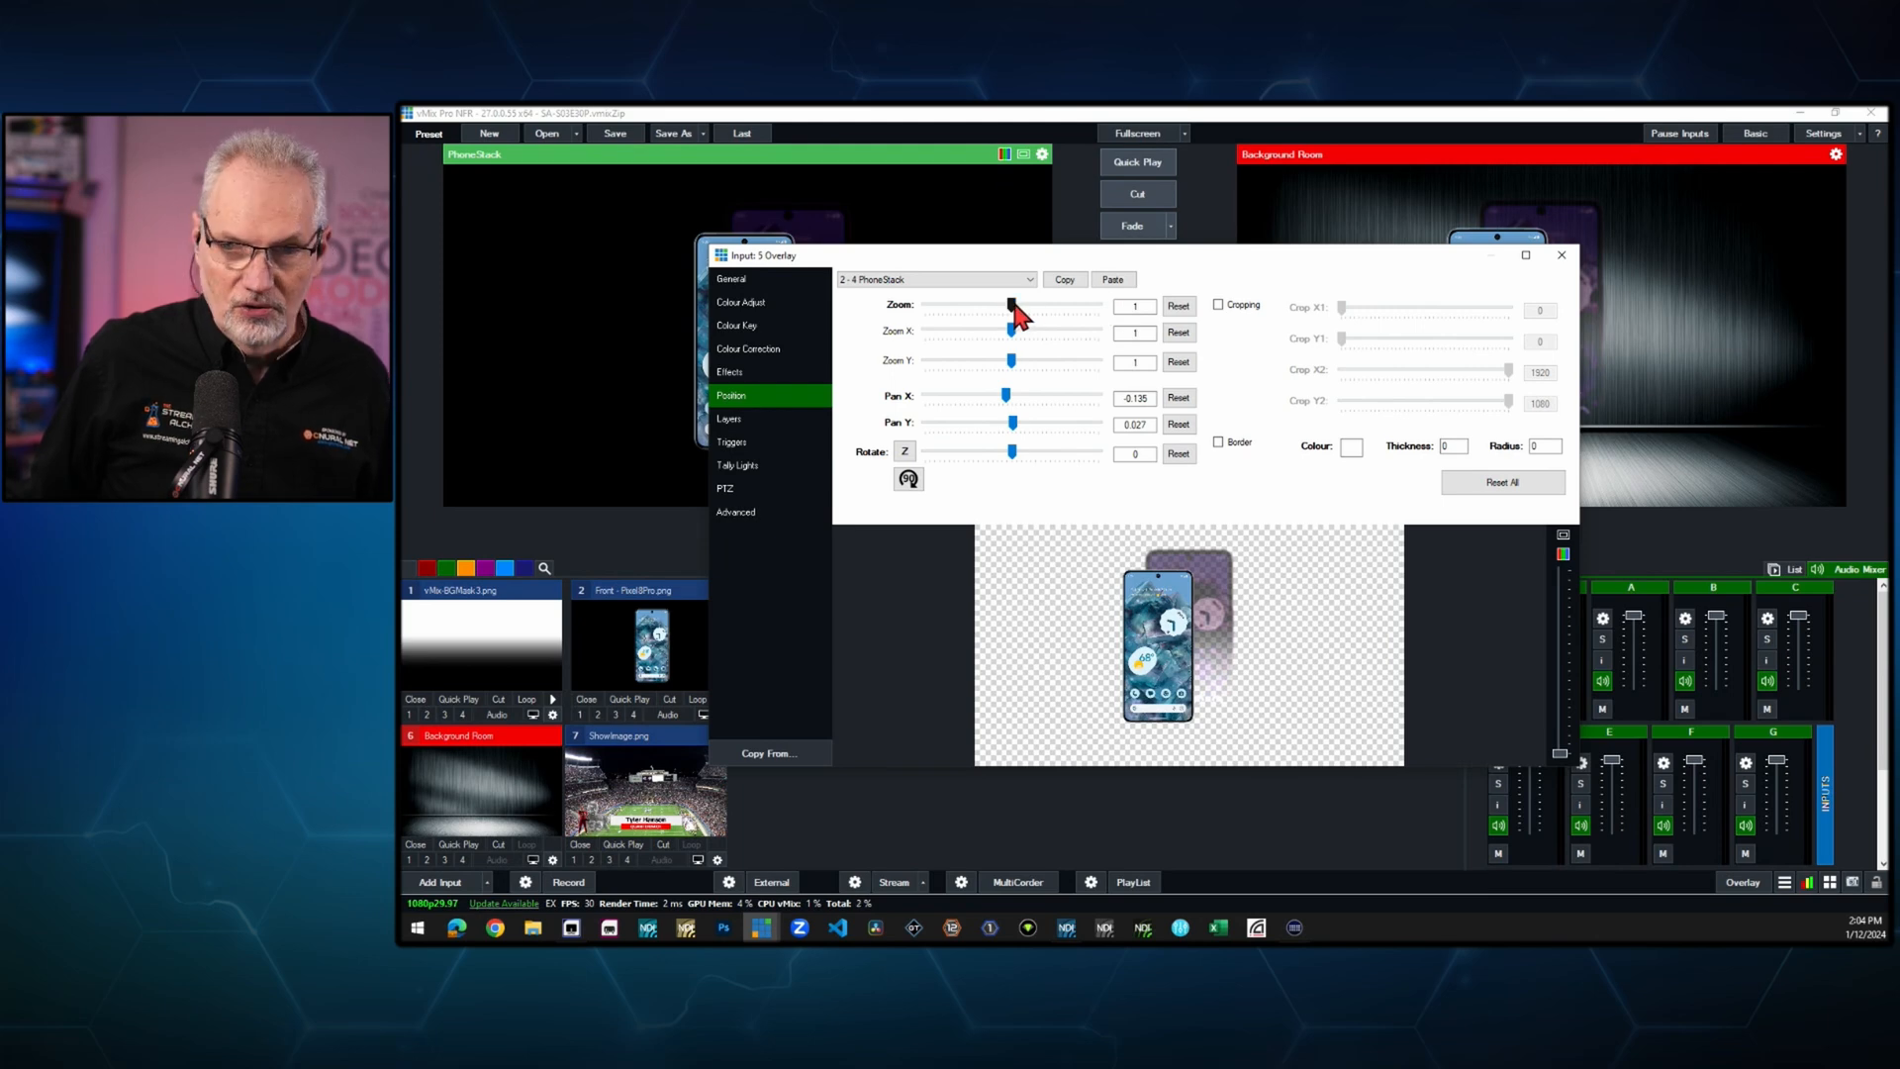
{"action": "left_click_drag", "start_coordinate": [1005, 306], "coordinate": [1015, 305]}
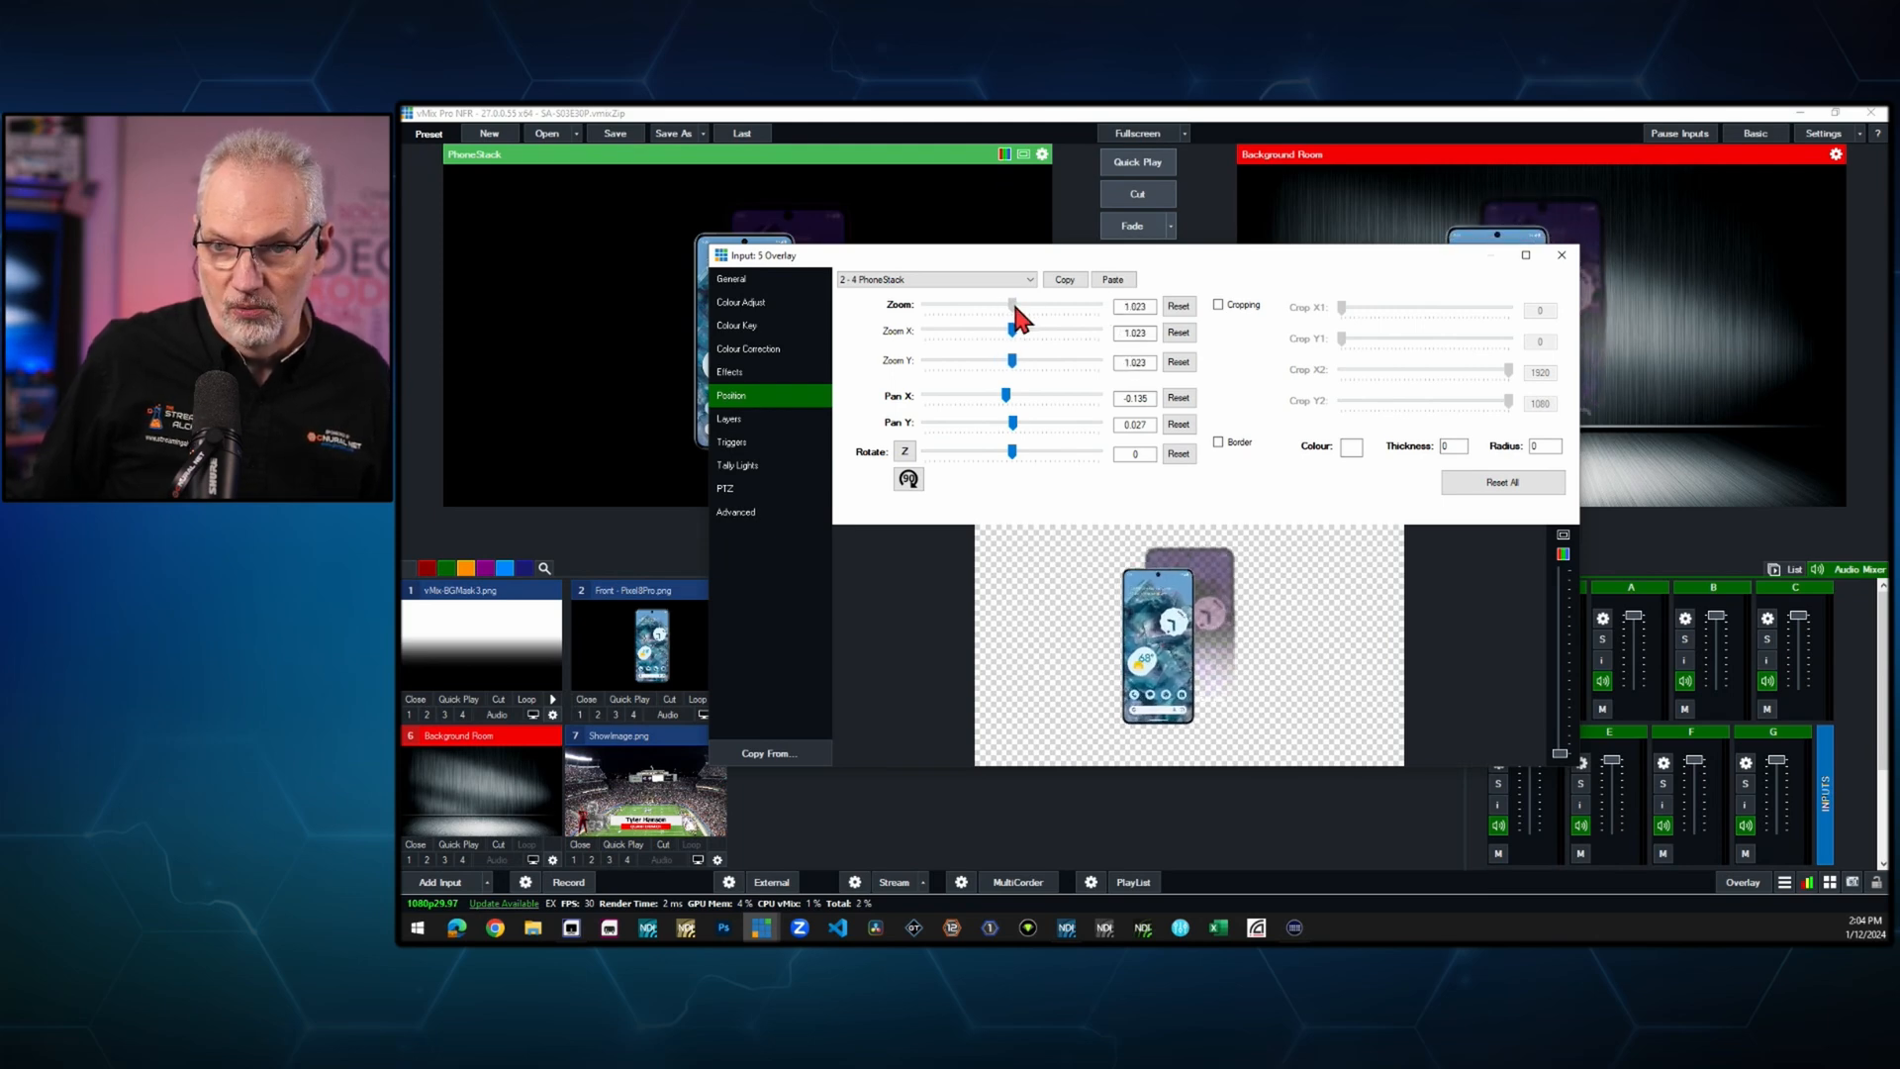
{"action": "left_click_drag", "start_coordinate": [1013, 304], "coordinate": [1009, 304]}
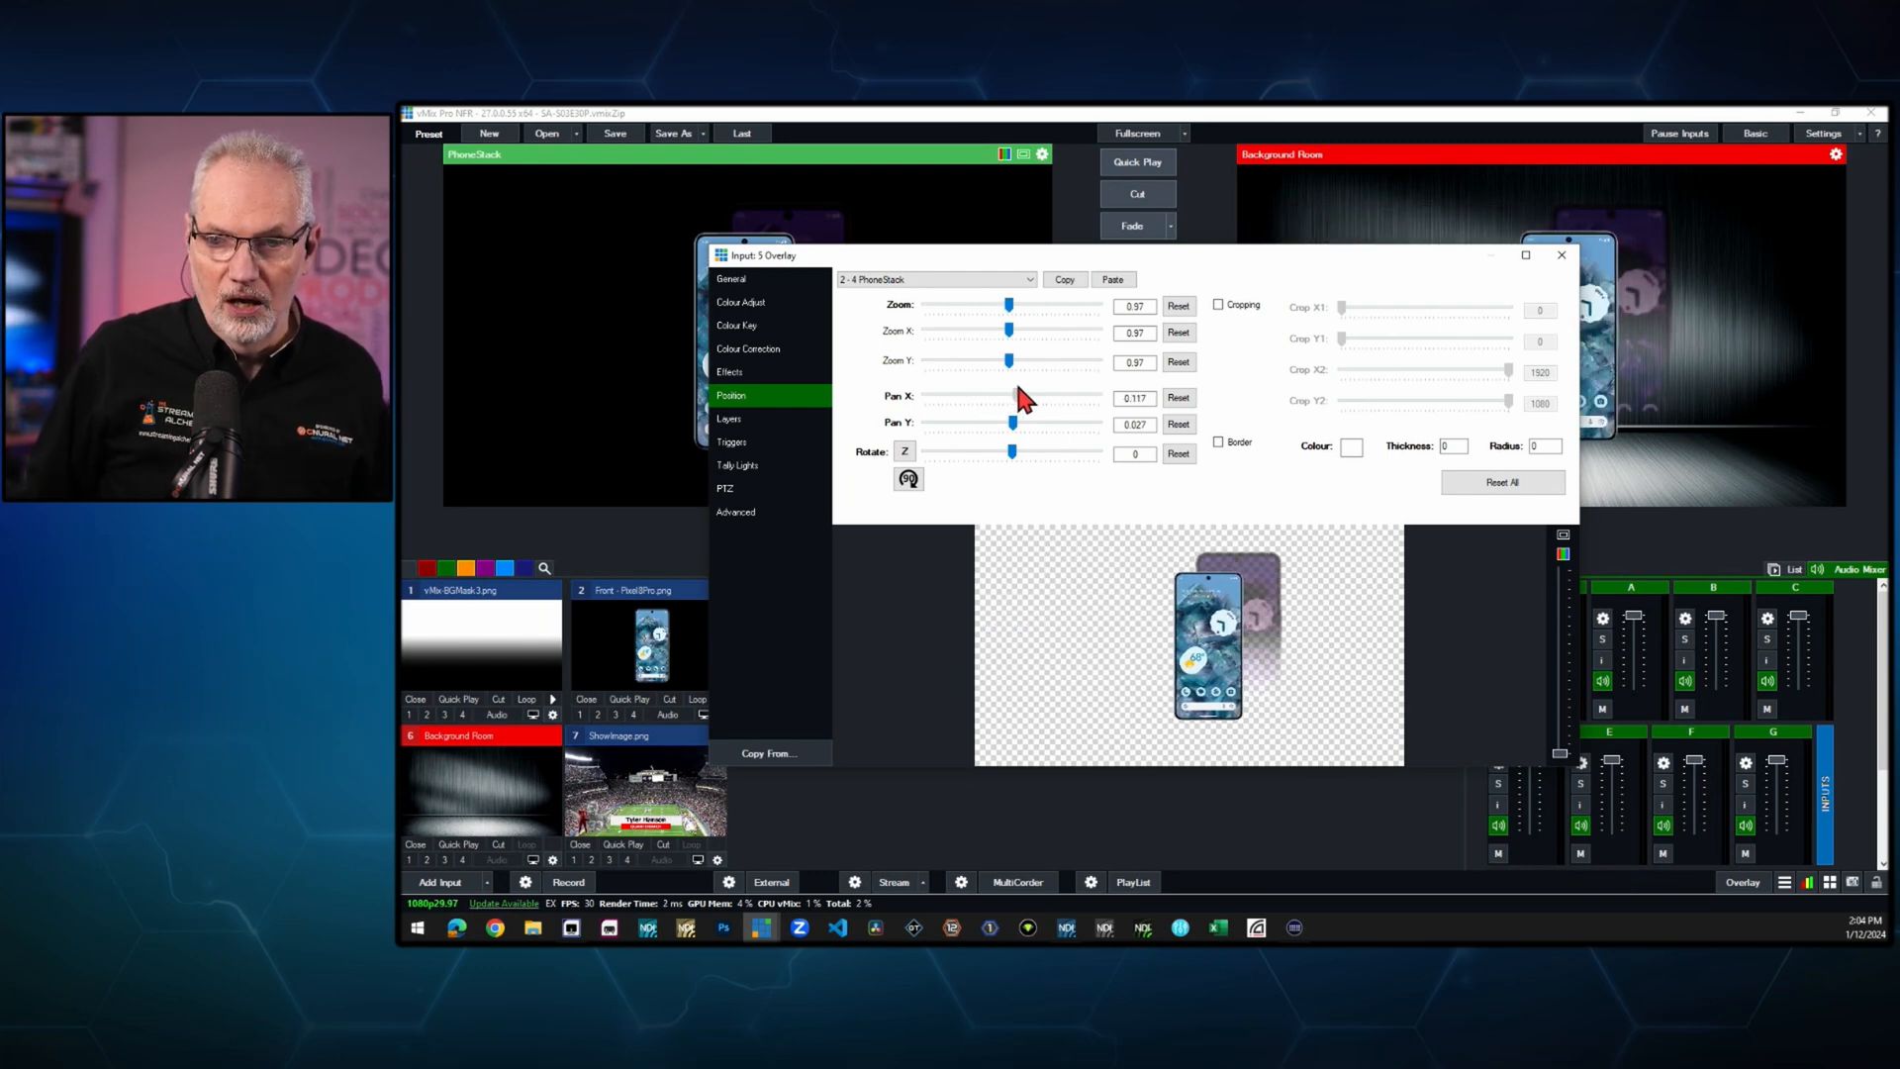
{"action": "left_click_drag", "start_coordinate": [1030, 422], "coordinate": [993, 422]}
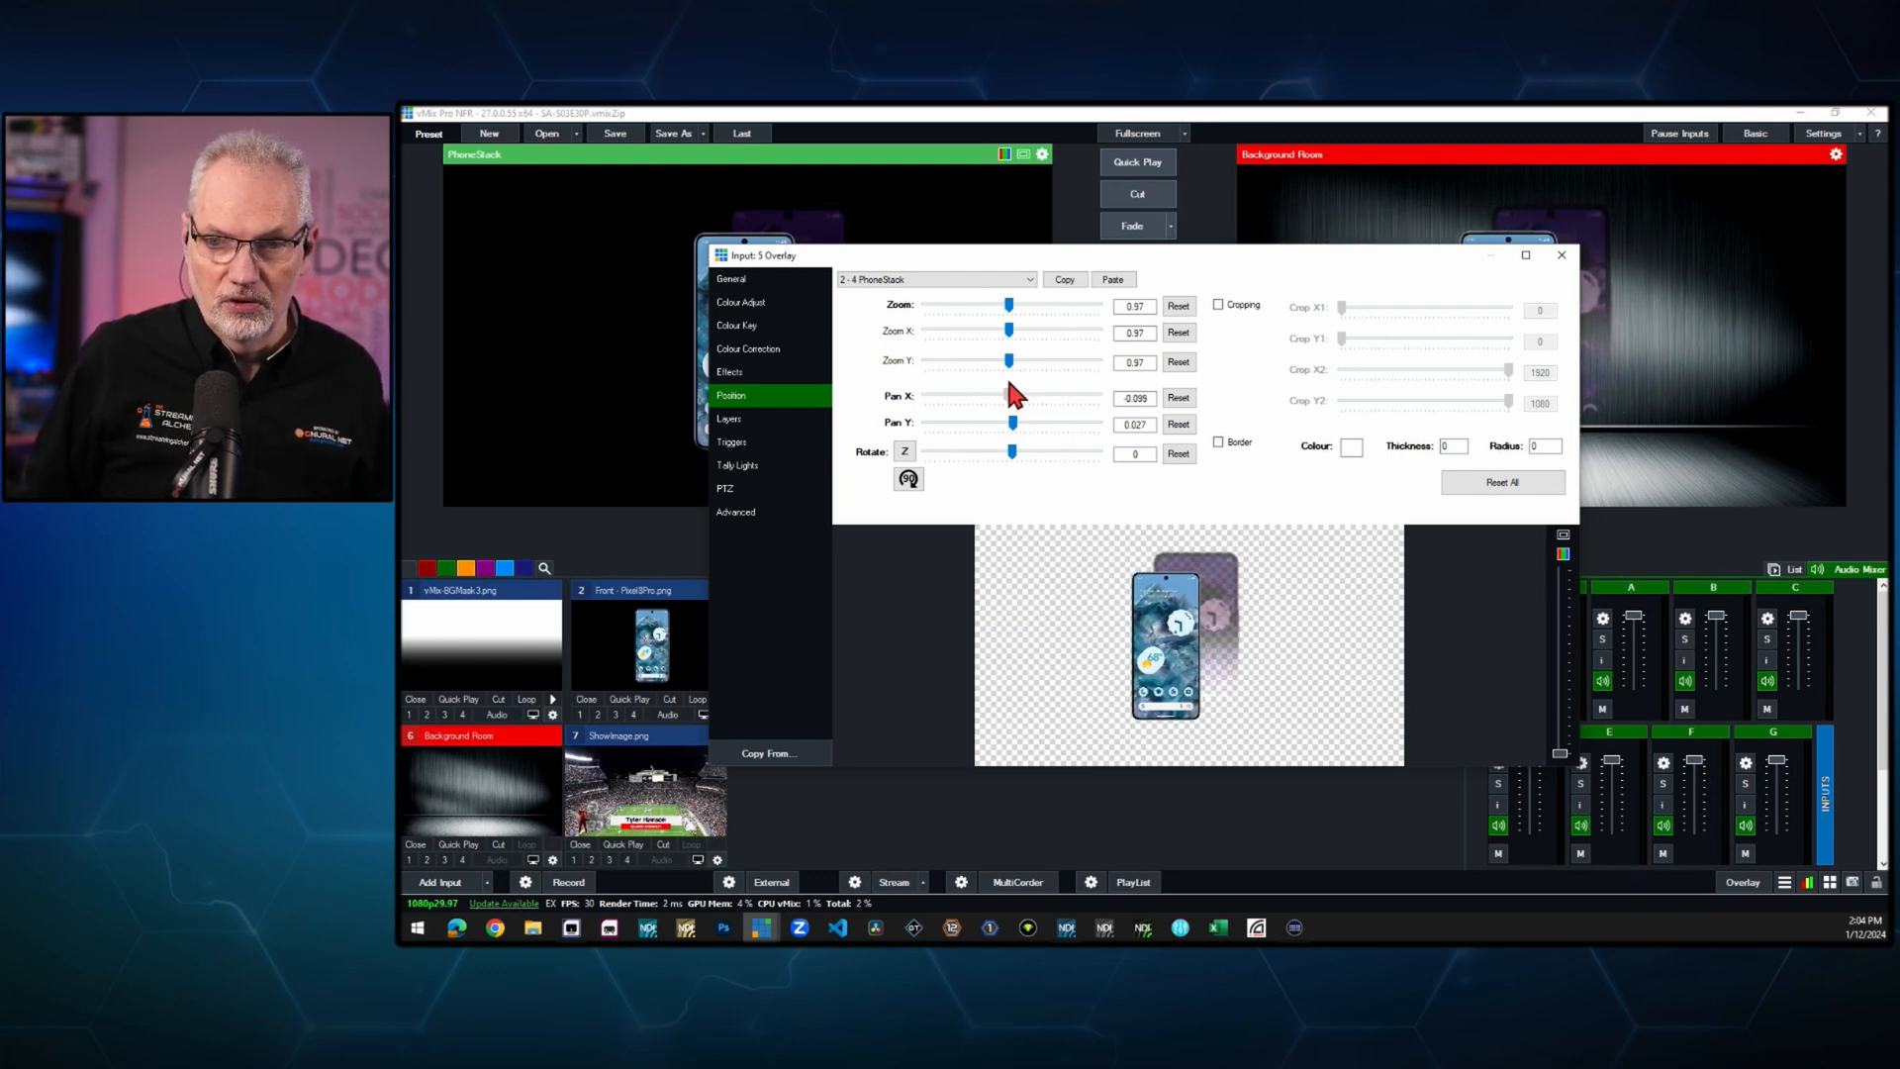
{"action": "left_click_drag", "start_coordinate": [1011, 396], "coordinate": [1005, 396]}
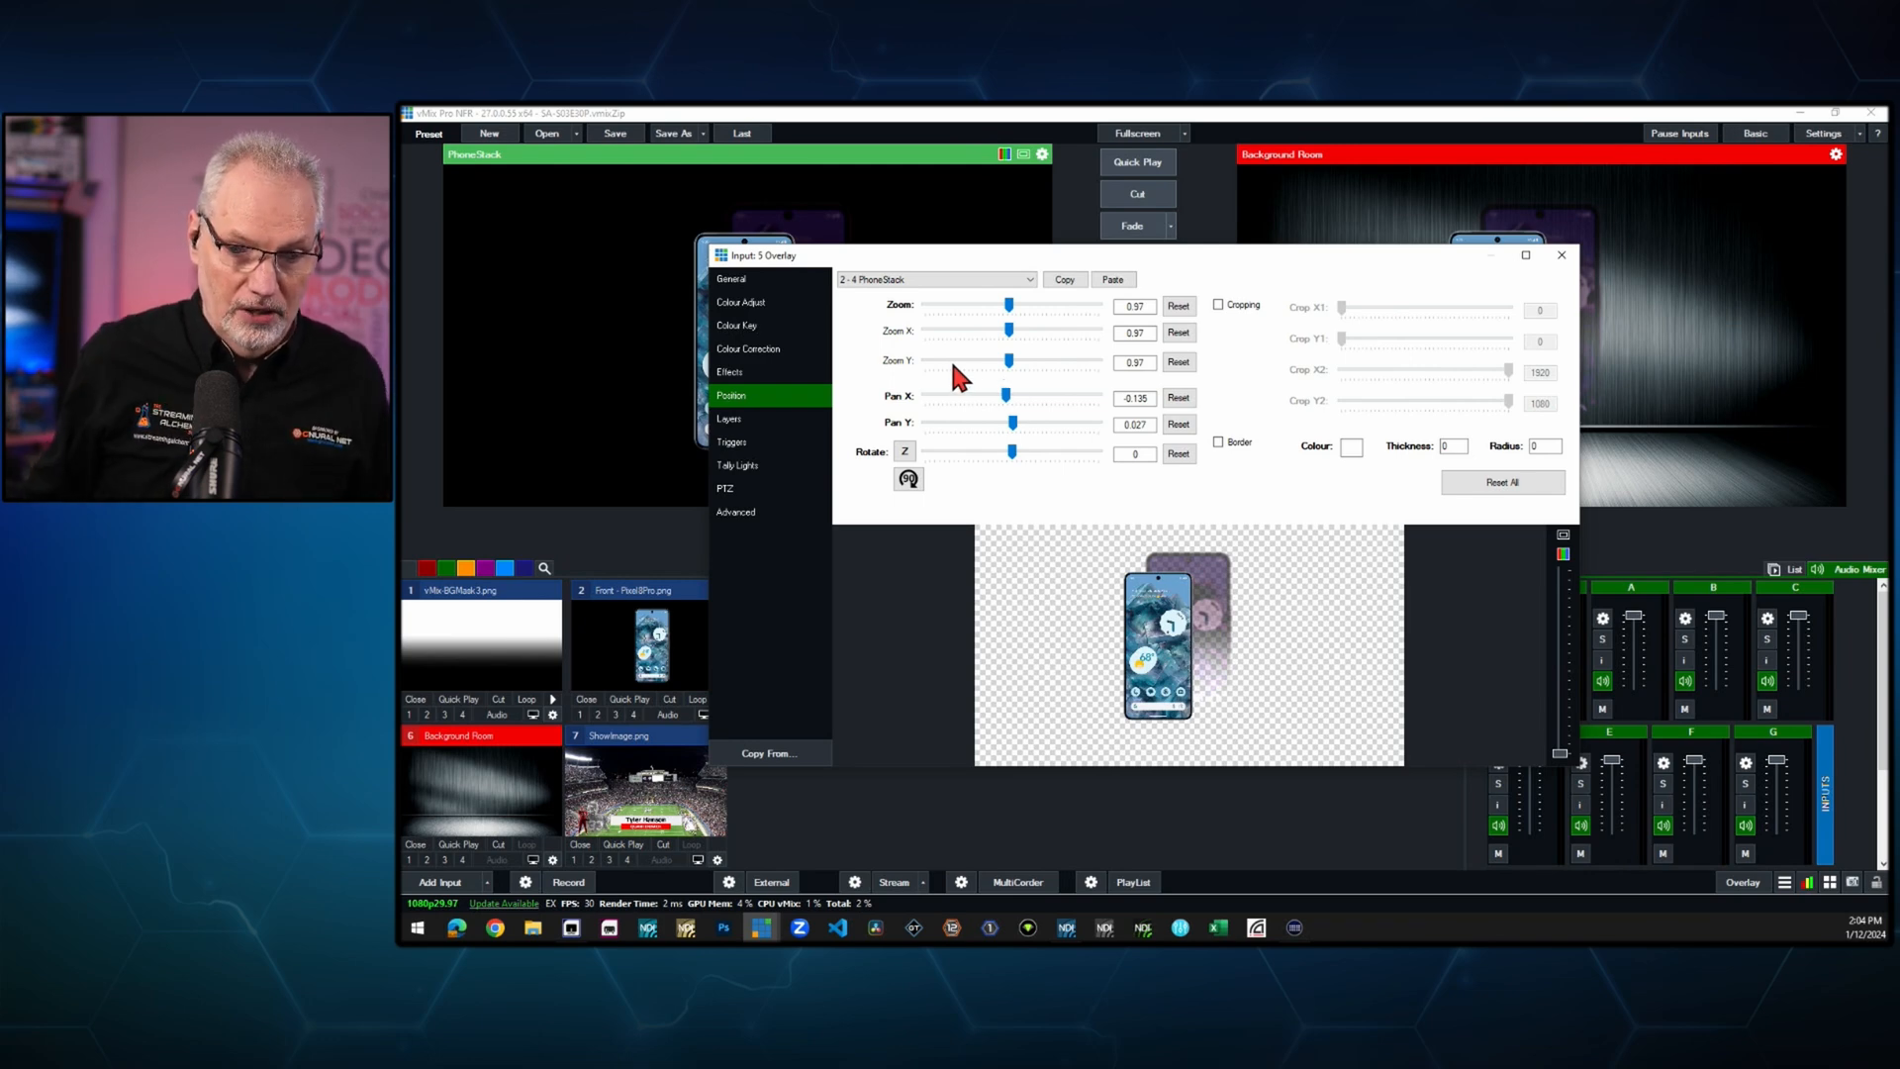
{"action": "left_click", "coordinate": [1561, 254]}
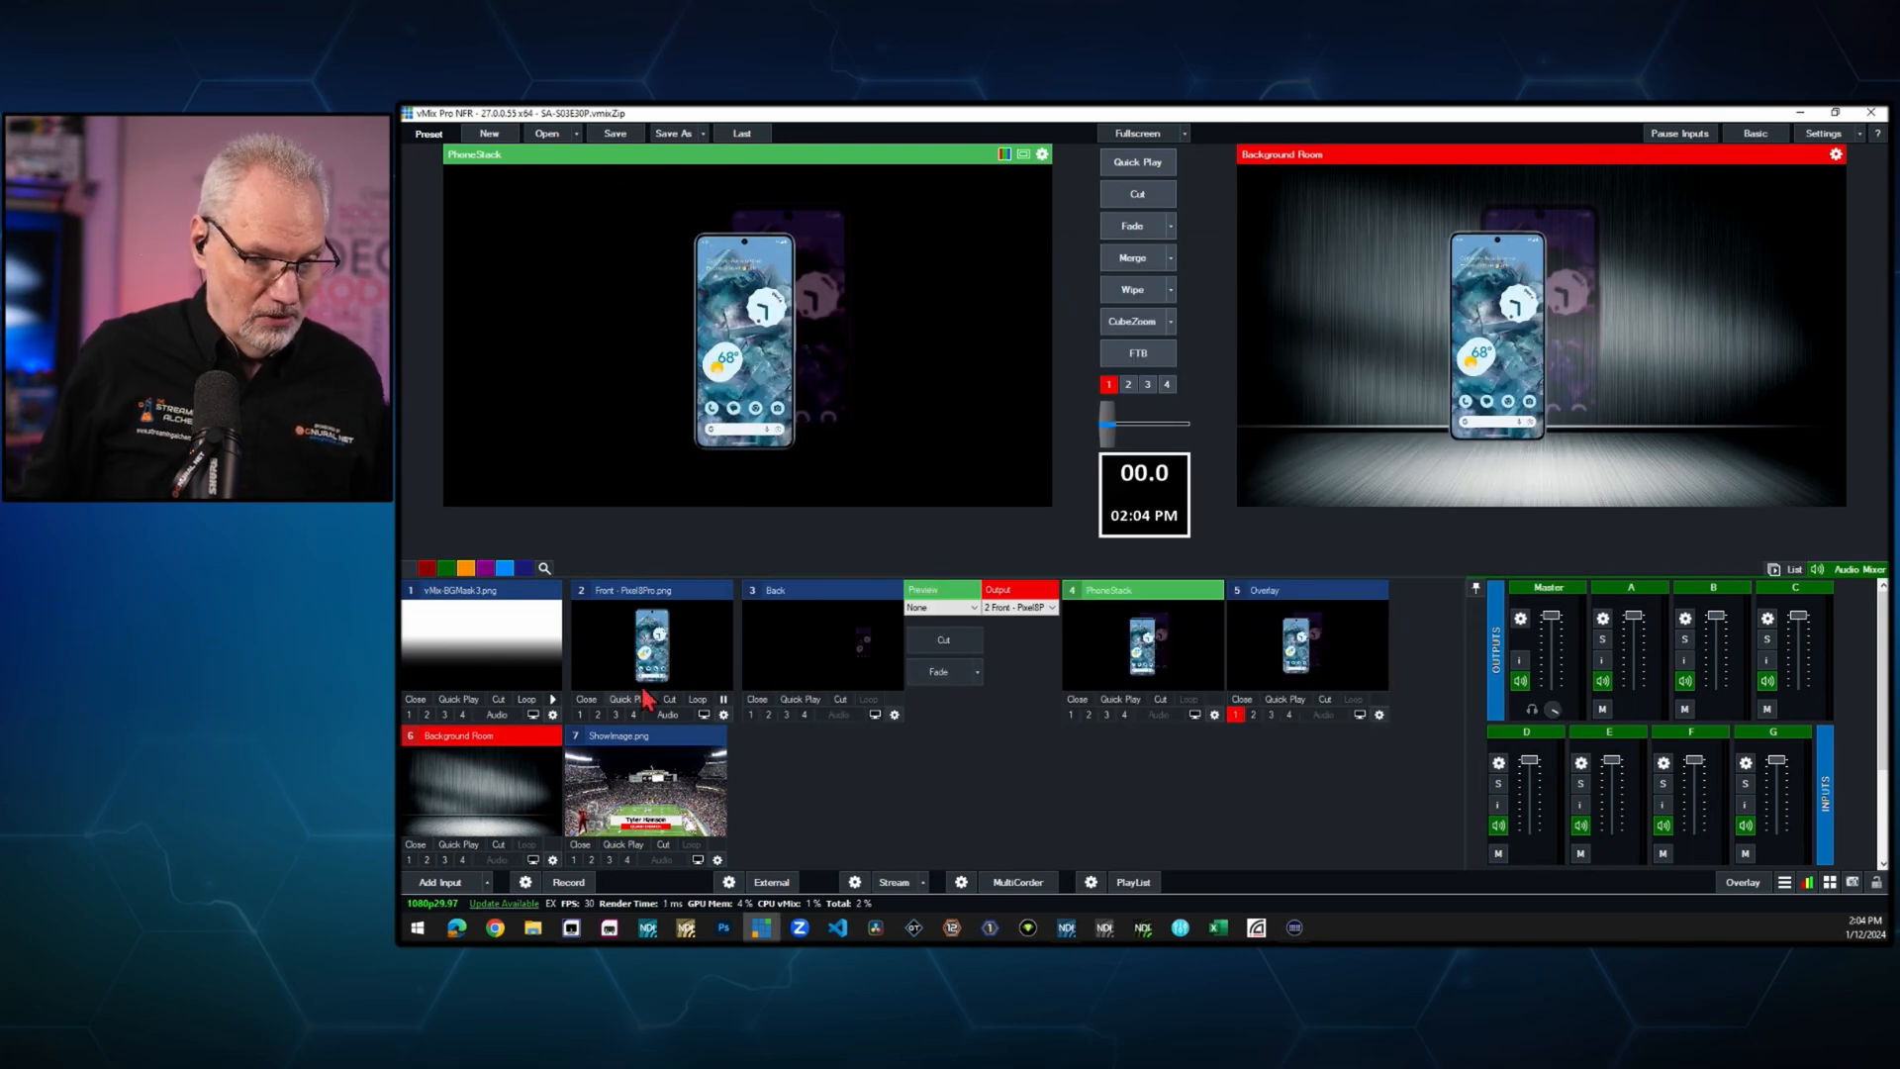
{"action": "mouse_move", "coordinate": [1182, 691]}
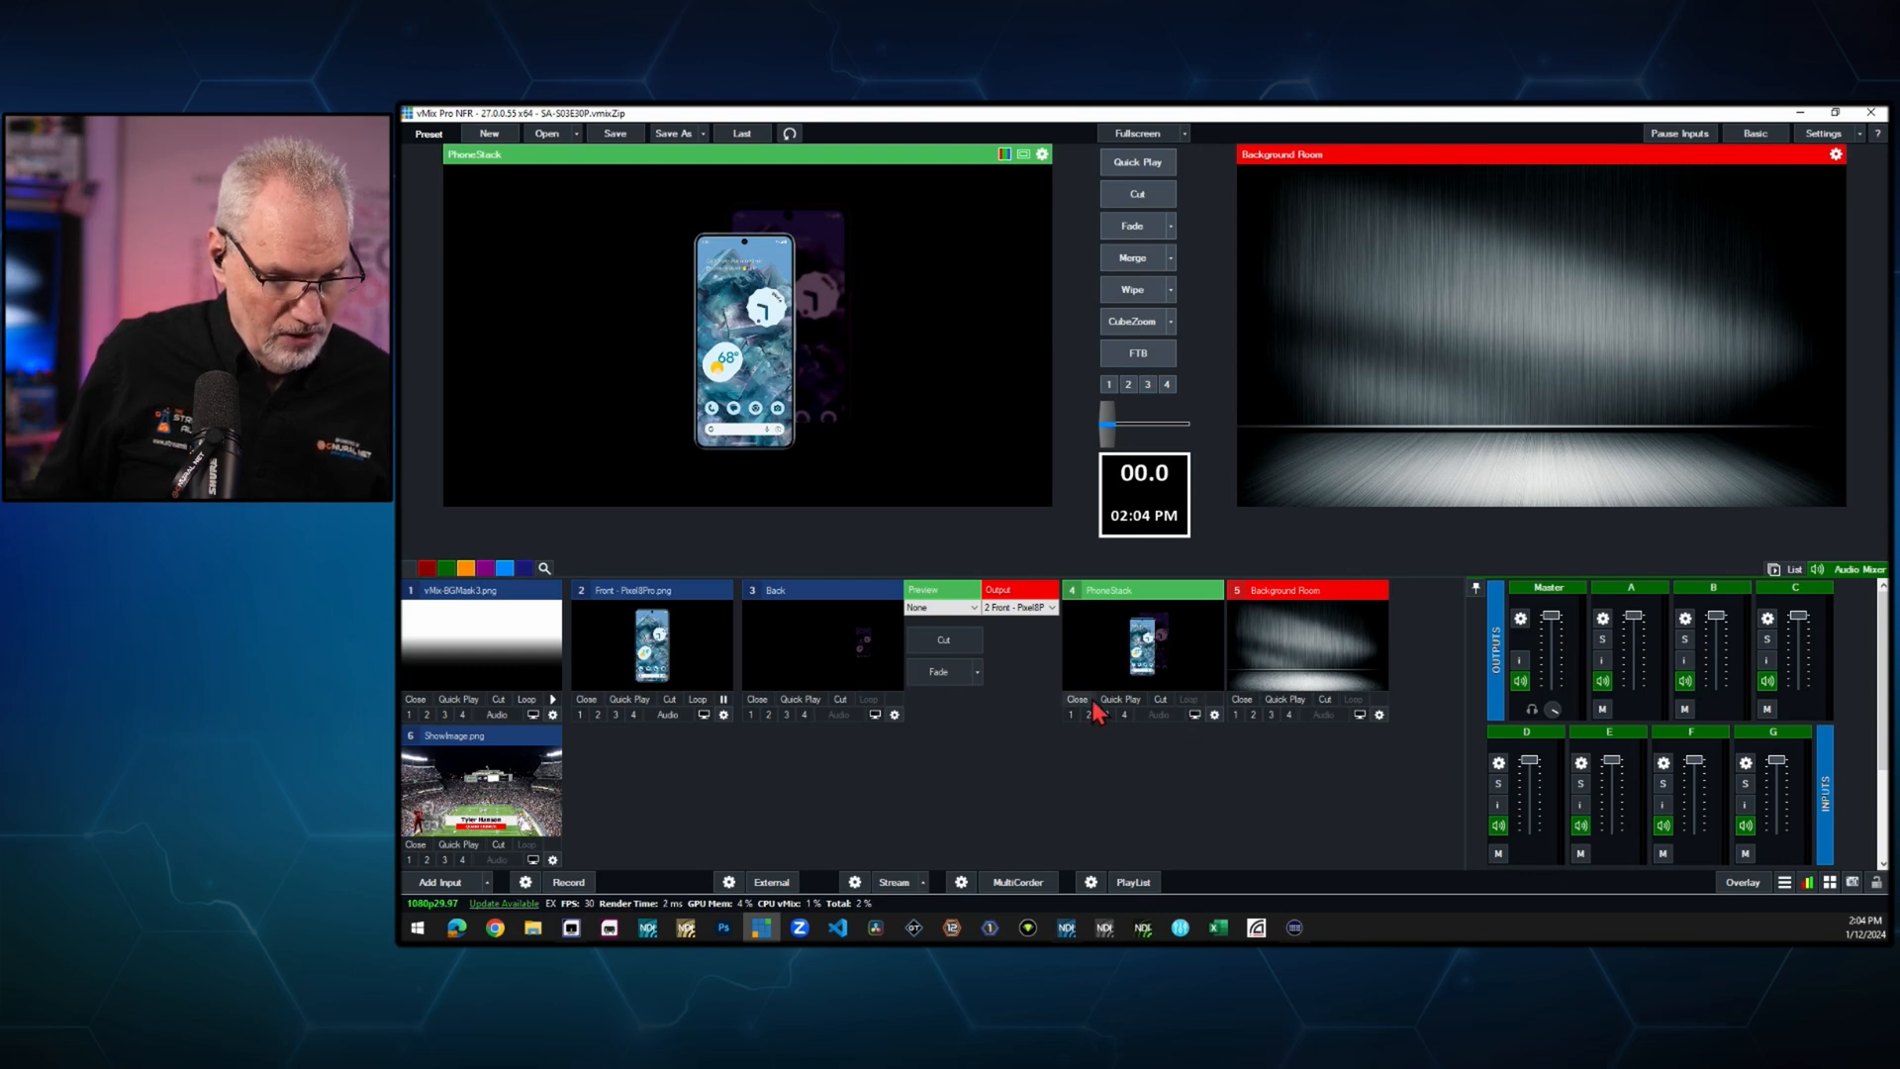
- Show PhoneStack as overlay 1 over the live Background Room
{"action": "left_click", "coordinate": [1069, 714]}
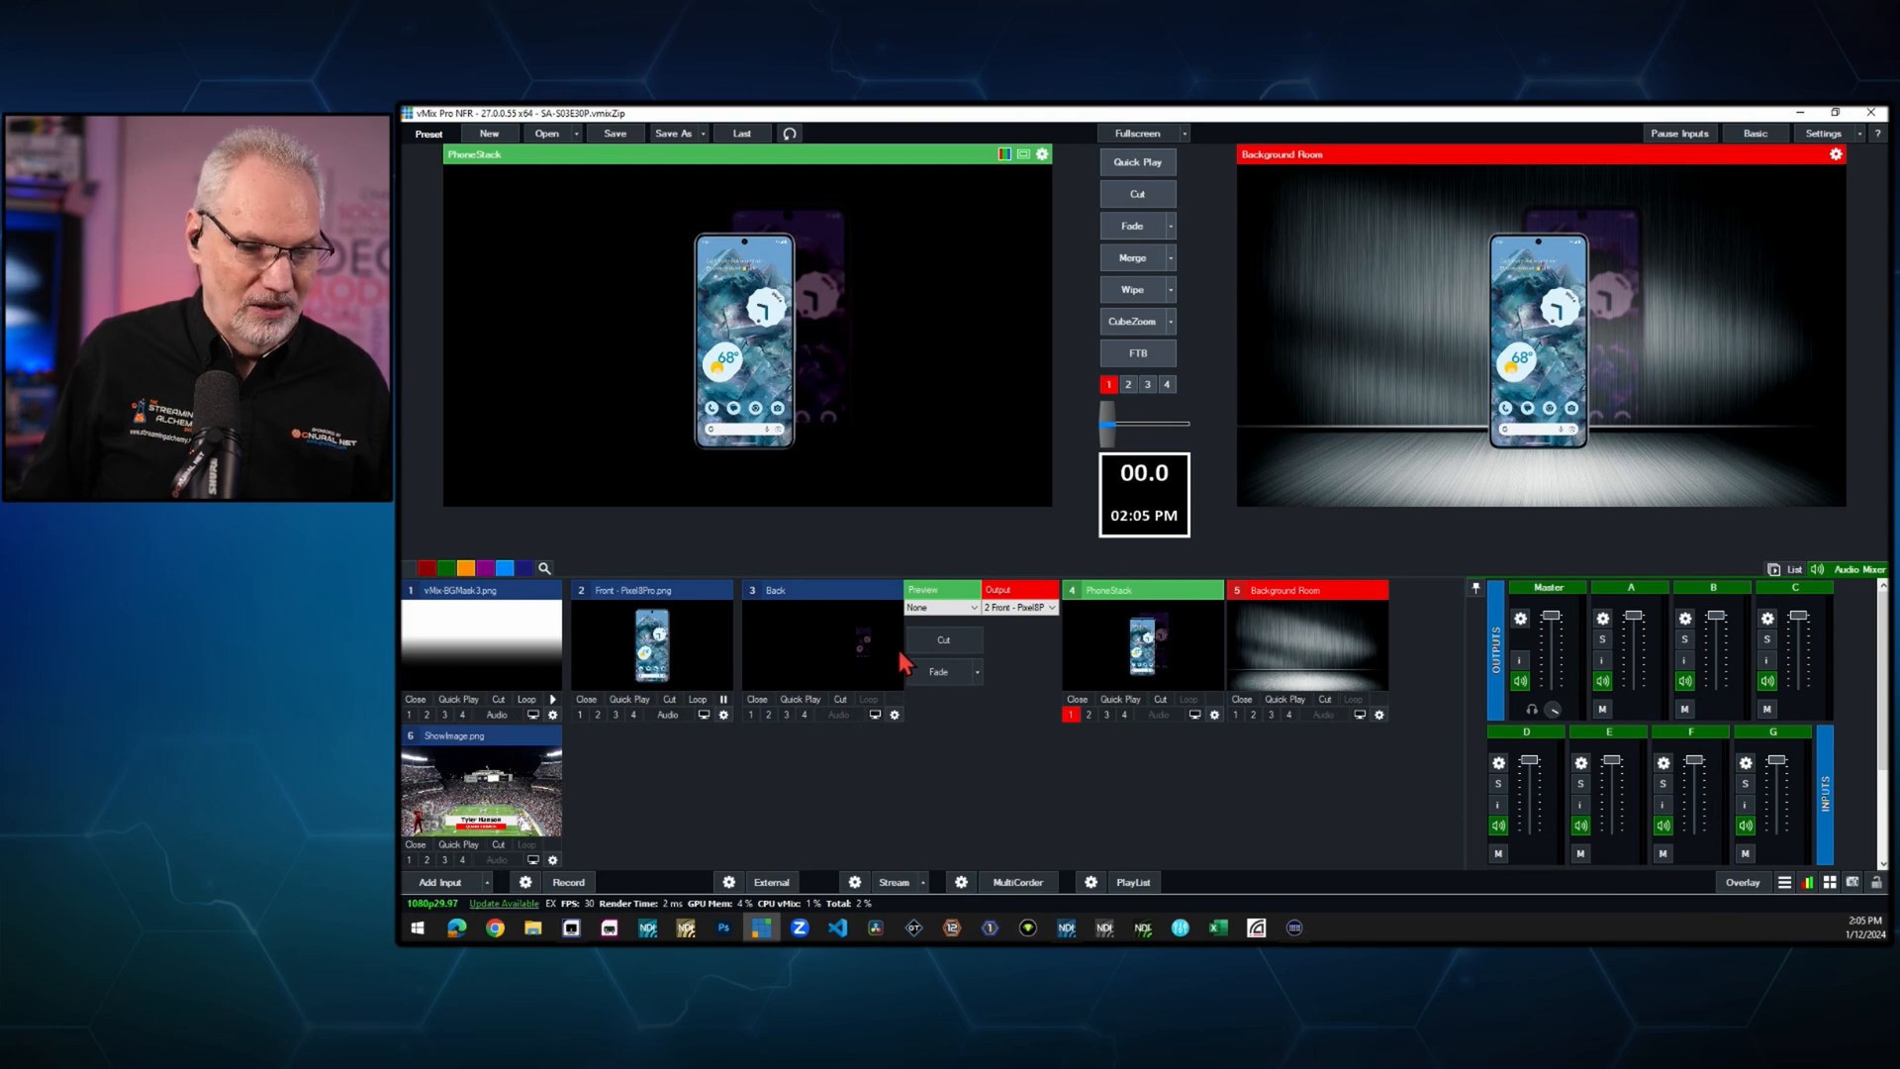
{"action": "mouse_move", "coordinate": [1230, 663]}
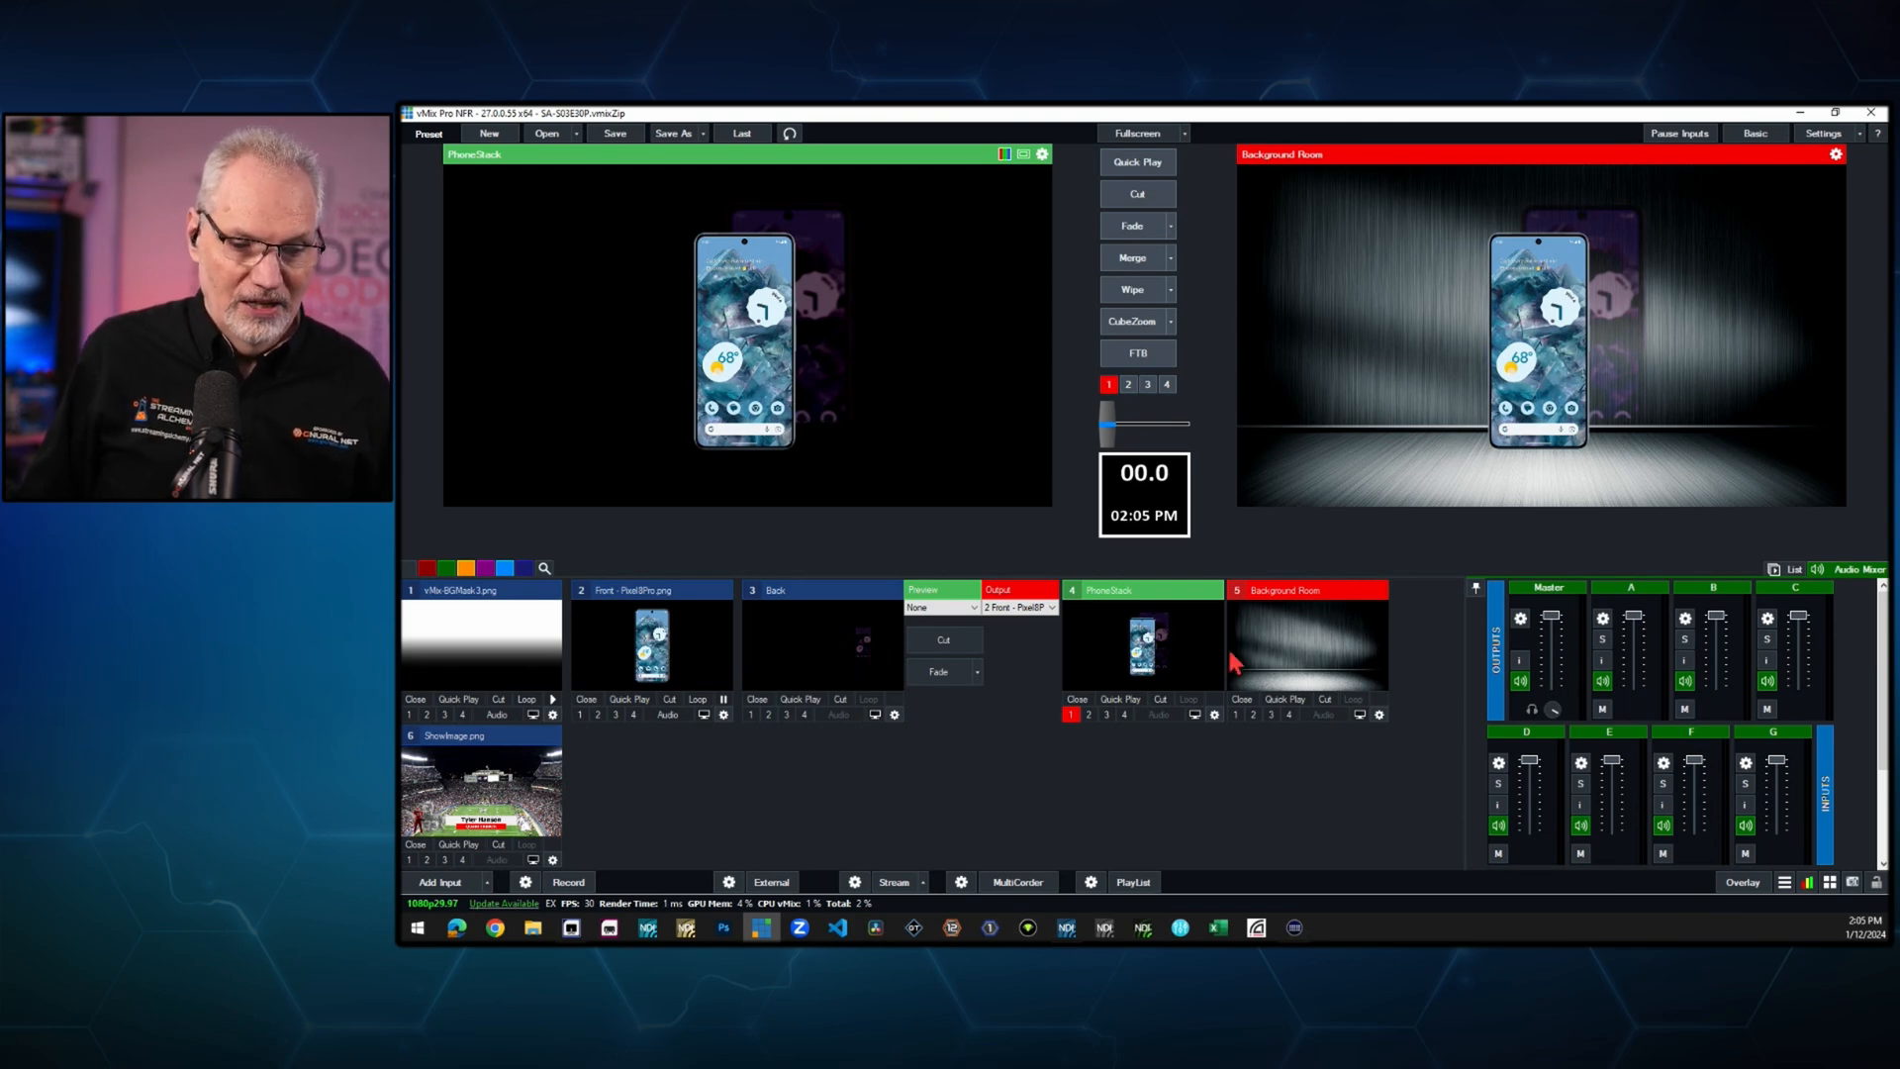
{"action": "mouse_move", "coordinate": [1236, 661]}
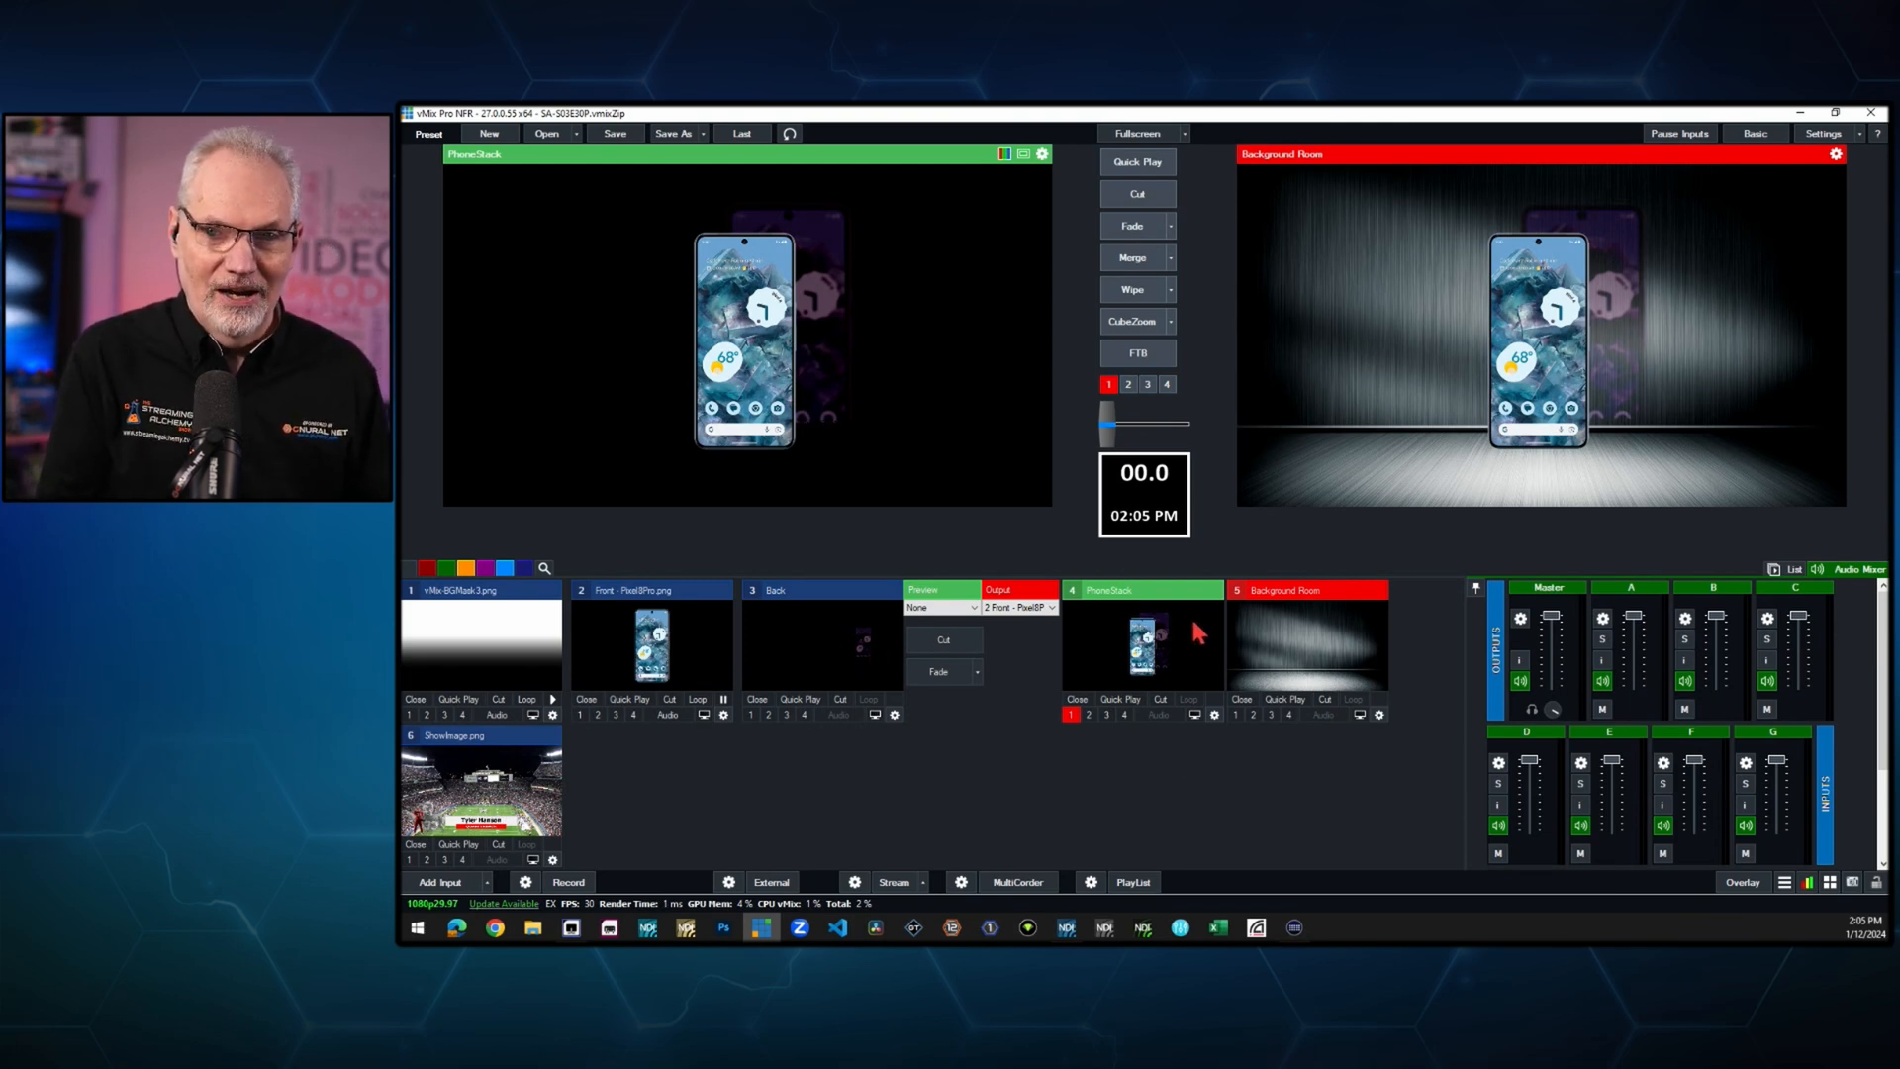